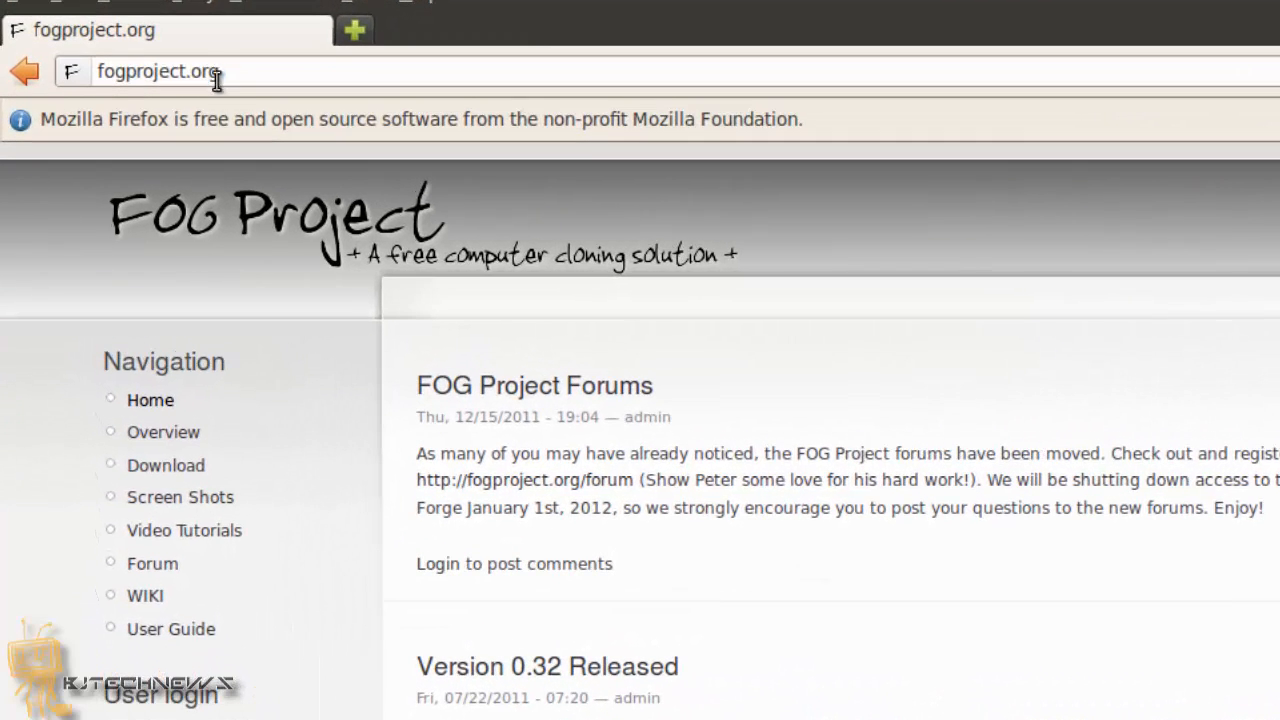
- Go to FOG's SourceForge downloads and list the FOG release folder containing fog_0.32
click(156, 72)
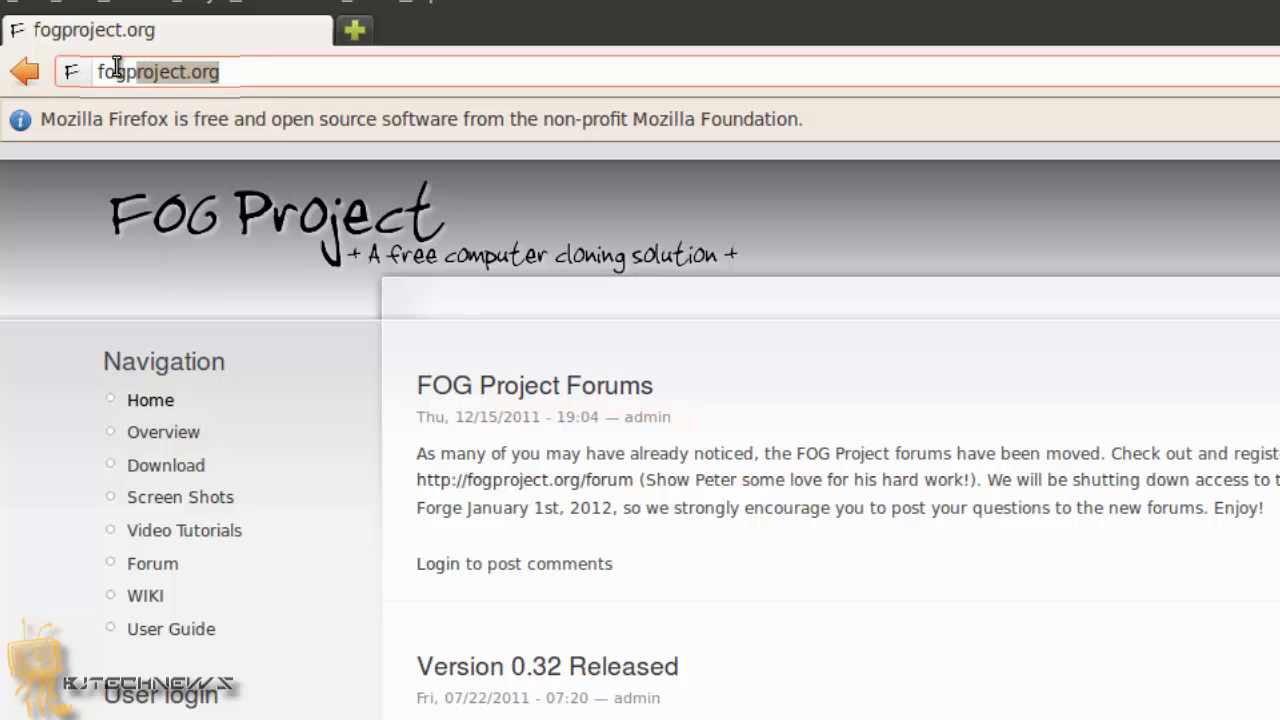
mouse_move(180, 496)
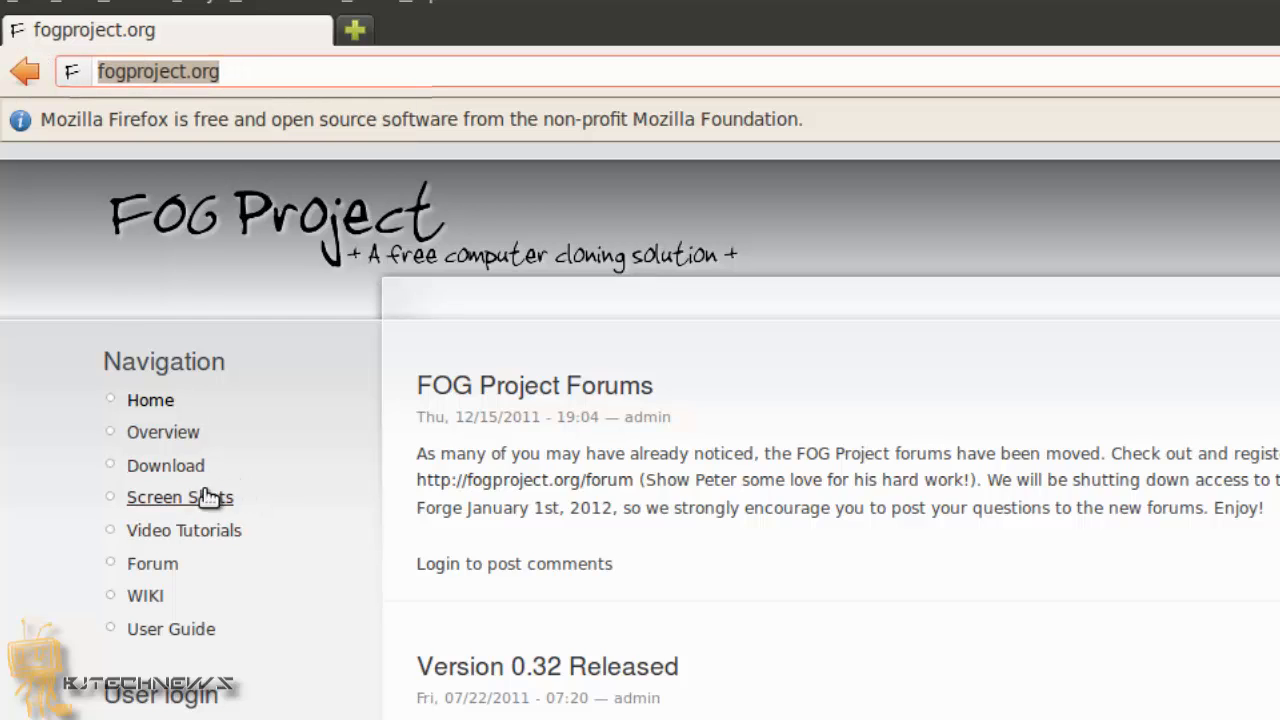
click(164, 464)
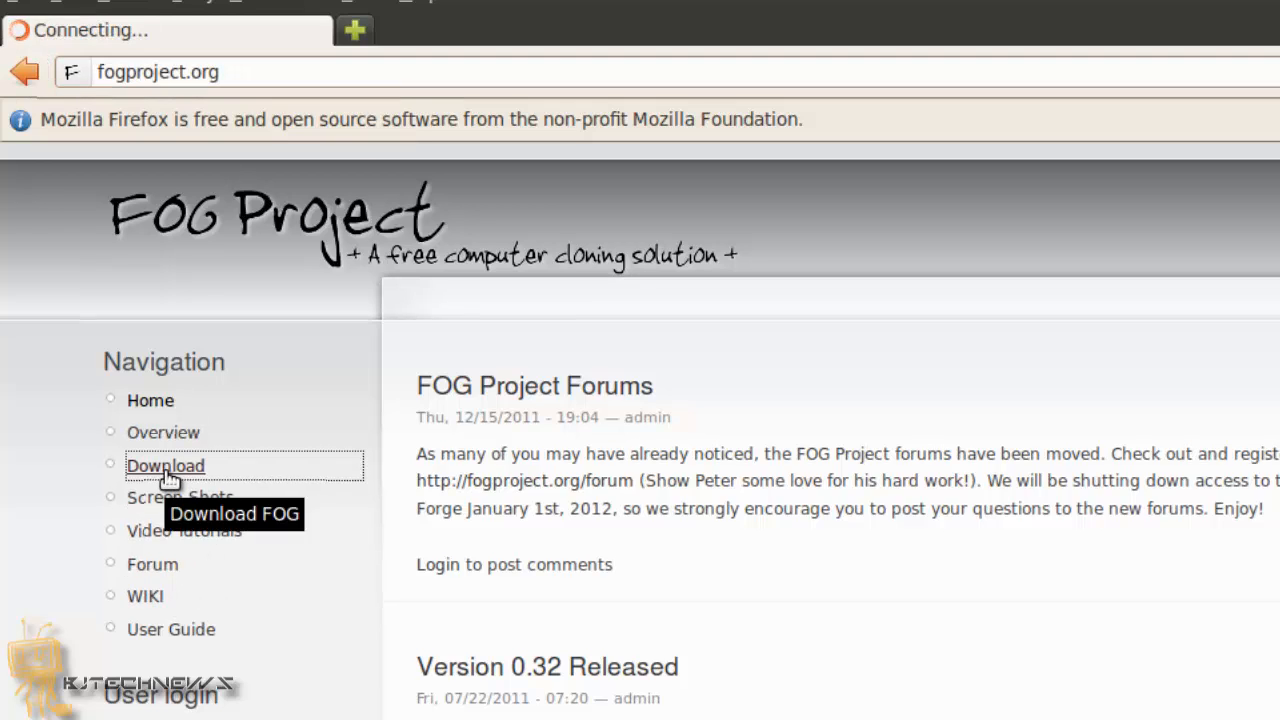
click(164, 466)
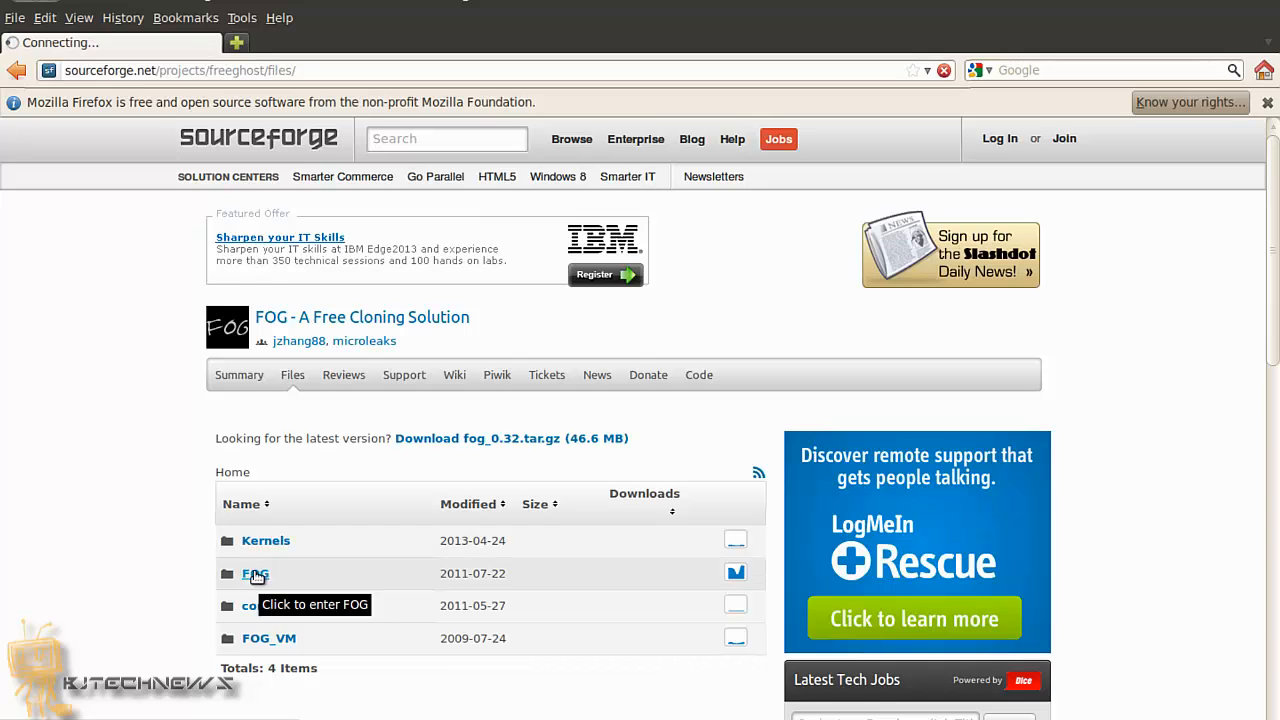
click(256, 572)
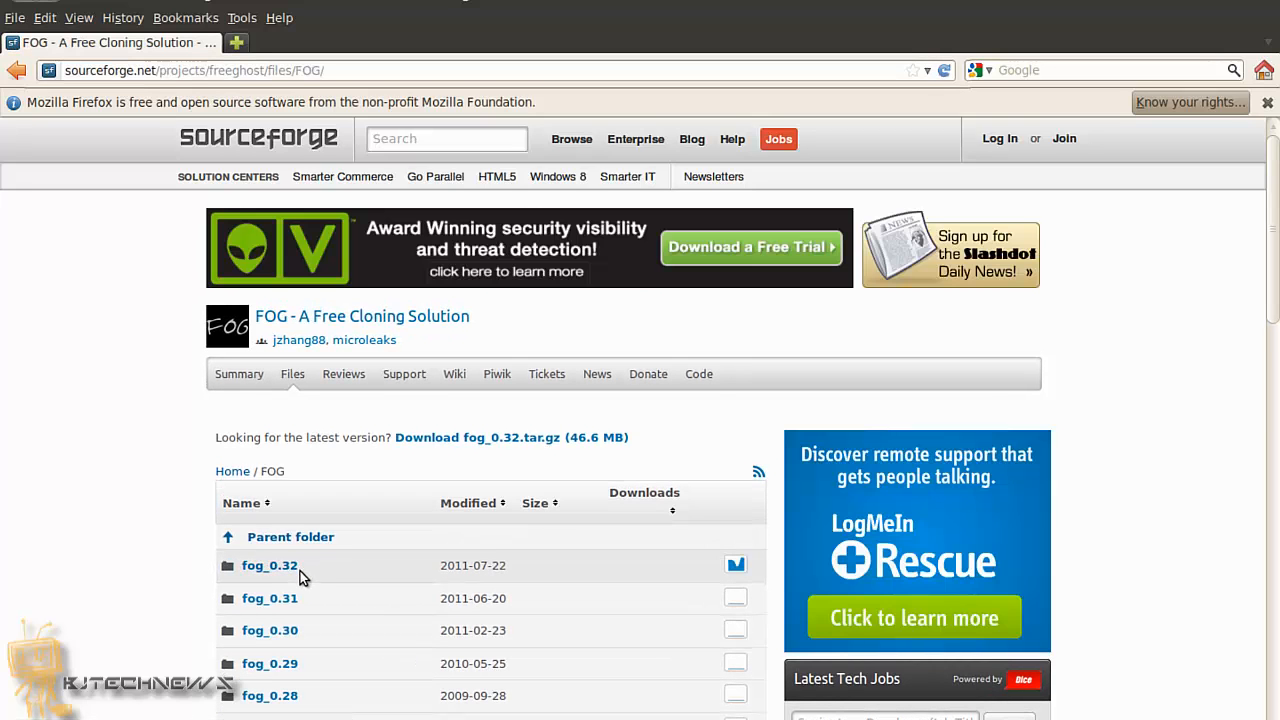
mouse_move(16, 10)
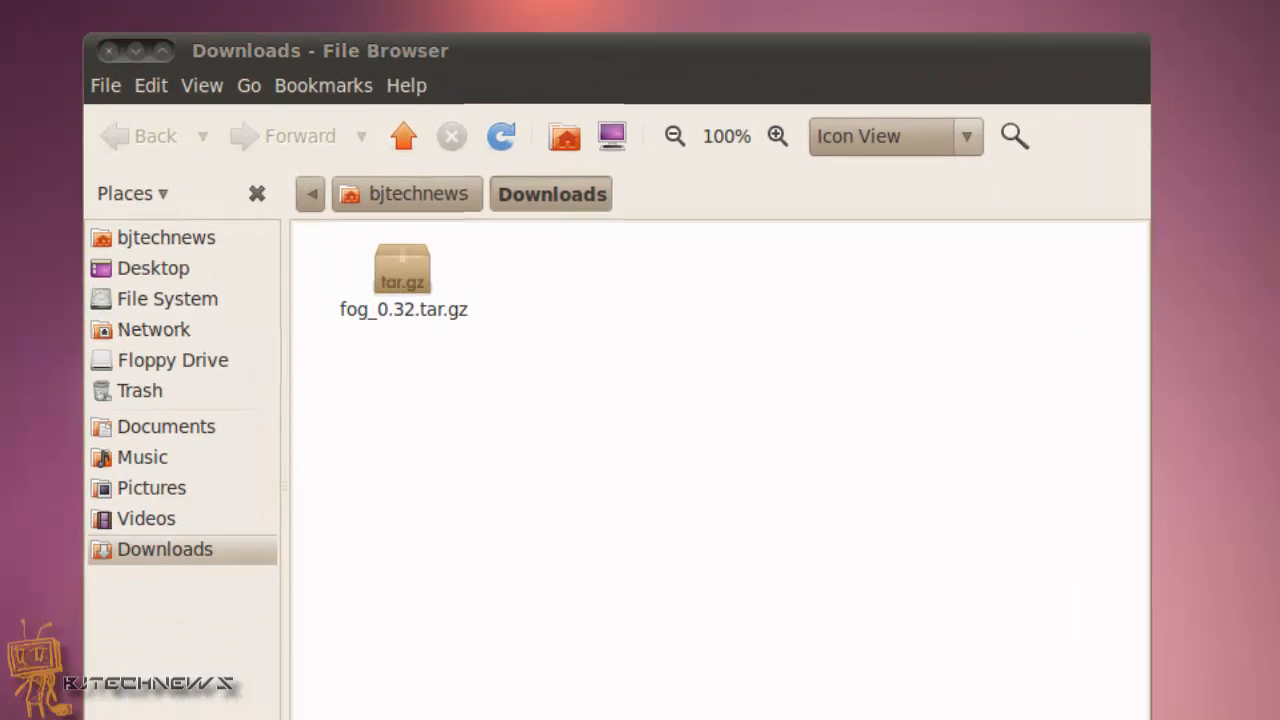
- Launch a terminal from Applications > Accessories while Downloads holds fog_0.32.tar.gz
click(96, 16)
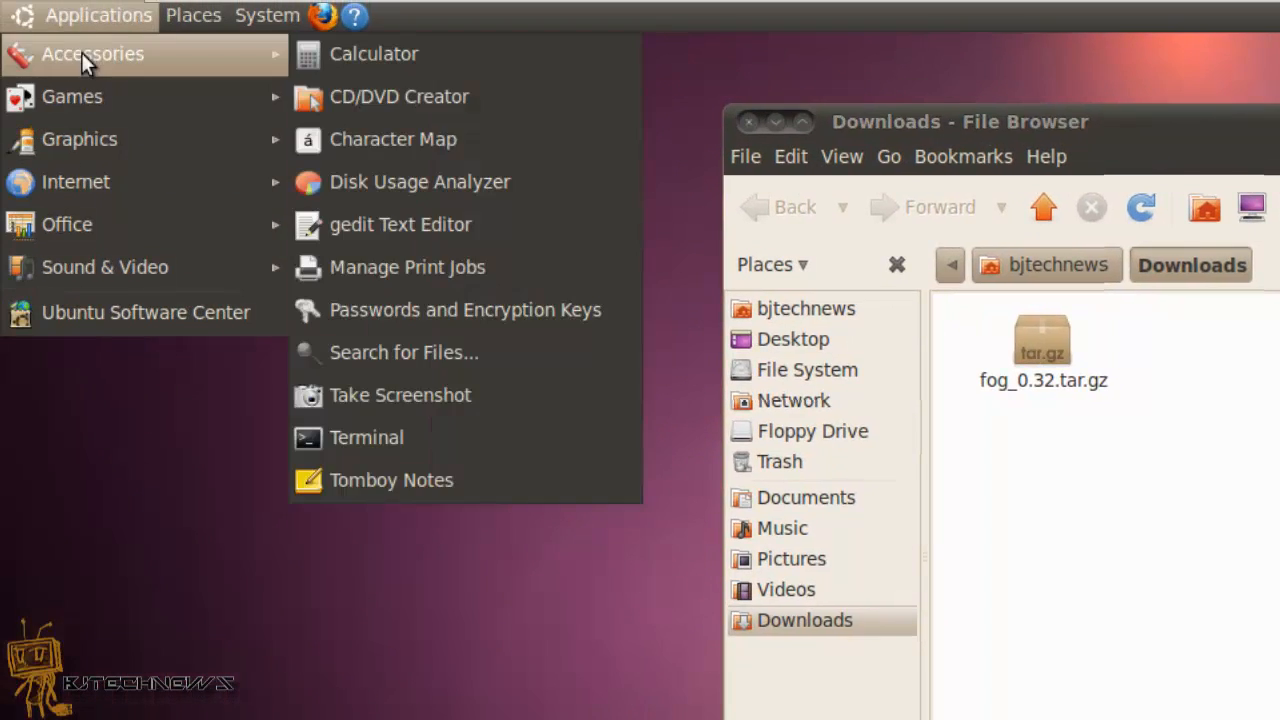
click(366, 436)
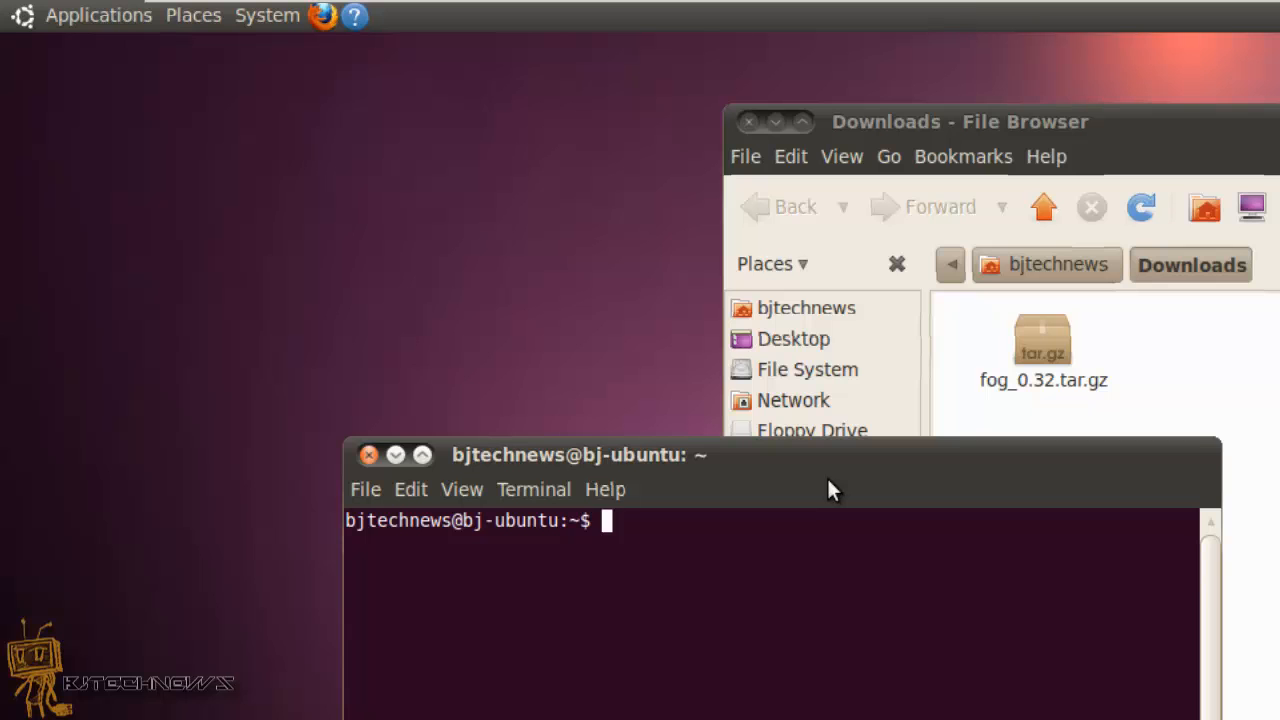
- Create /opt/fog-setup with sudo mkdir -p after the unprivileged attempt fails
text(cd /opt)
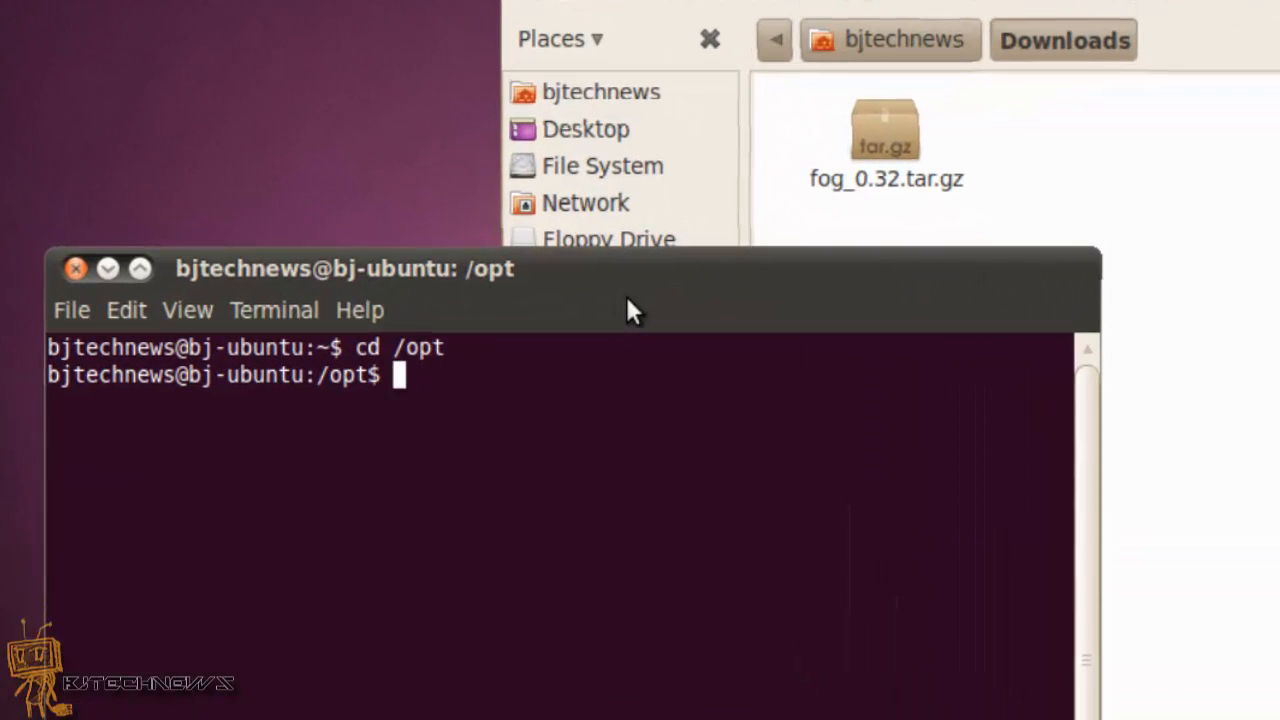
text(mkdir)
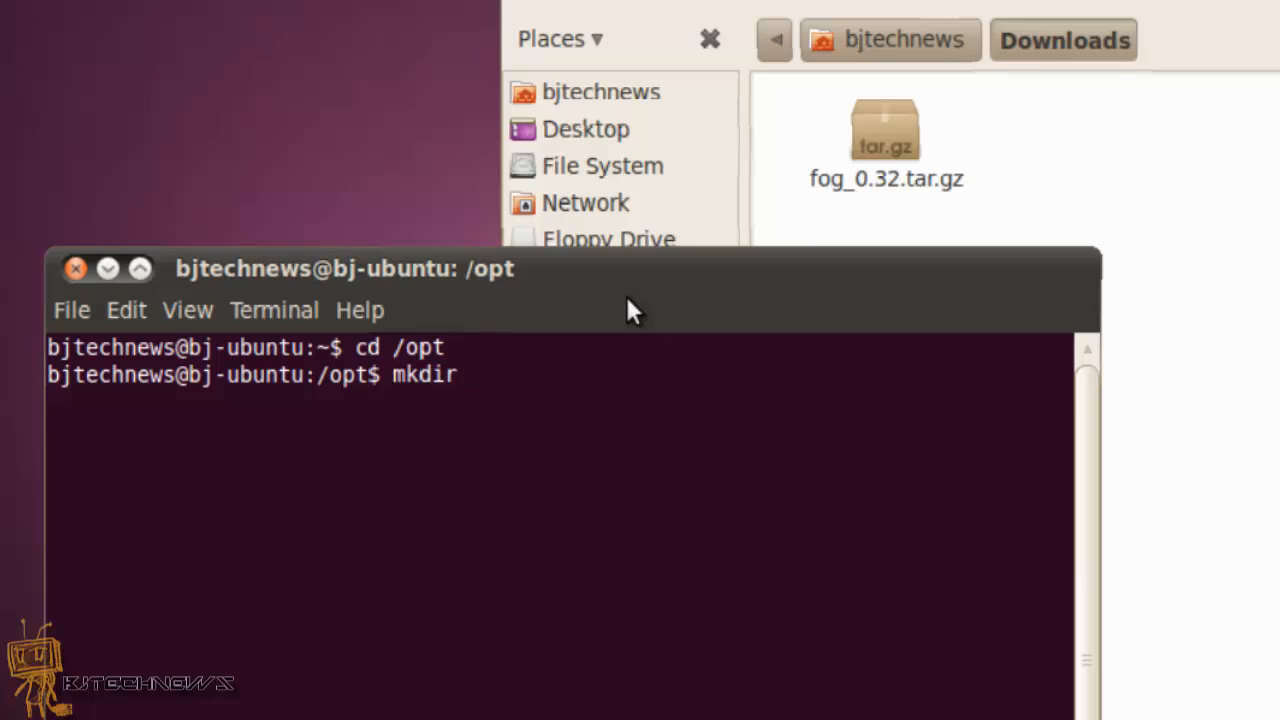
text(-)
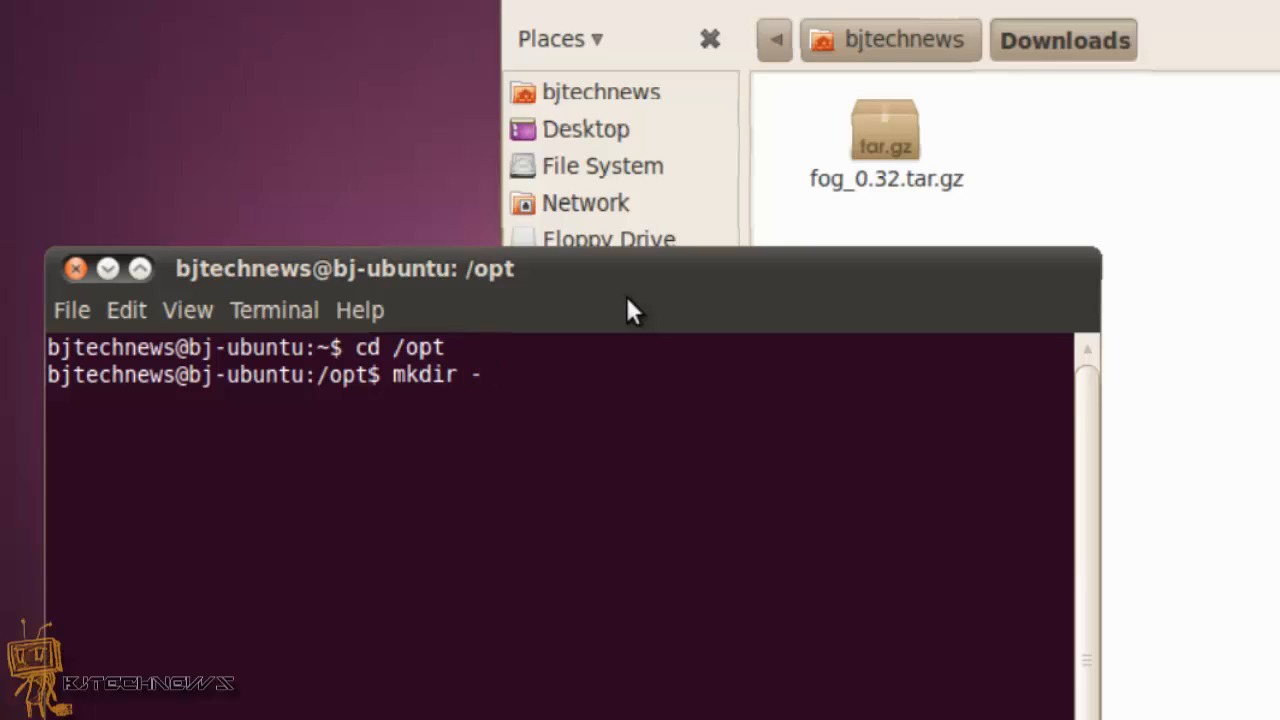
text(p /opt/fog-setu)
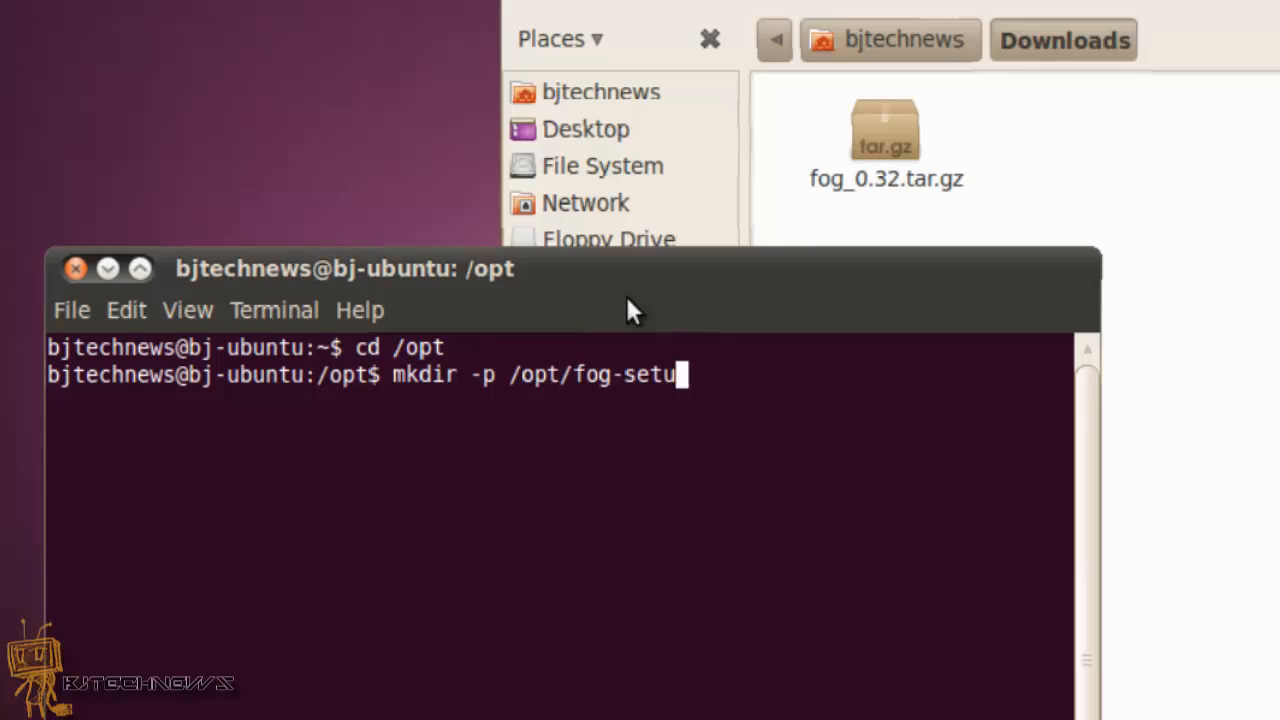
key(Return)
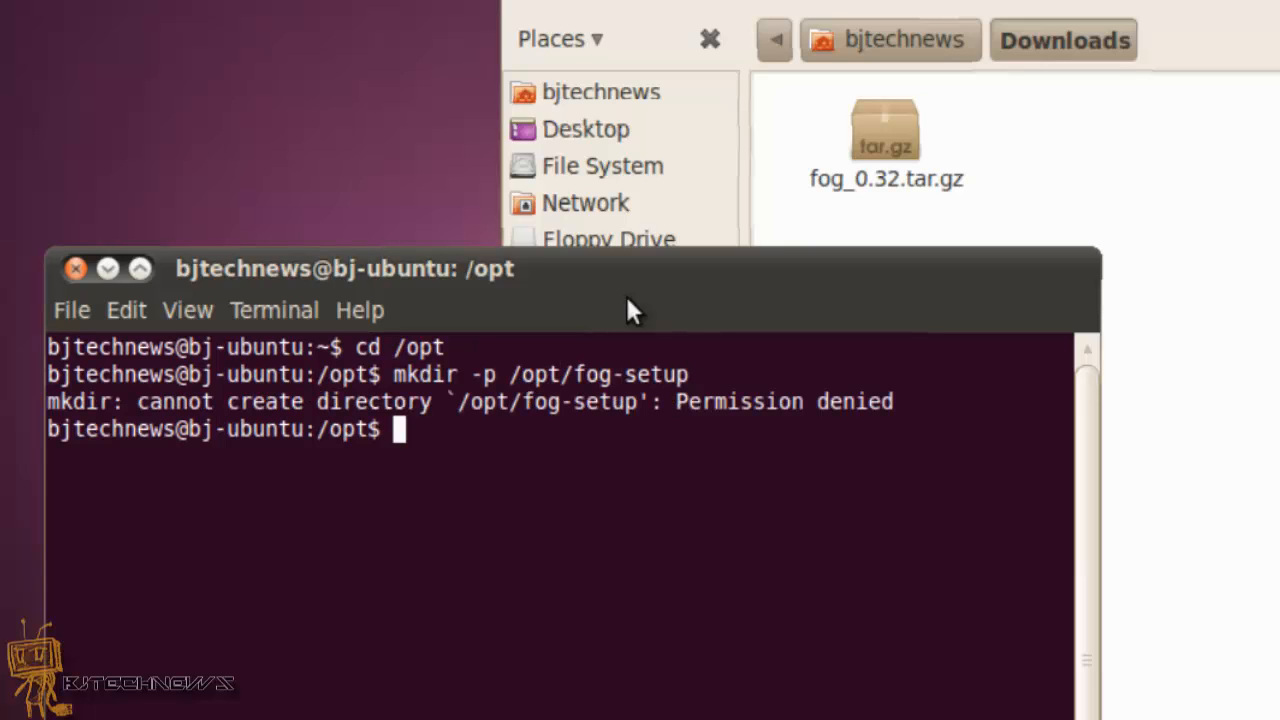
text(mkdir -p /opt/fog-setup)
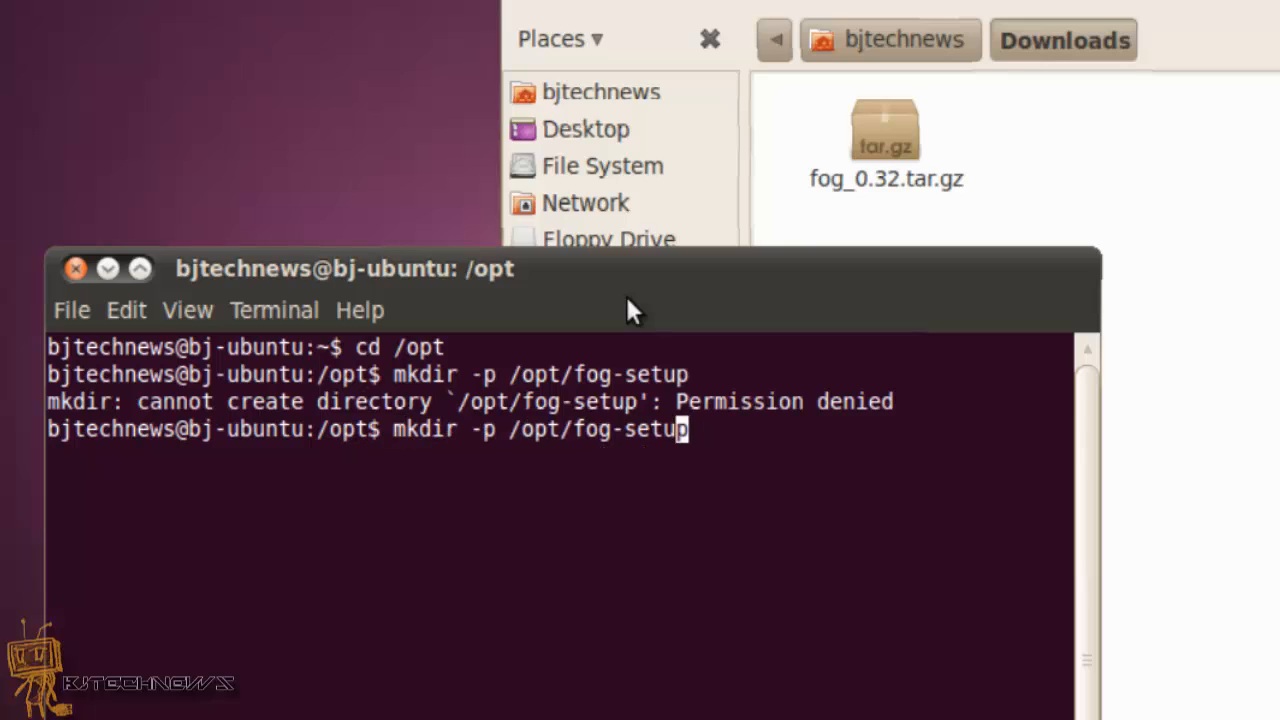
text(sudo)
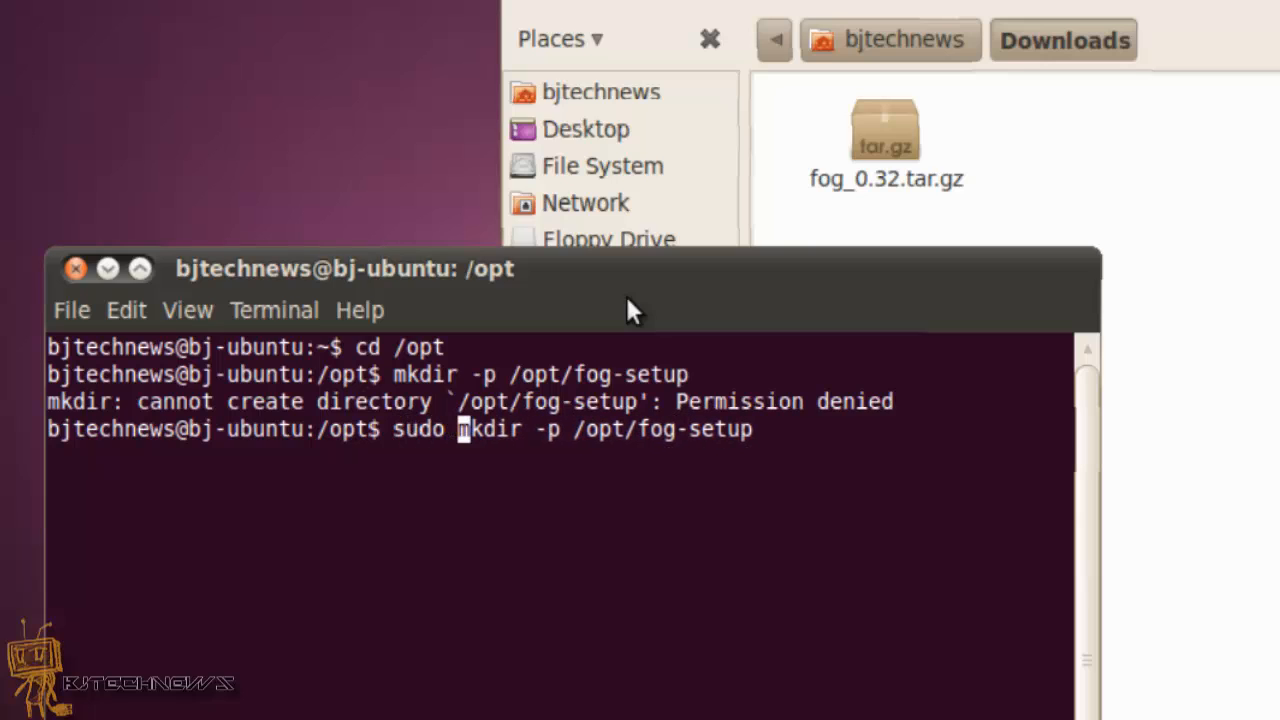
key(Return)
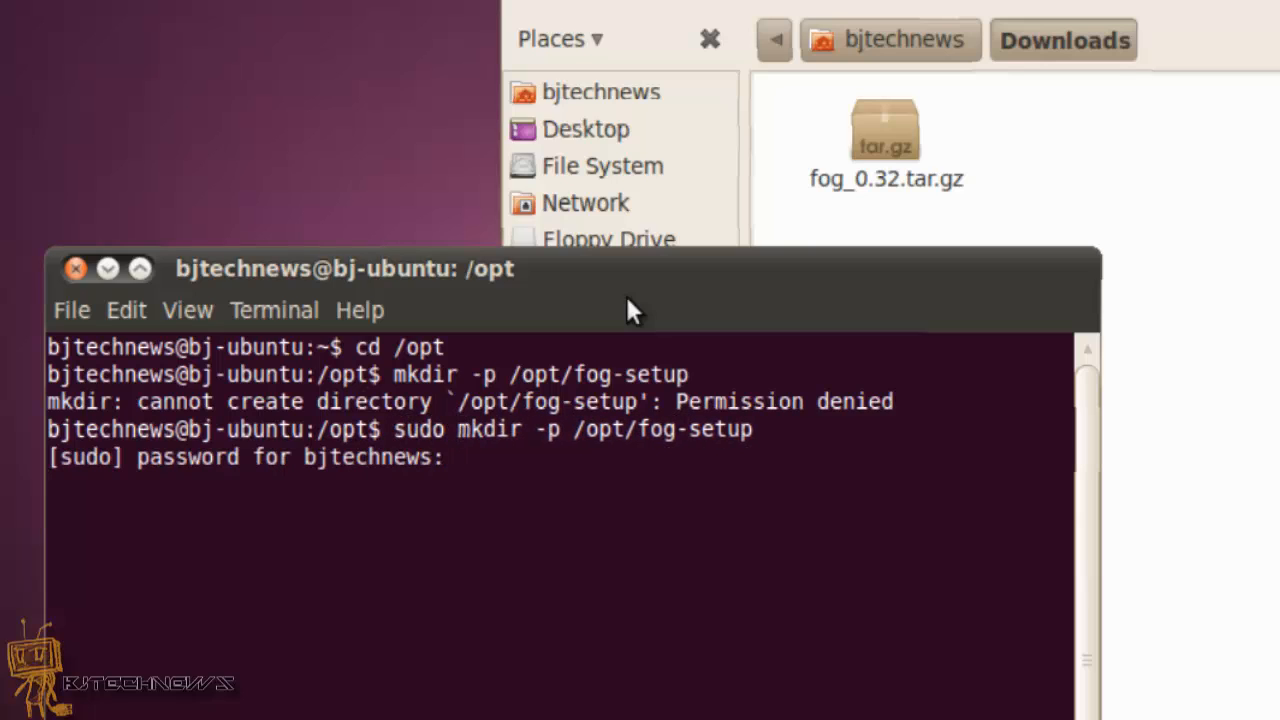
key(Return)
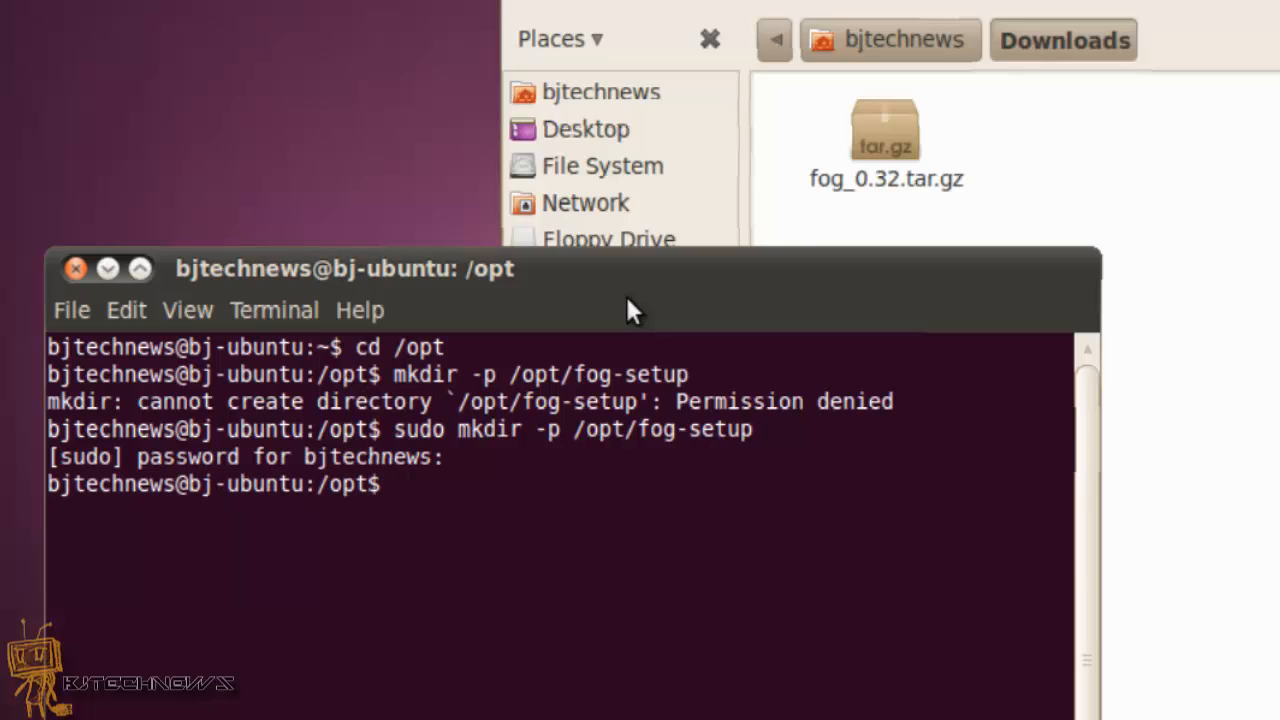
- Change into the new /opt/fog-setup directory
text(c)
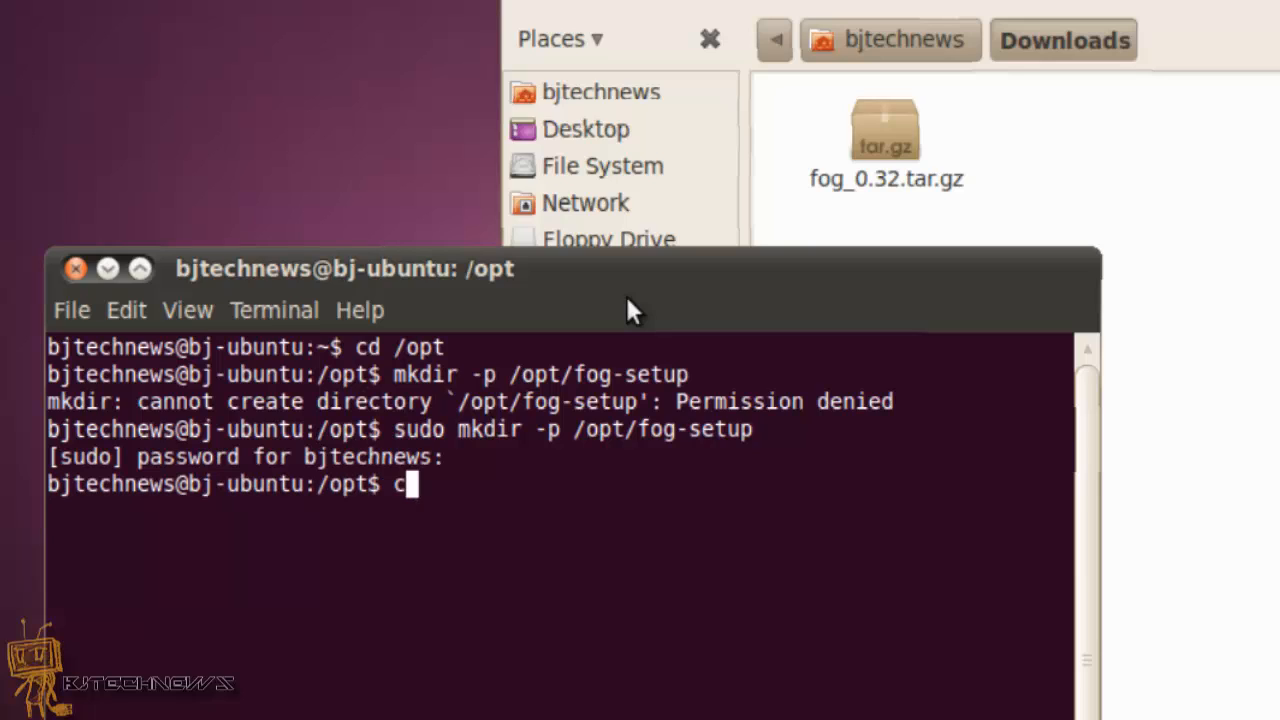
text(d fog-setup/)
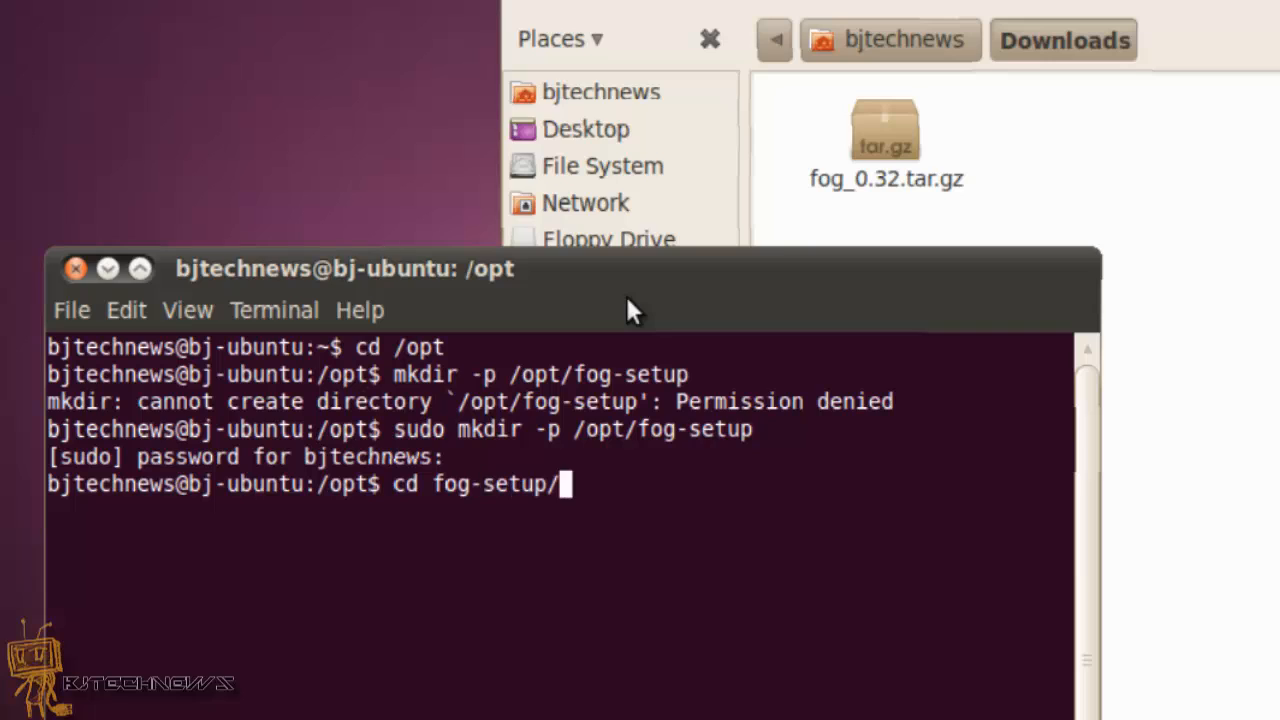
key(Return)
text(ls)
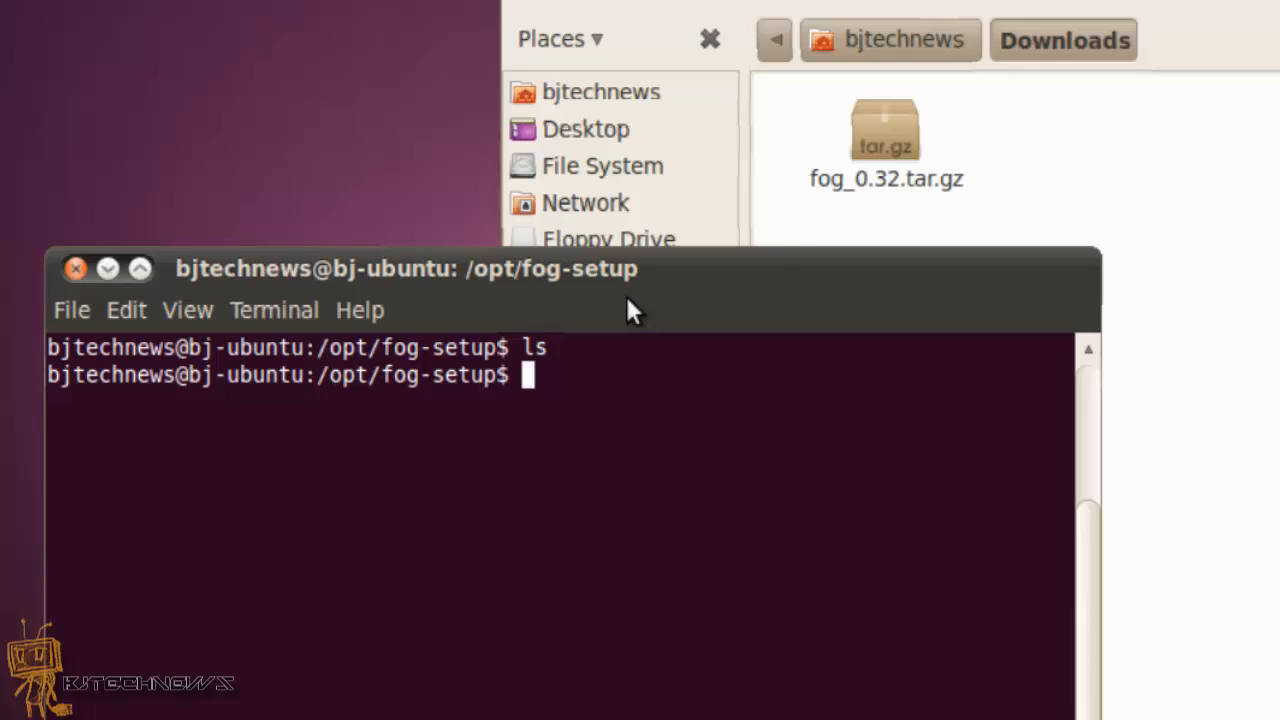
mouse_move(1036, 96)
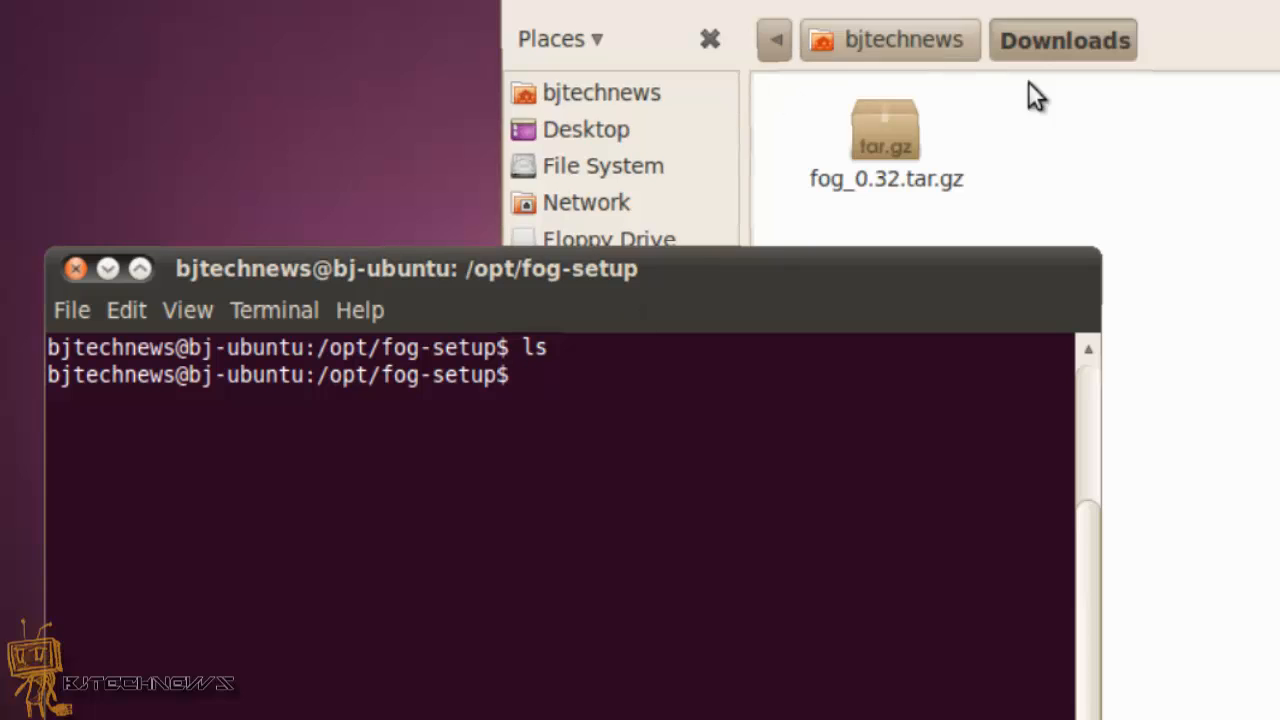
- Copy fog_0.32.tar.gz from Downloads into /opt/fog-setup with sudo cp -i
drag(406, 268, 310, 164)
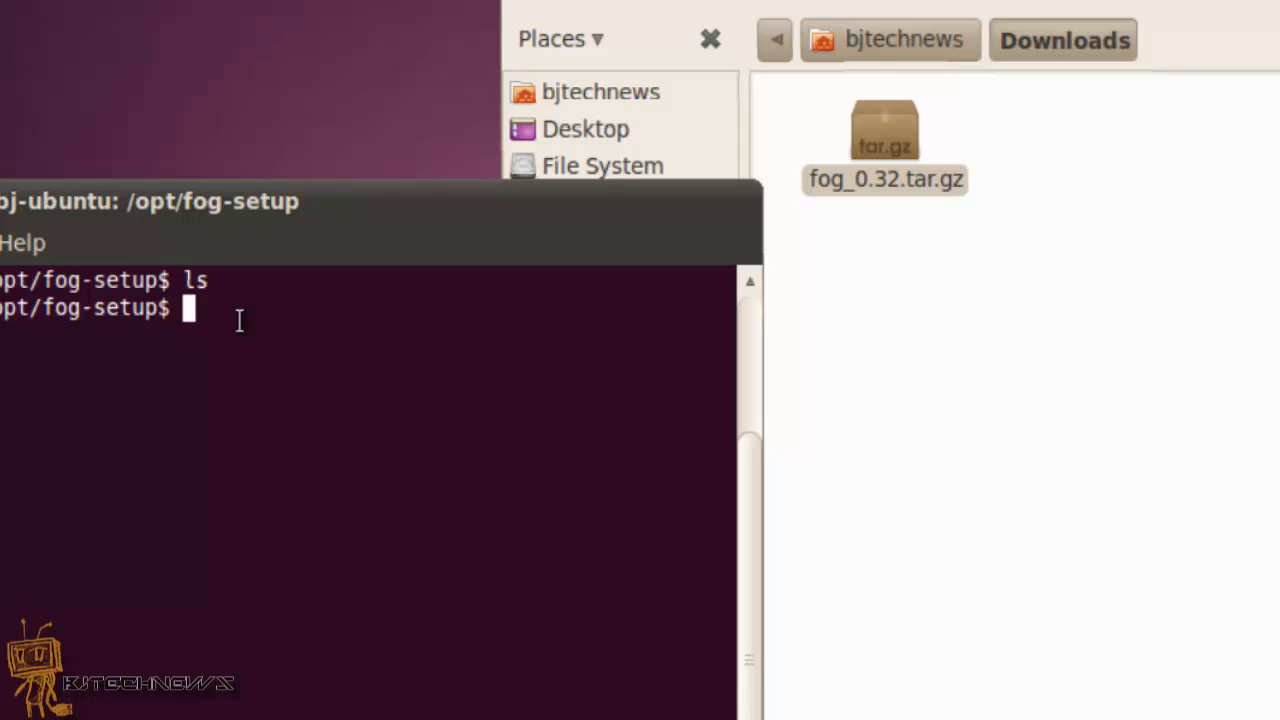
text(sudo cp -i '/home/bjtechnews/Downloads/fog_0.32.tar.gz' /opt/)
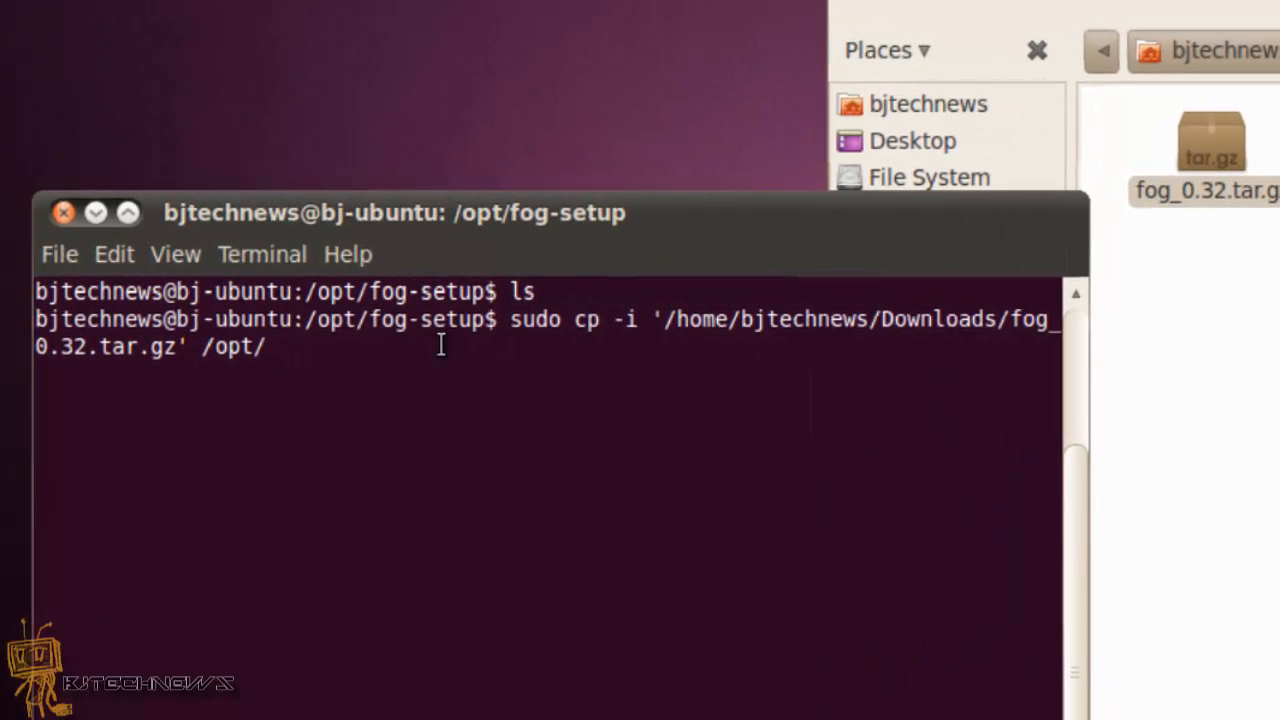
text(fog-setup)
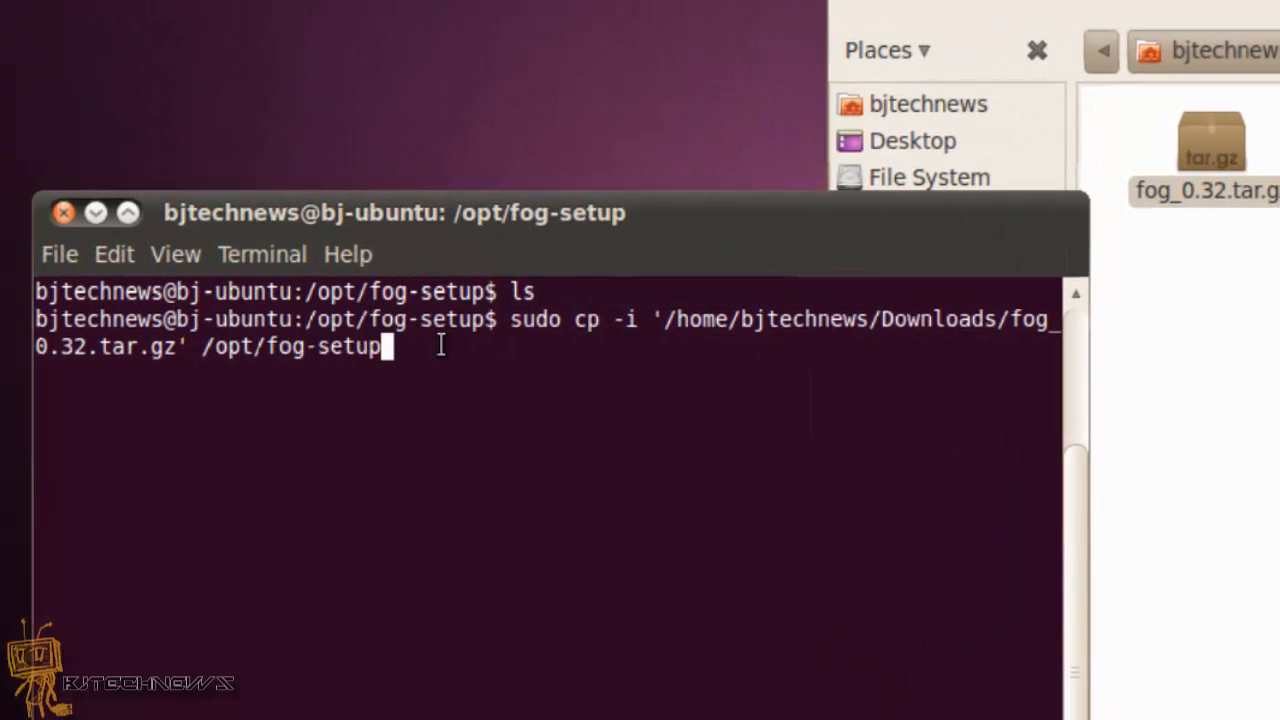
key(Return)
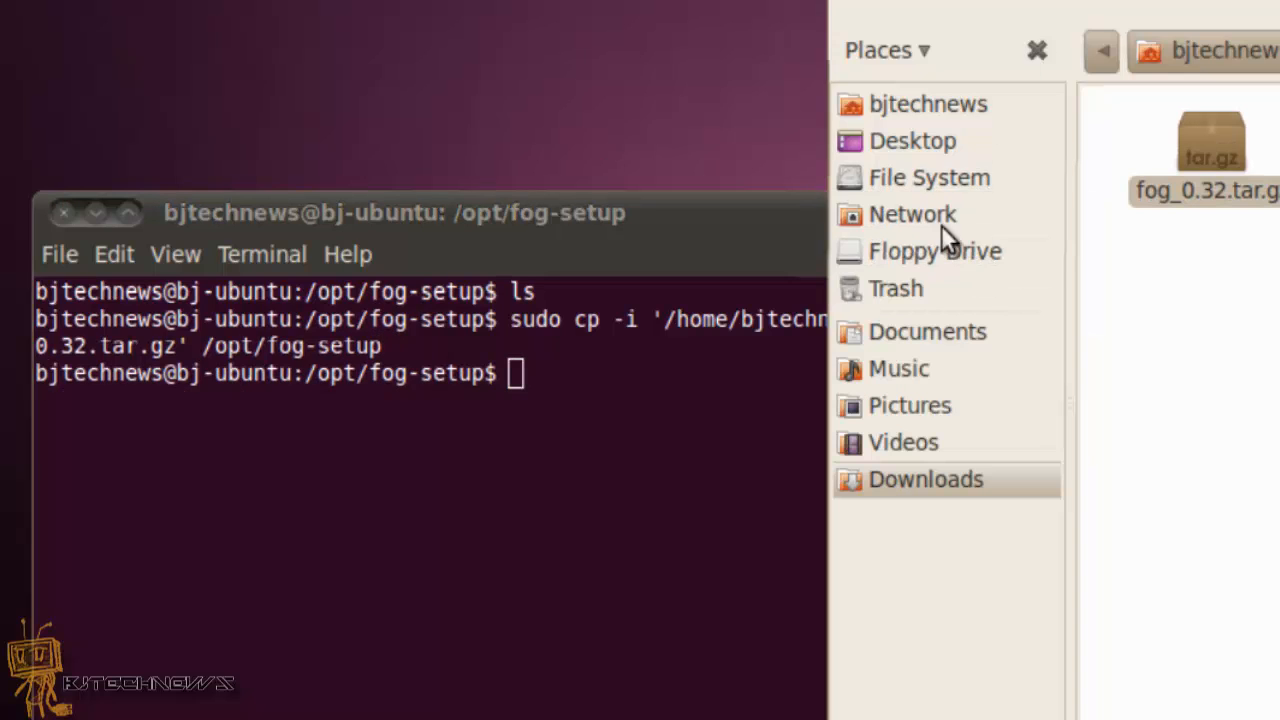
click(928, 176)
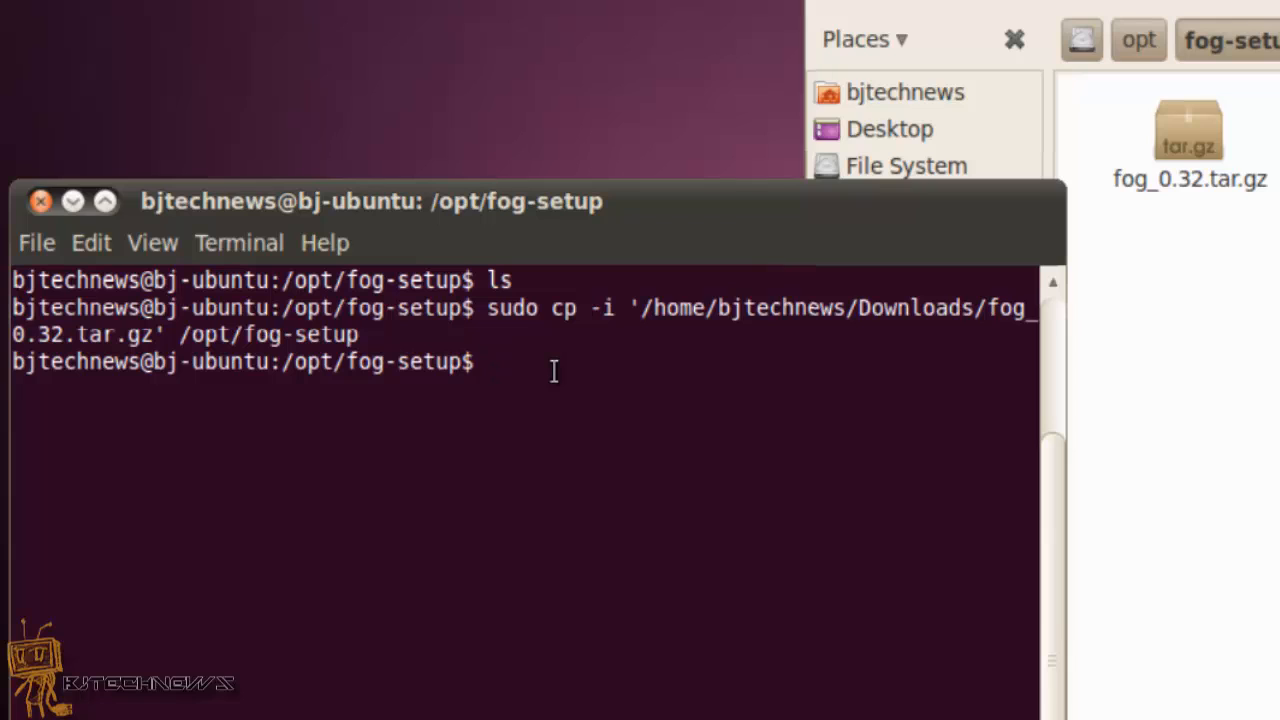
- Extract the archive in /opt/fog-setup with sudo tar -xvzf fog*
text(sudo)
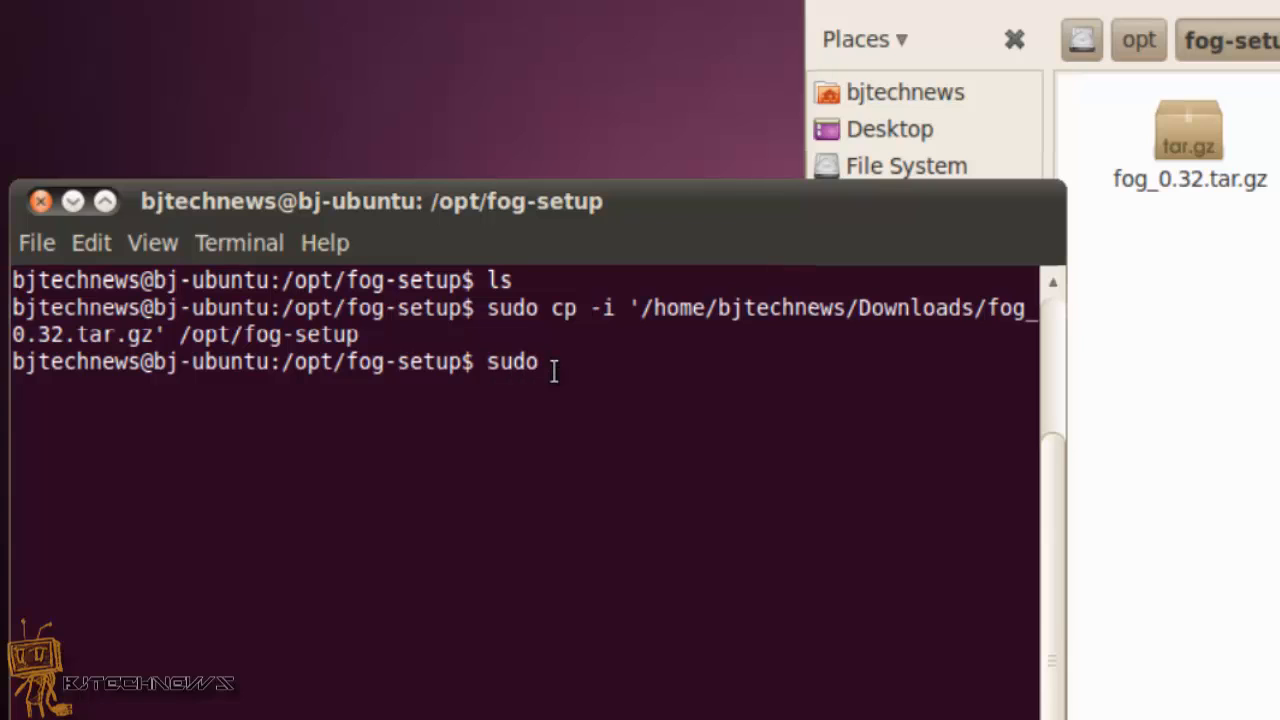
text(tar)
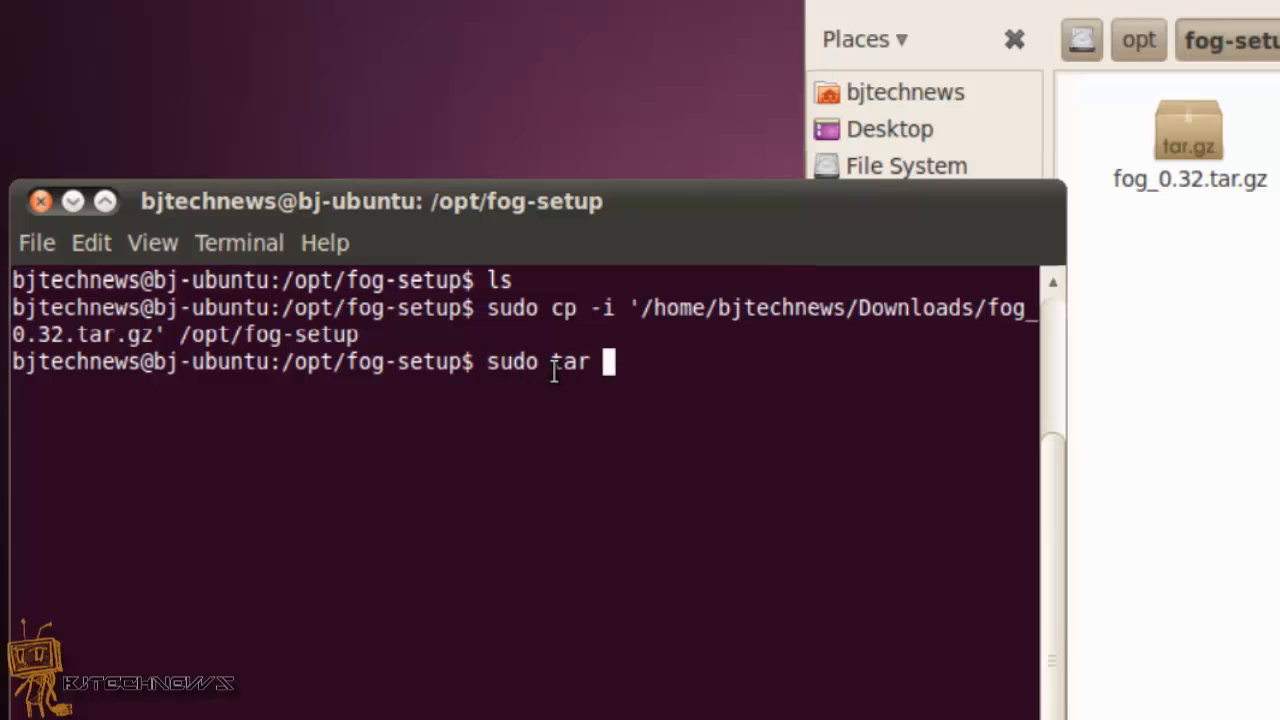
text(-xvx)
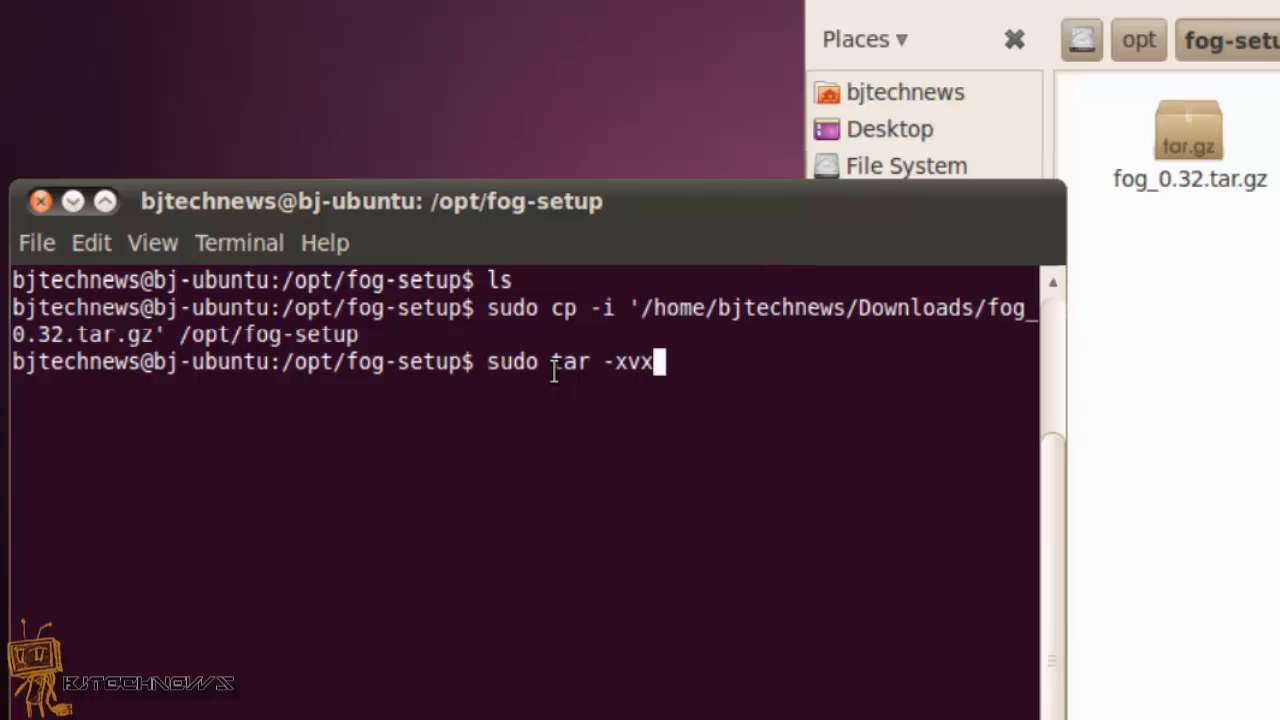
key(BackSpace)
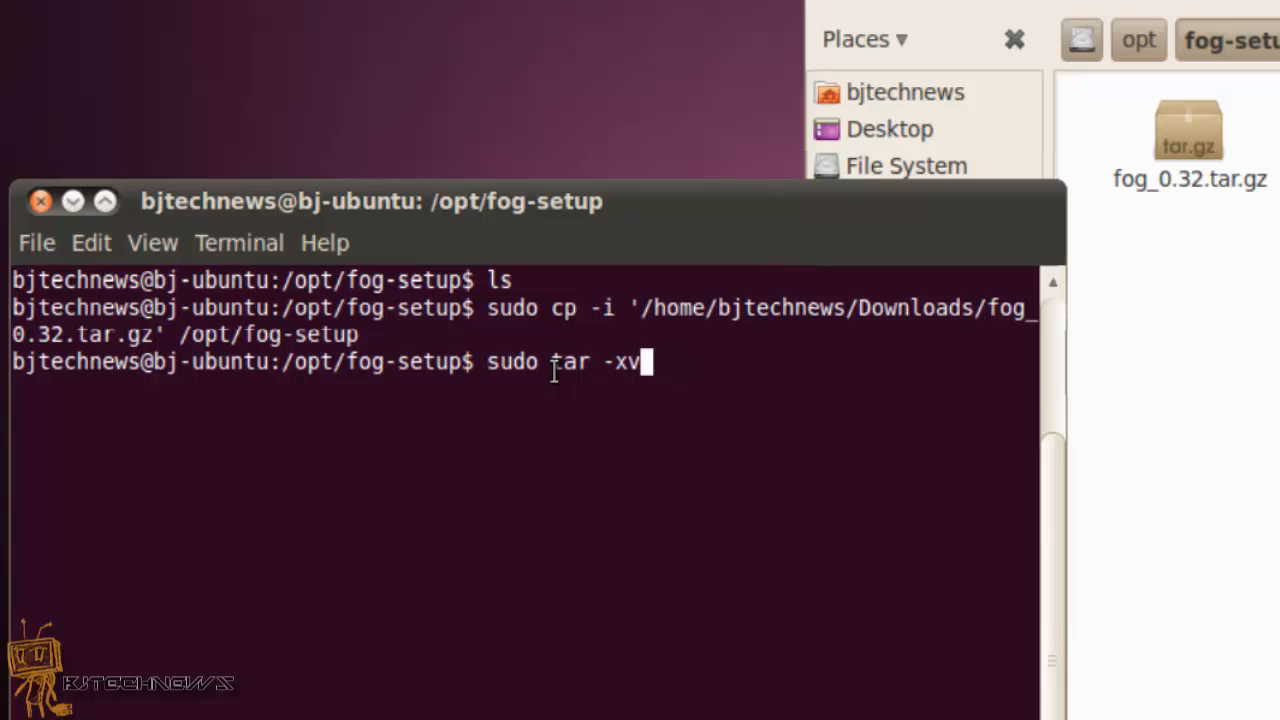
text(zf)
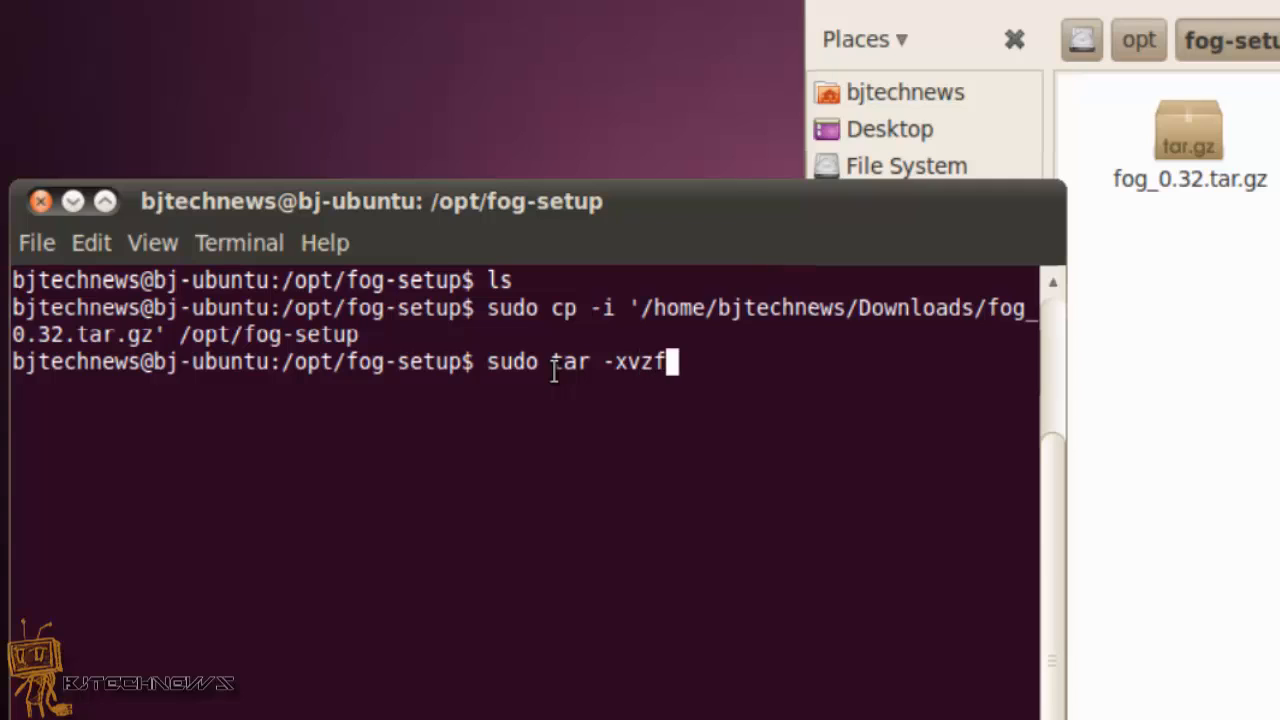
text(fog)
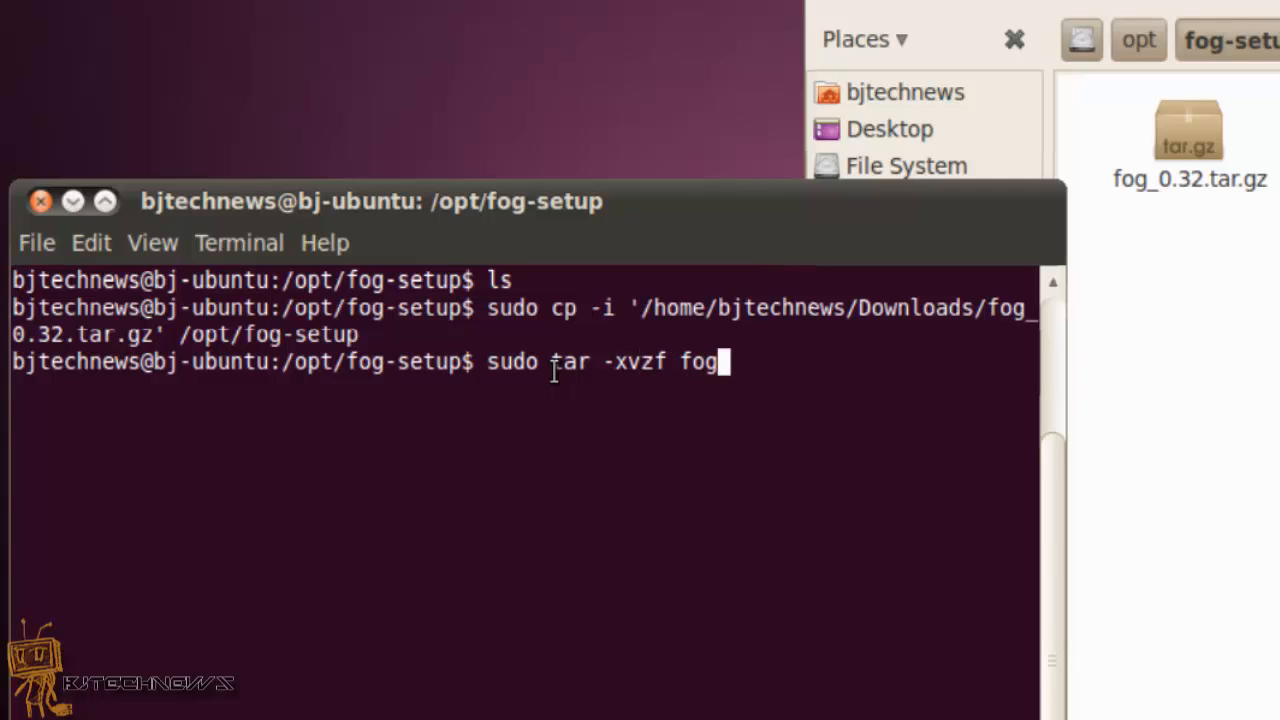
text(*)
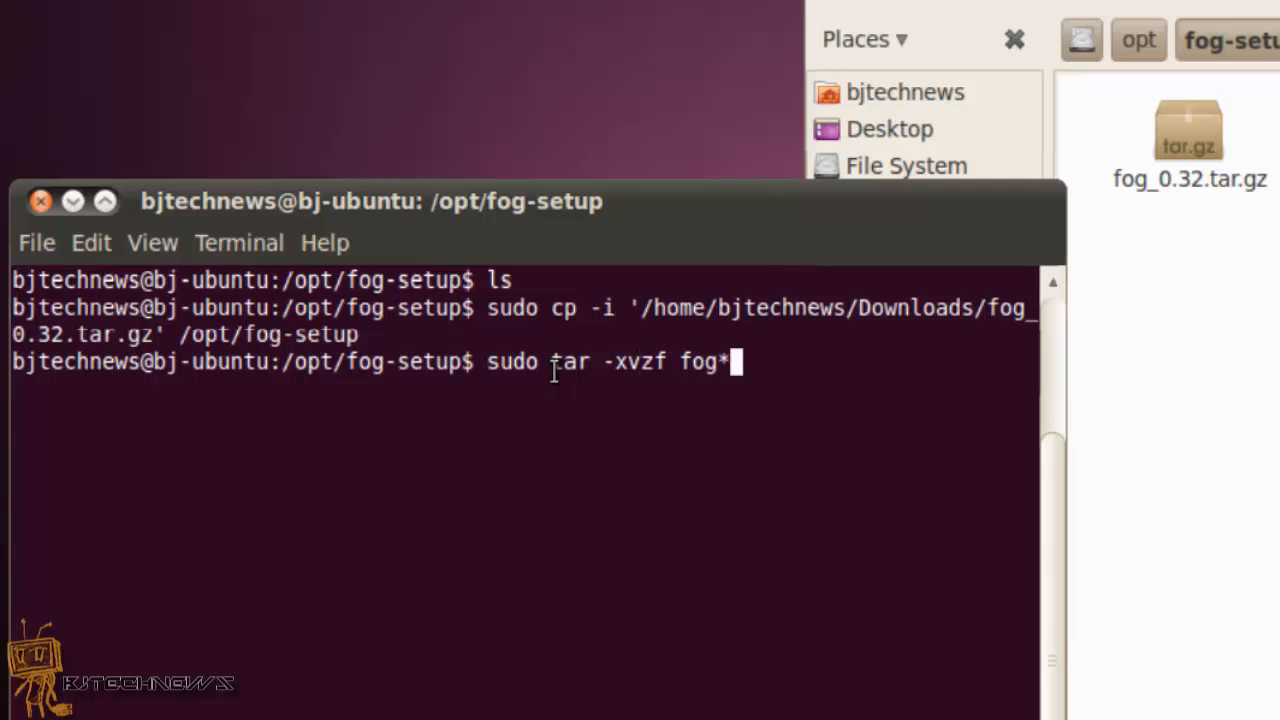
key(Return)
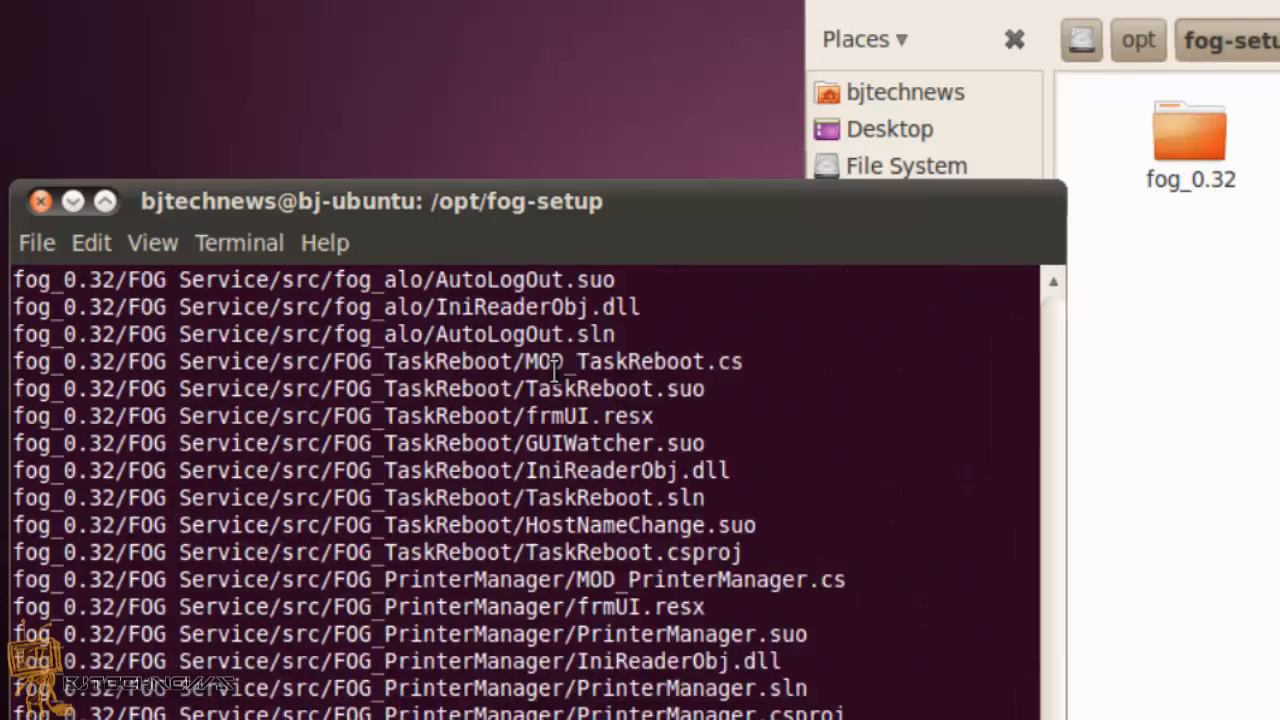
scroll(down, 3)
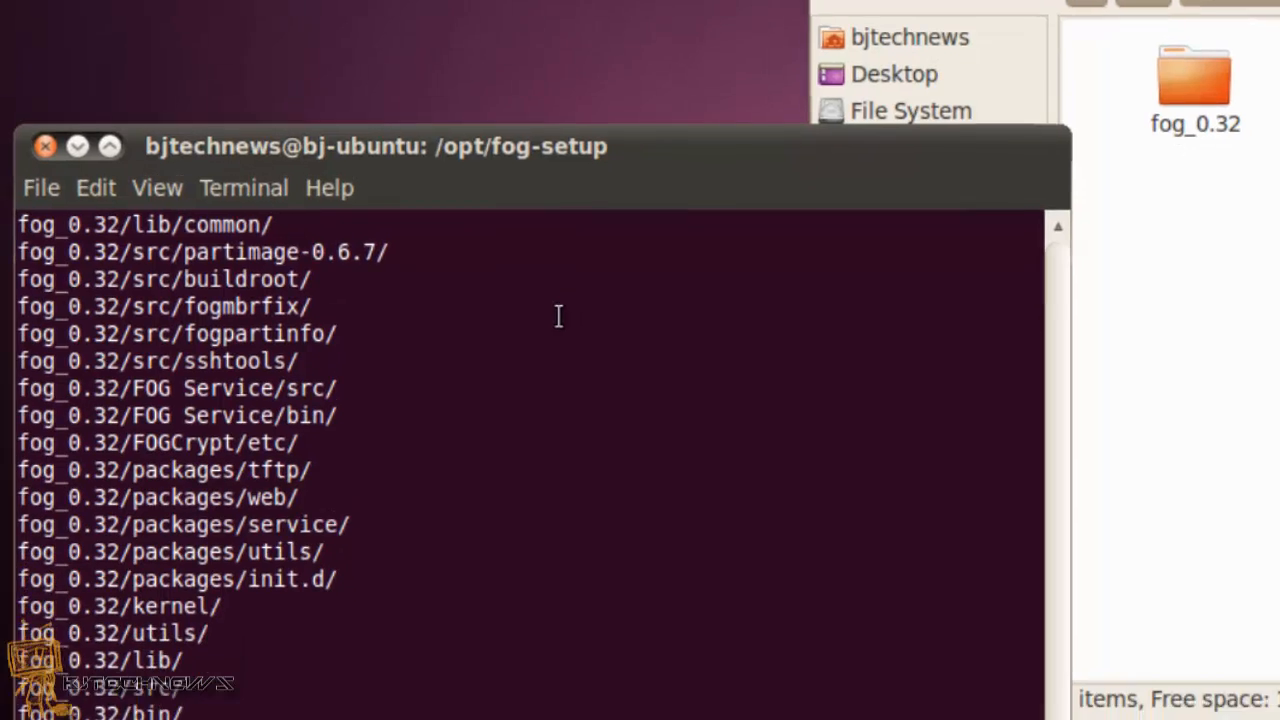
- Change into the extracted fog_0.32 folder
text(cd fo)
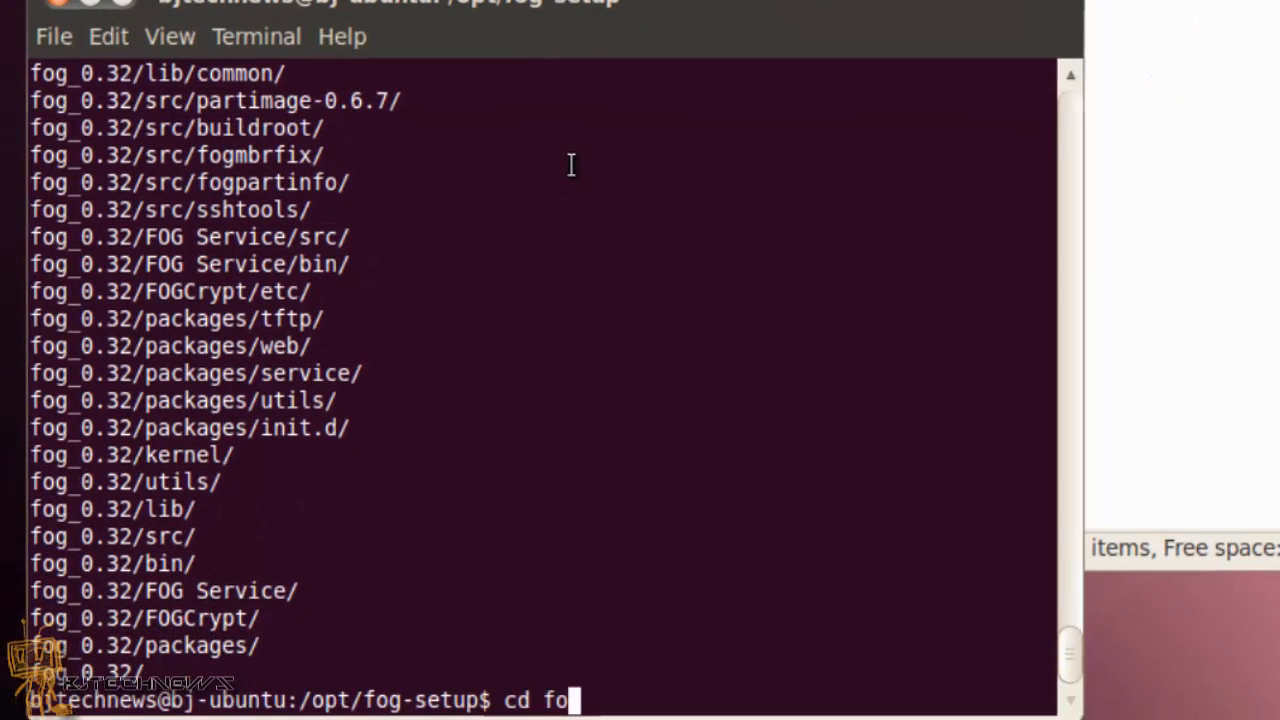
key(Return)
text(cd bin)
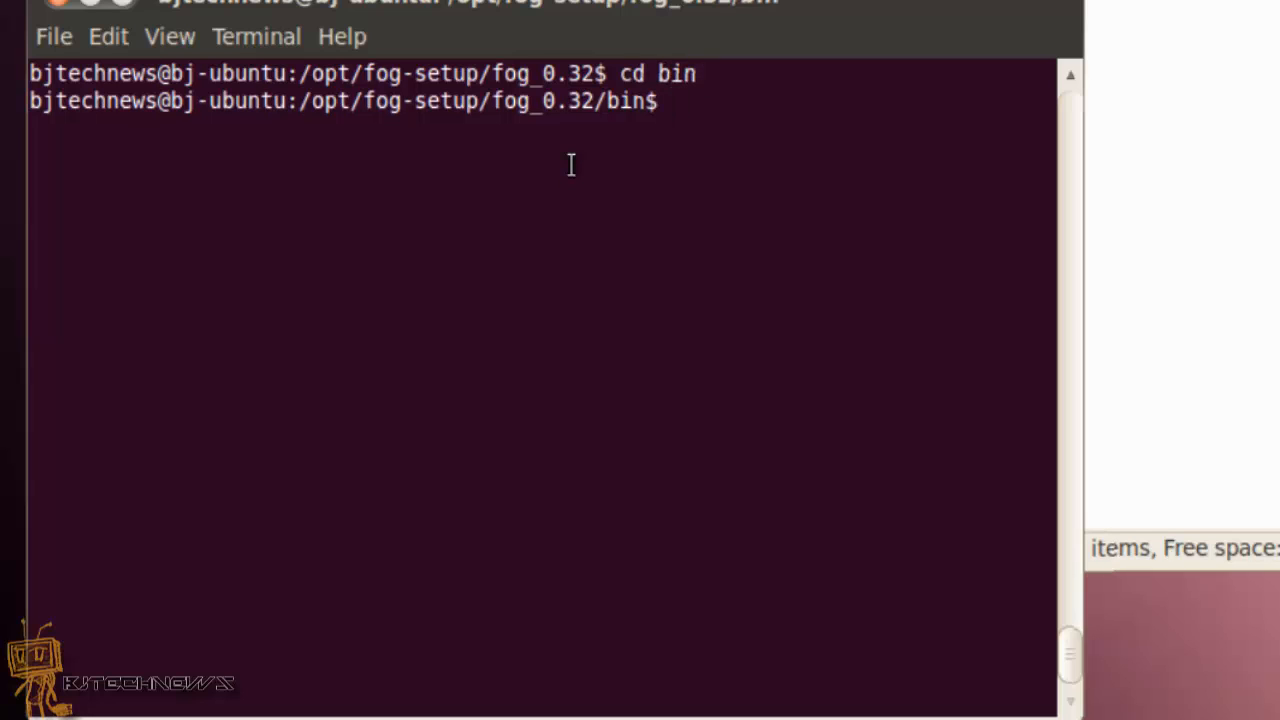
- Run sudo ./installfog.sh from the fog_0.32 bin folder
text(sudo ./)
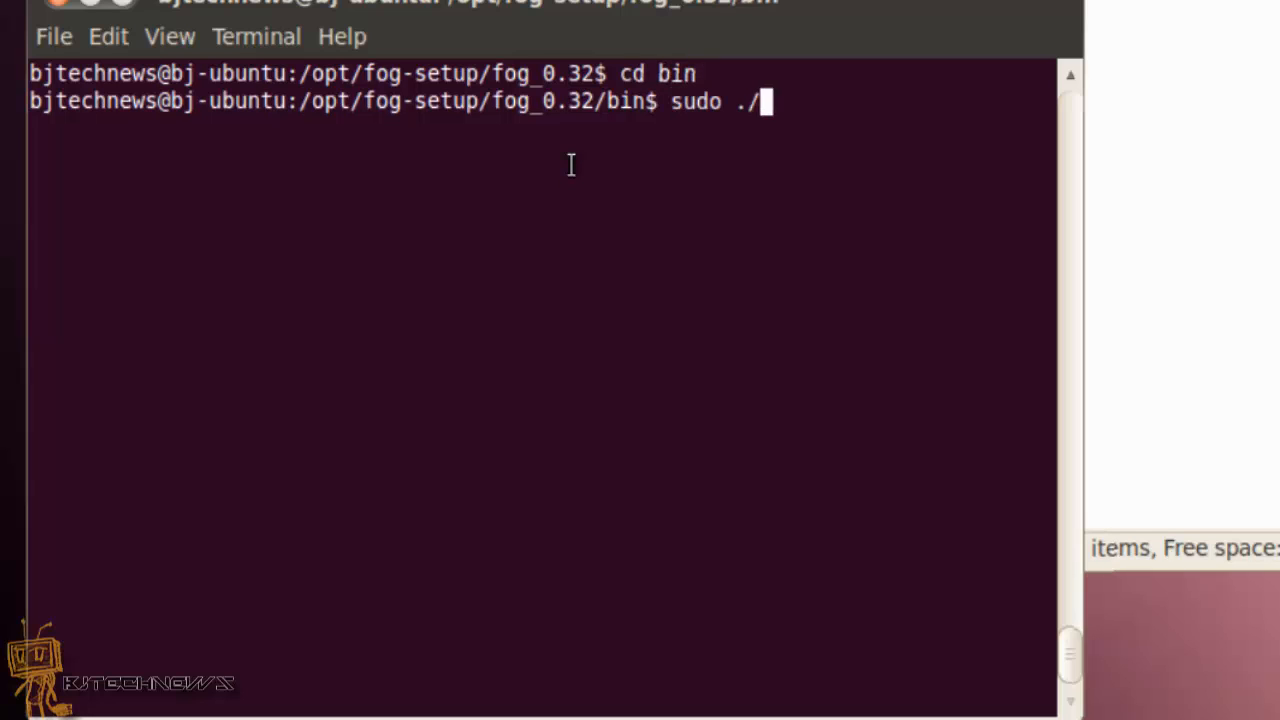
text(installfog.sh)
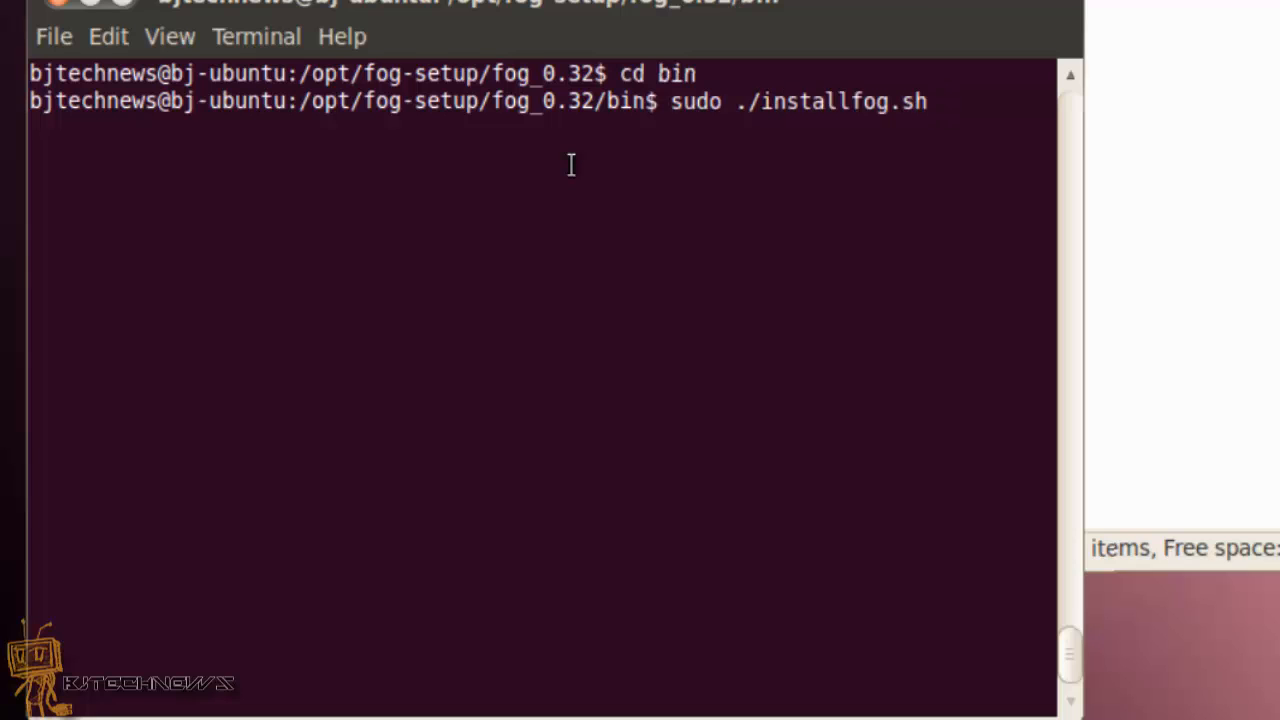
key(Return)
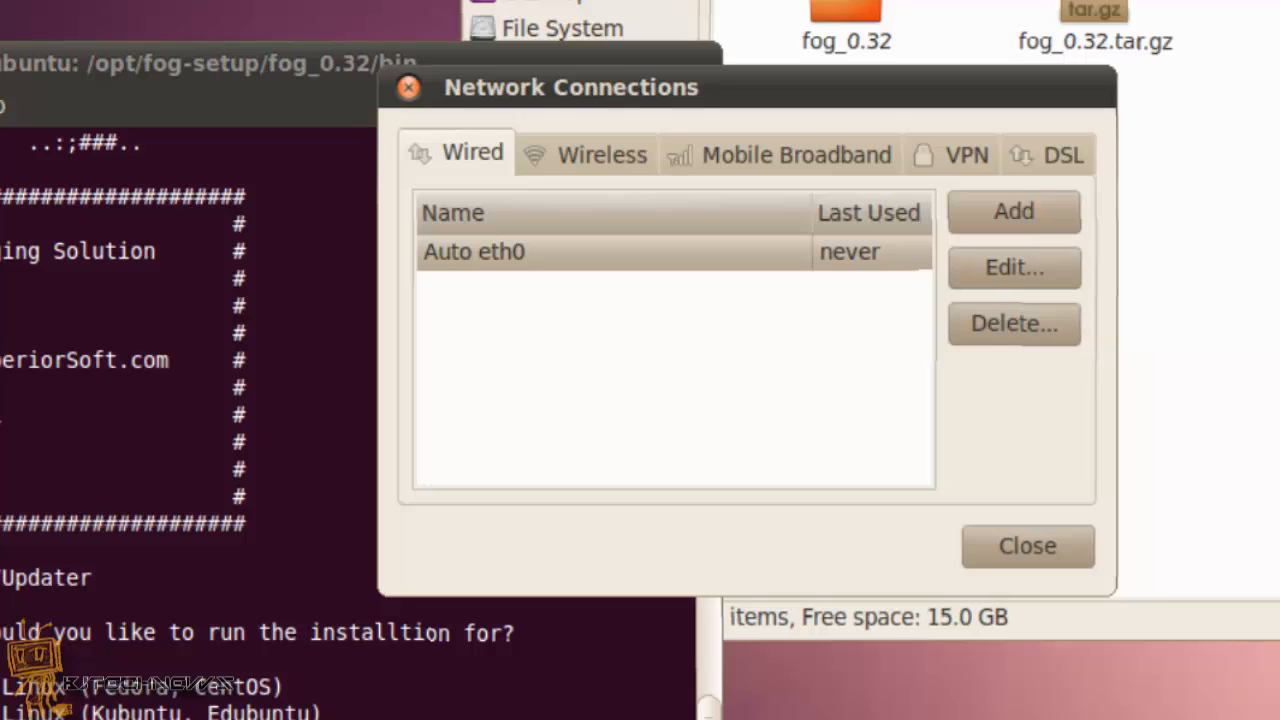
mouse_move(890, 300)
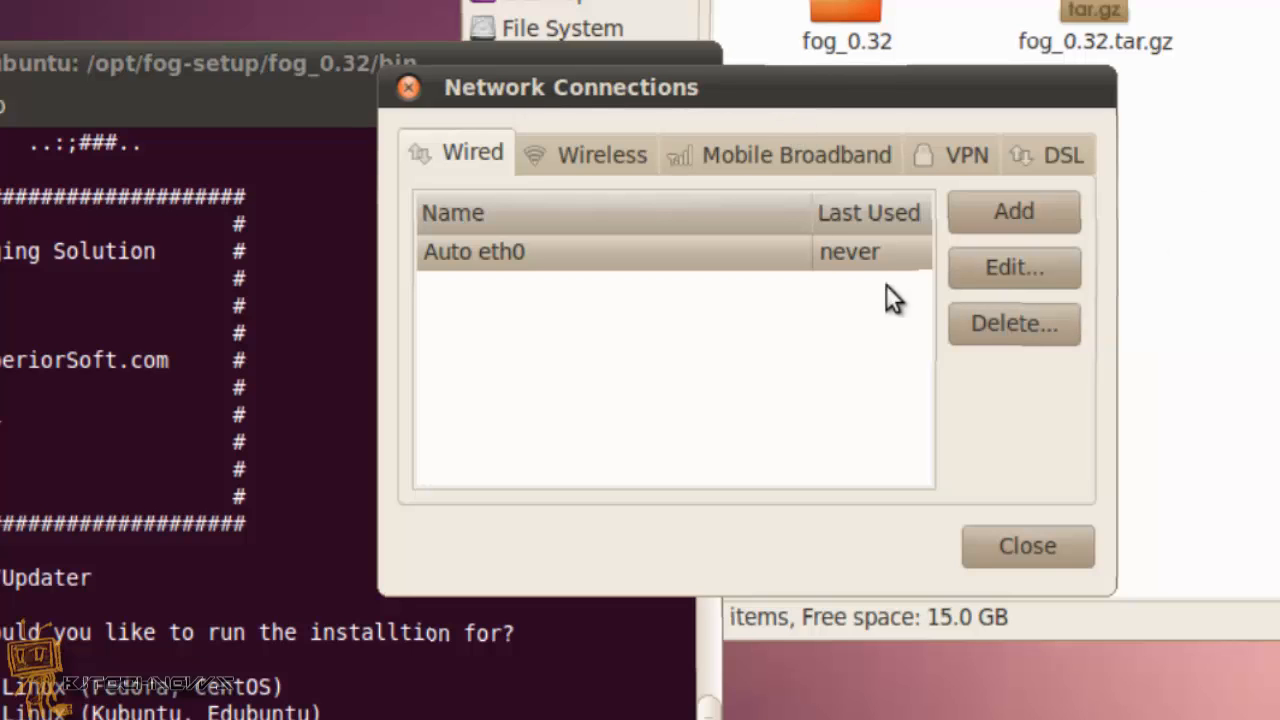
- Review Auto eth0's IPv4 settings, cancel without saving, and return to the terminal
click(1012, 268)
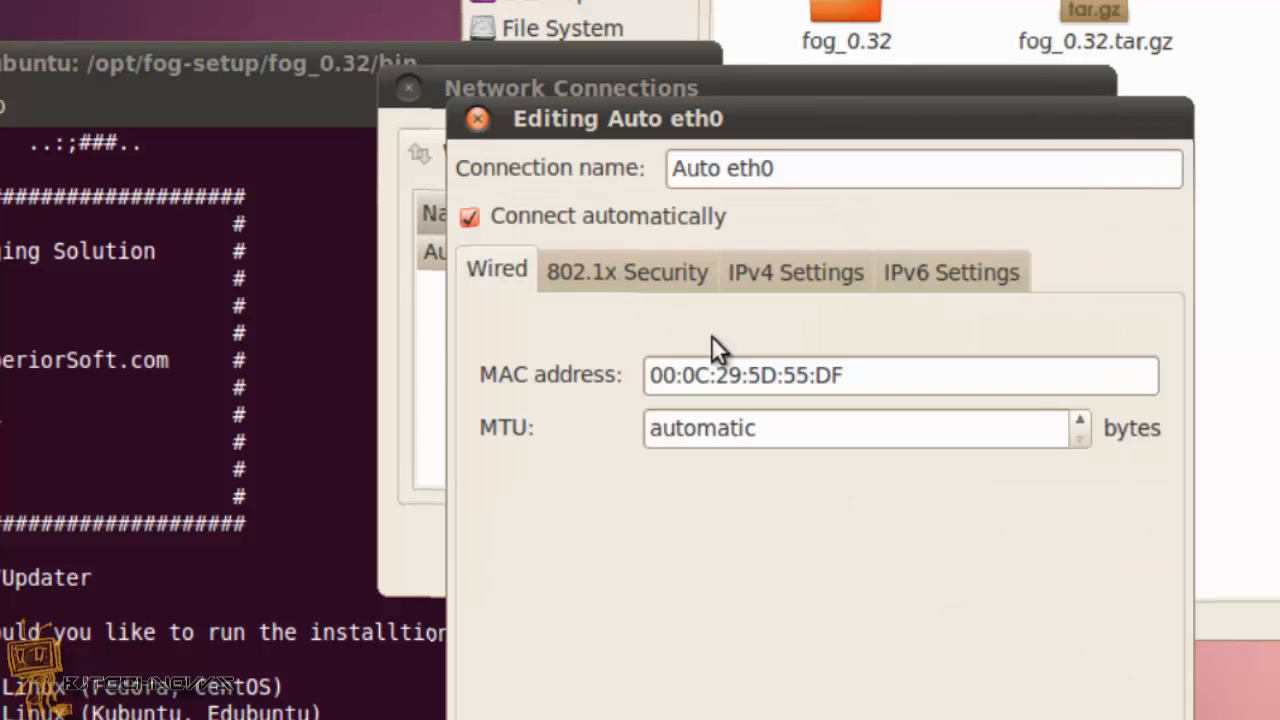
click(794, 272)
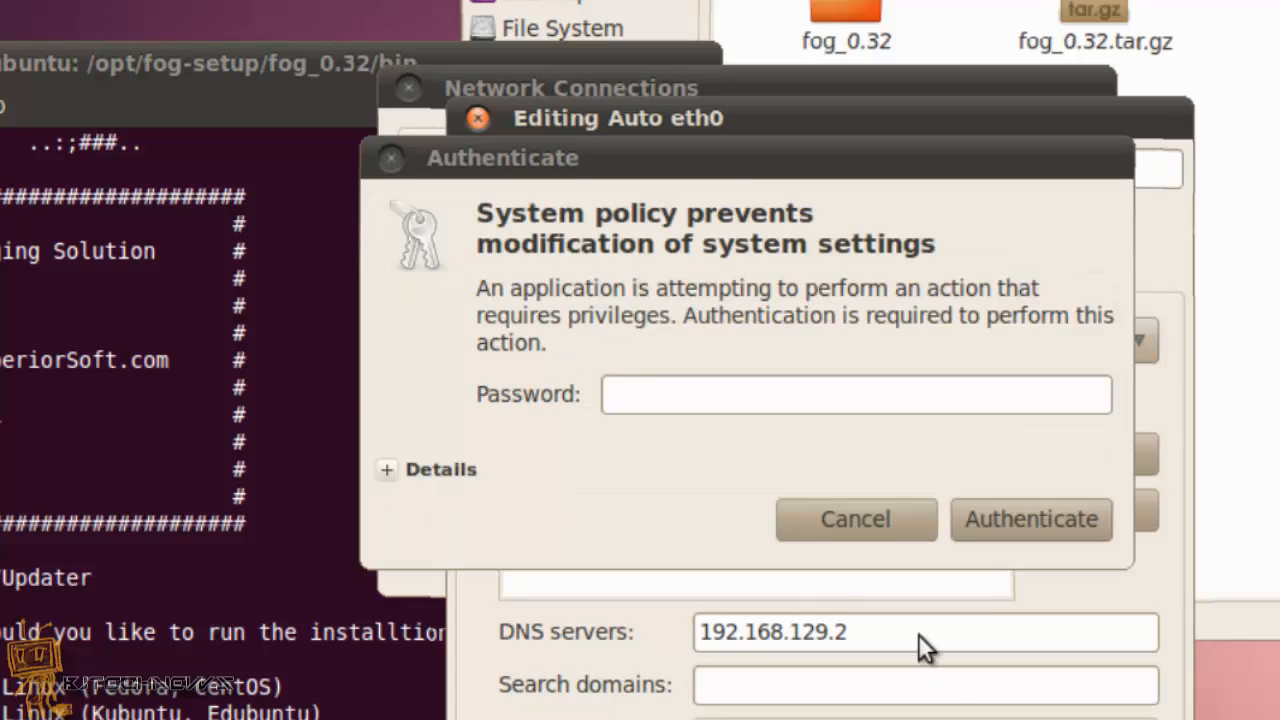
click(854, 520)
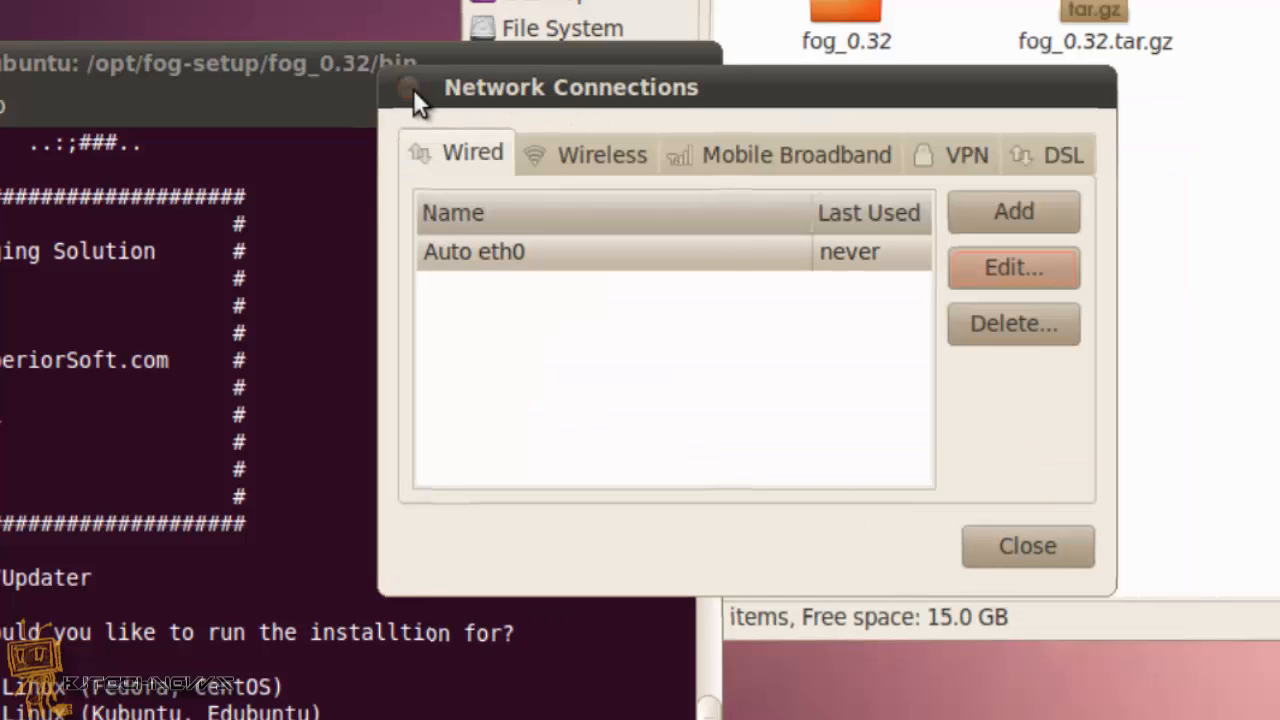
click(1026, 544)
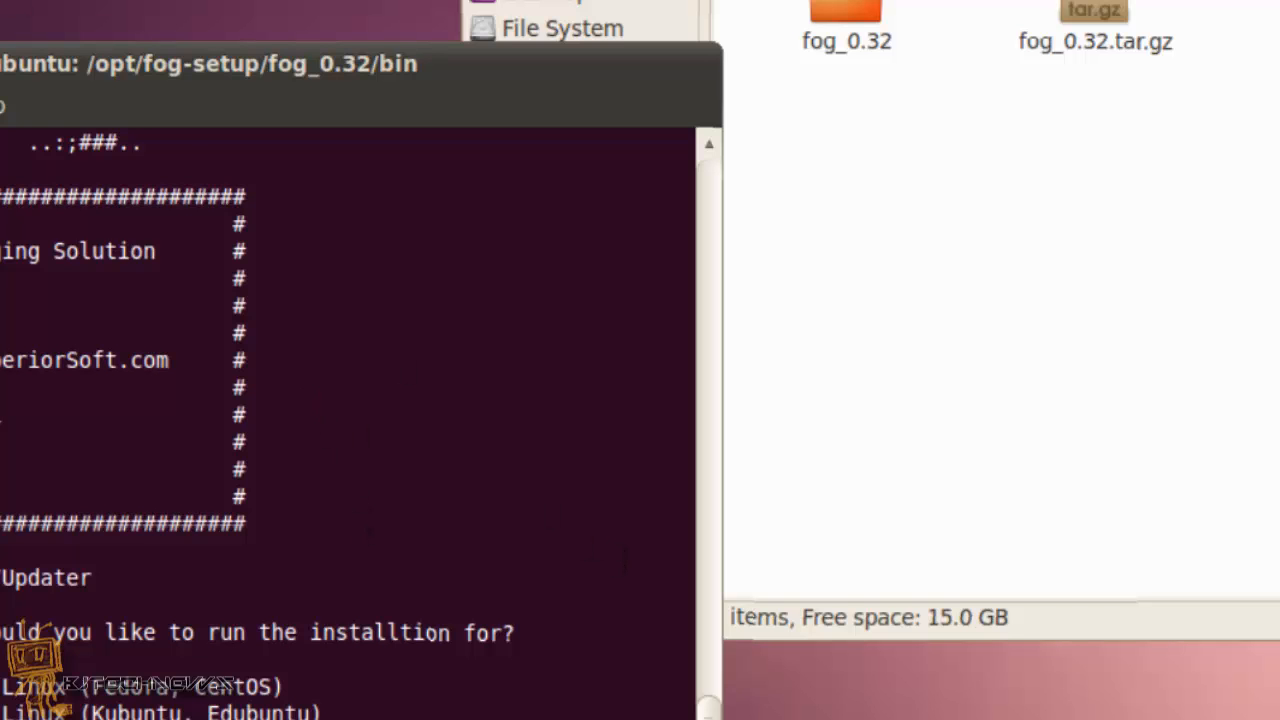
click(100, 104)
text(r)
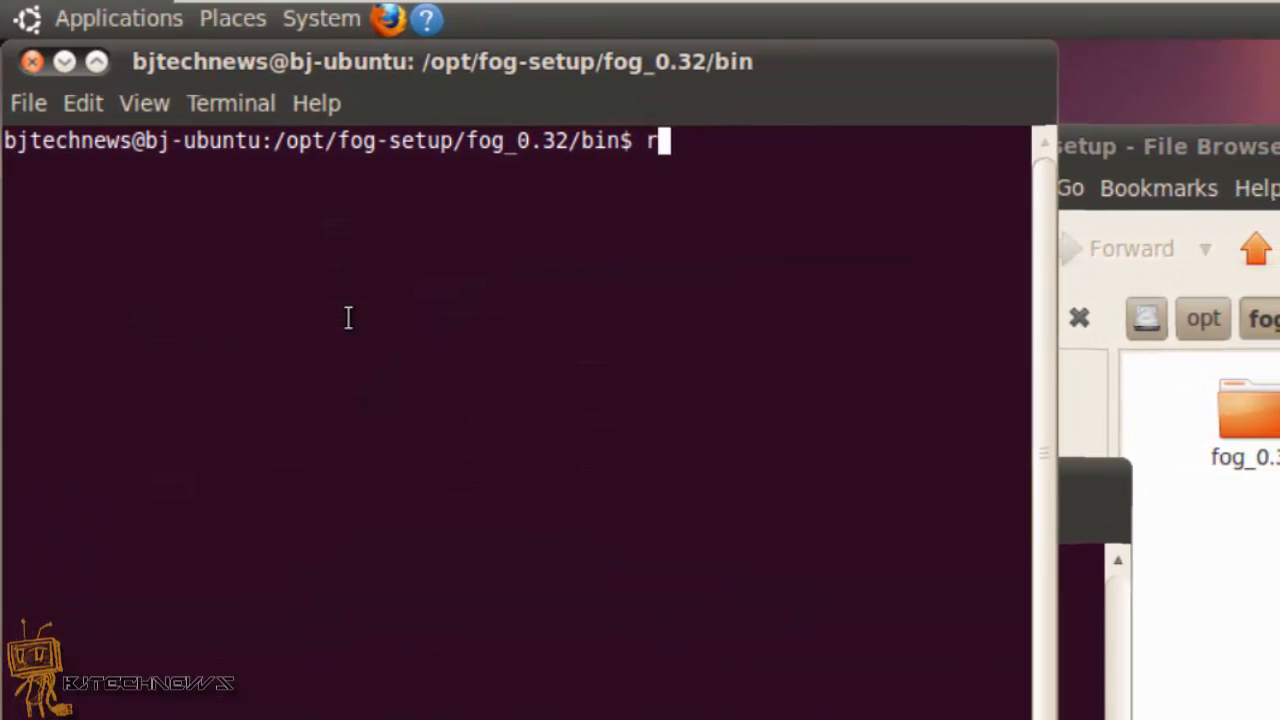
- Show eth0 details with nm-tool: address 192.168.129.151, gateway 192.168.129.2
text(nm-)
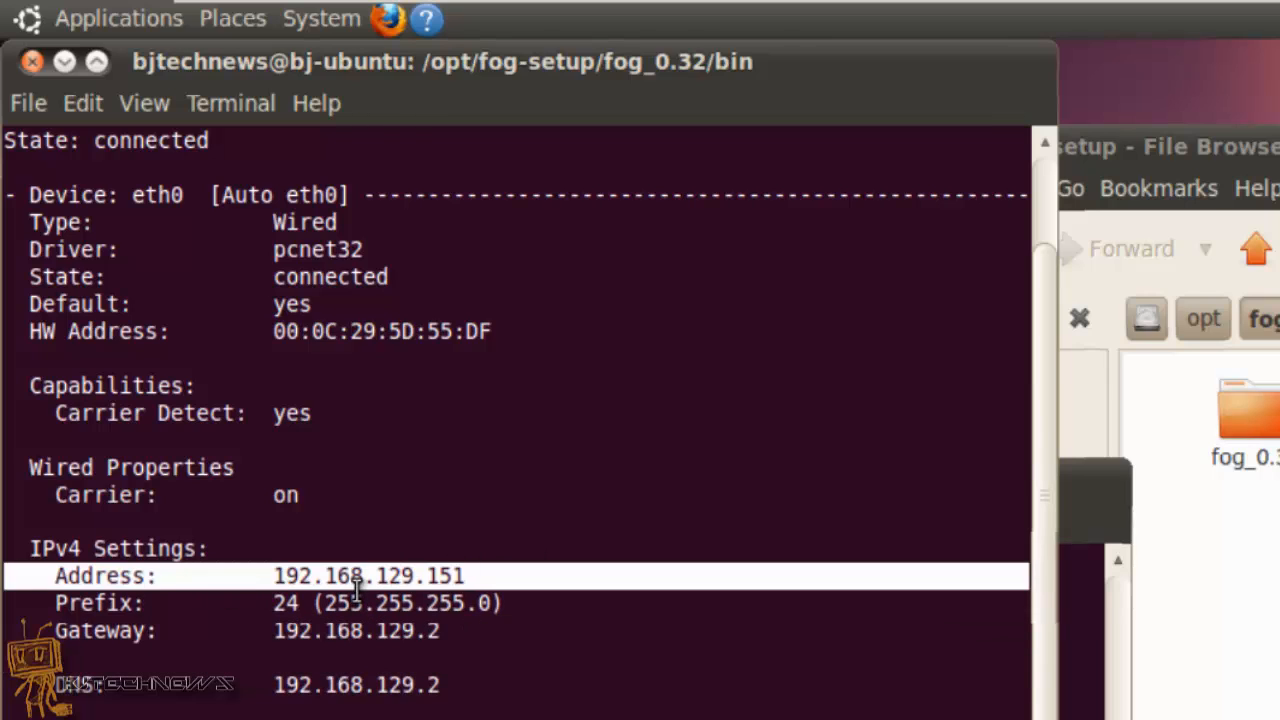
mouse_move(224, 384)
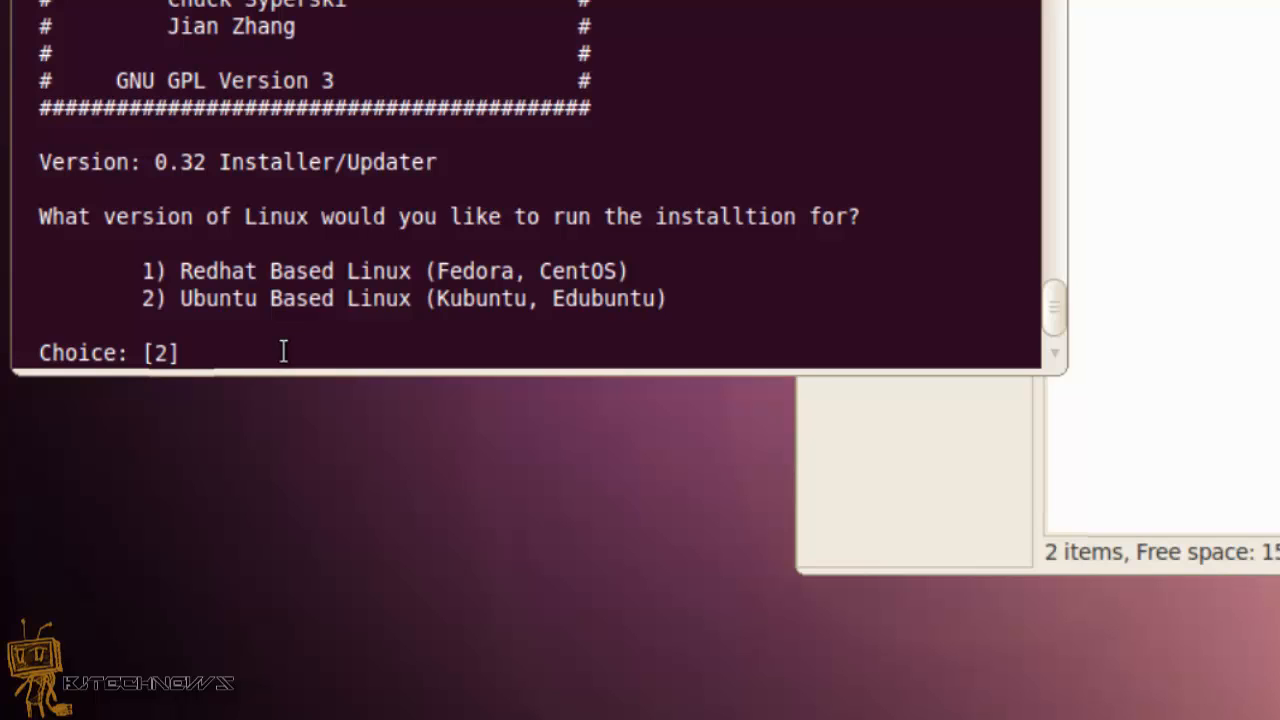
mouse_move(692, 304)
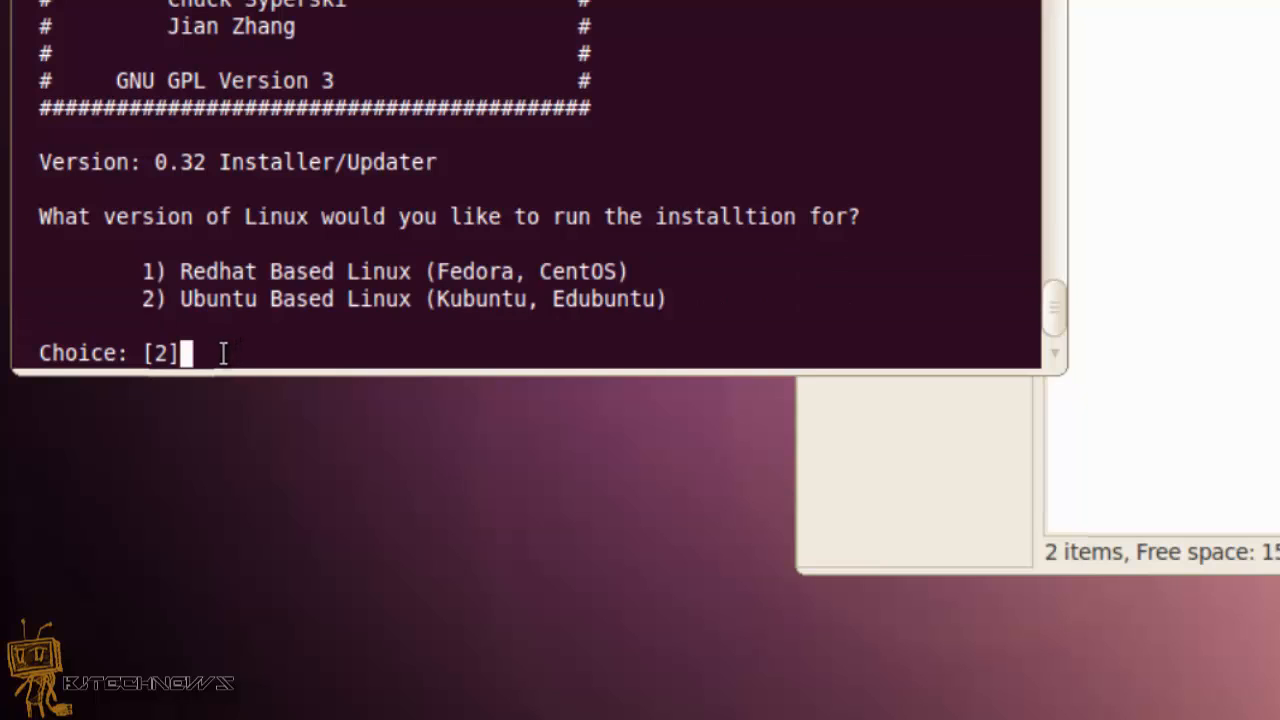
- Accept Ubuntu normal install, server IP 192.168.129.151, router/DNS 192.168.129.2, eth0, FOG-provided DHCP
key(Return)
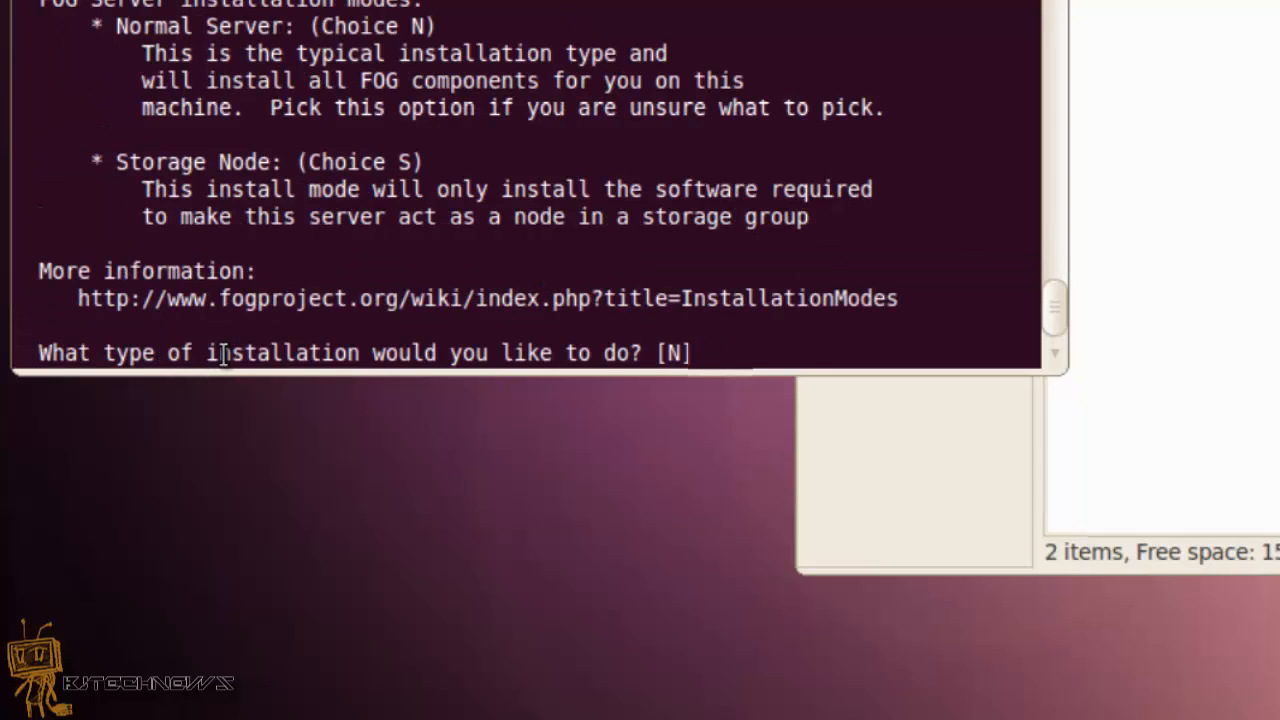
mouse_move(628, 364)
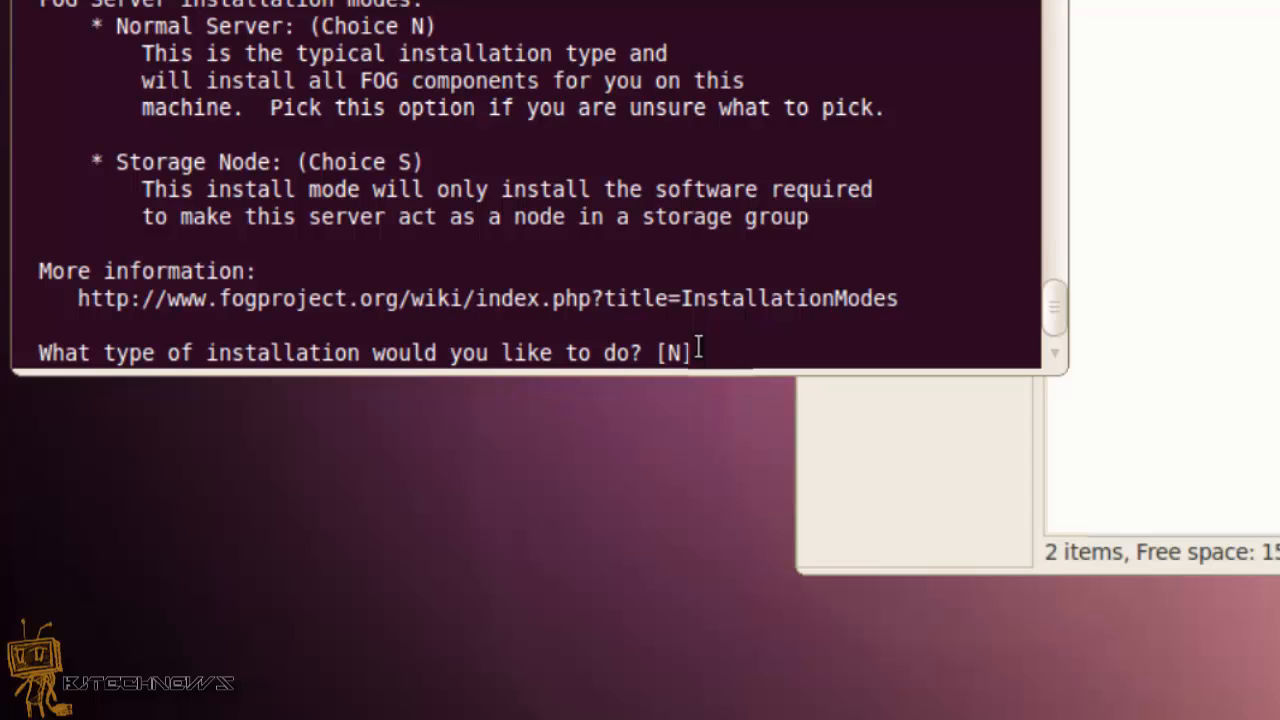
key(Return)
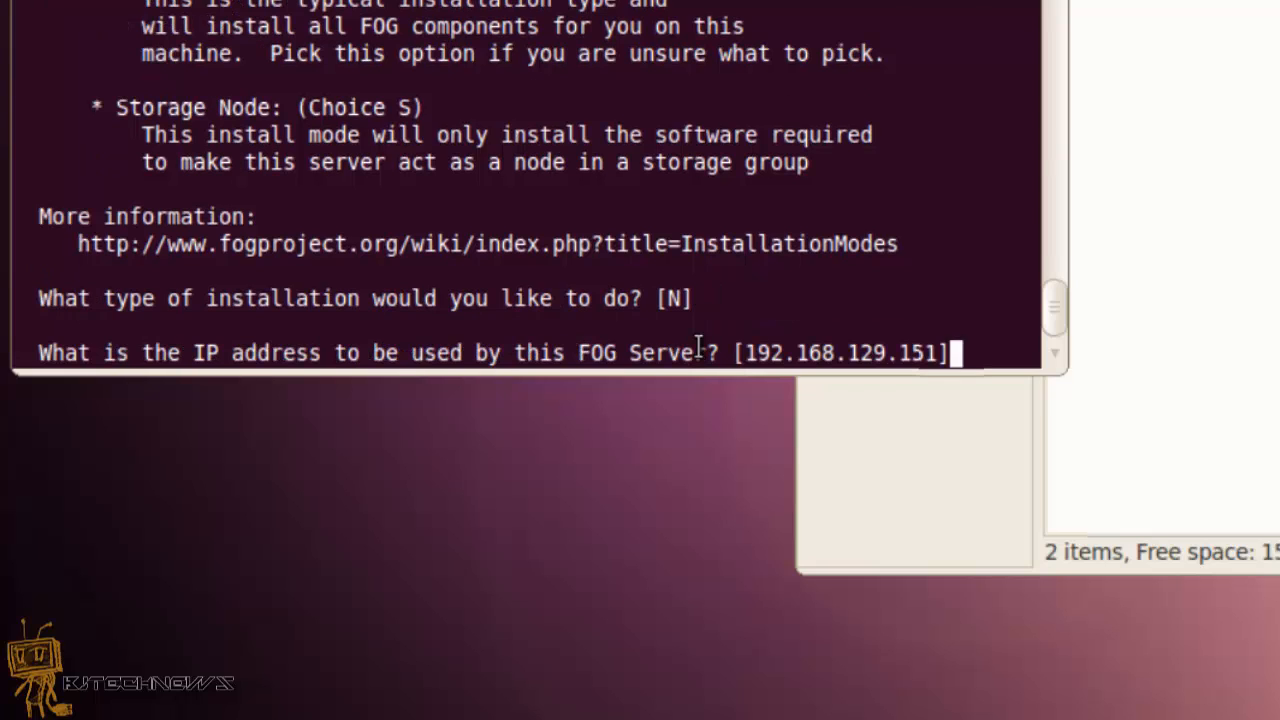
key(Return)
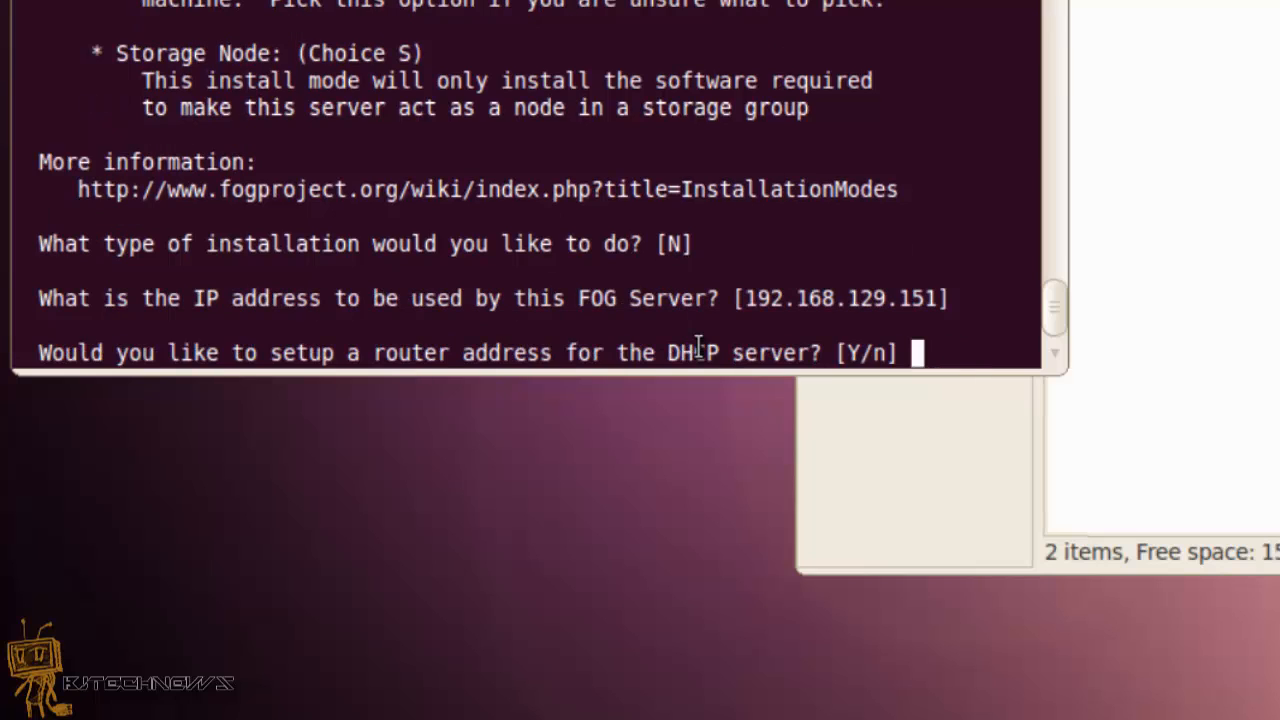
key(Return)
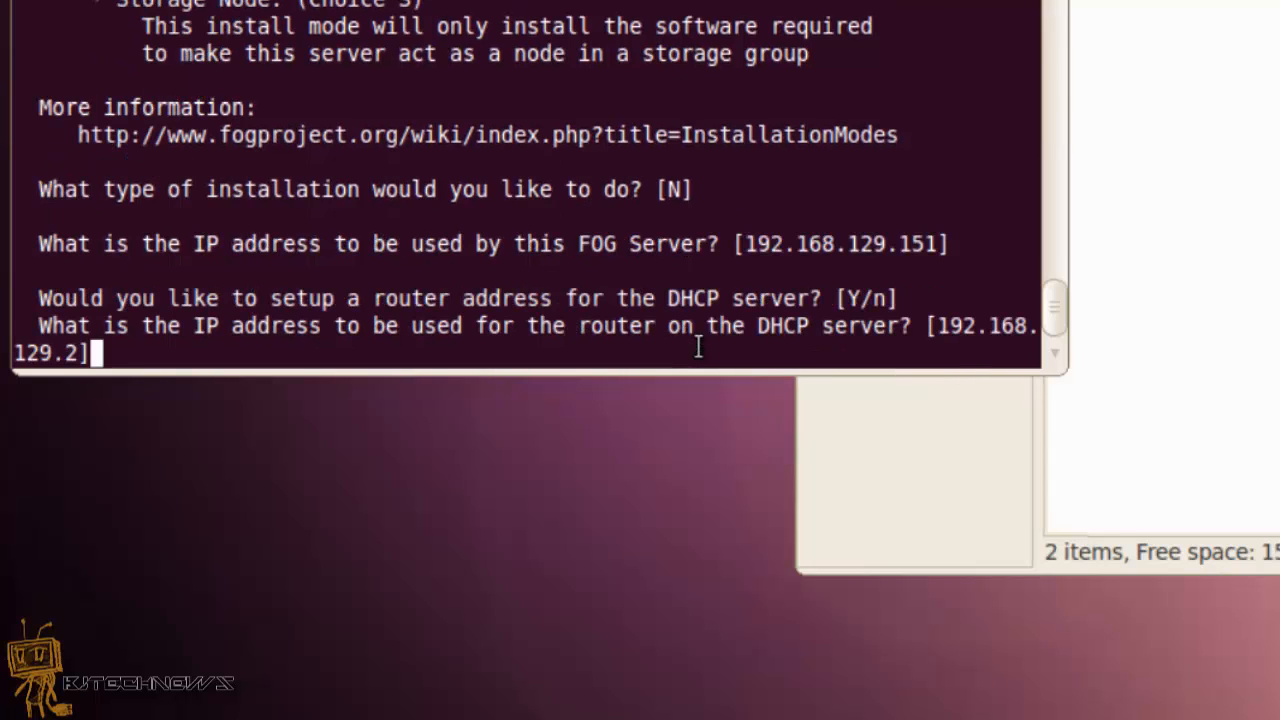
key(Return)
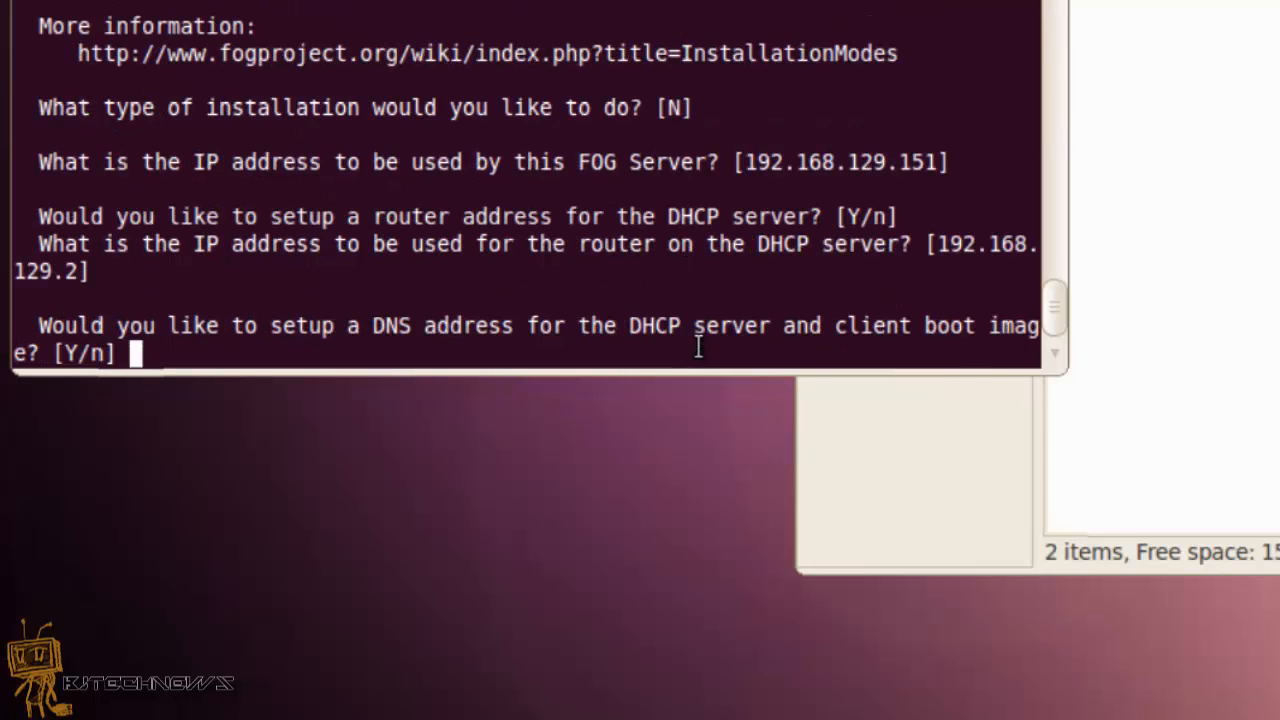
key(Return)
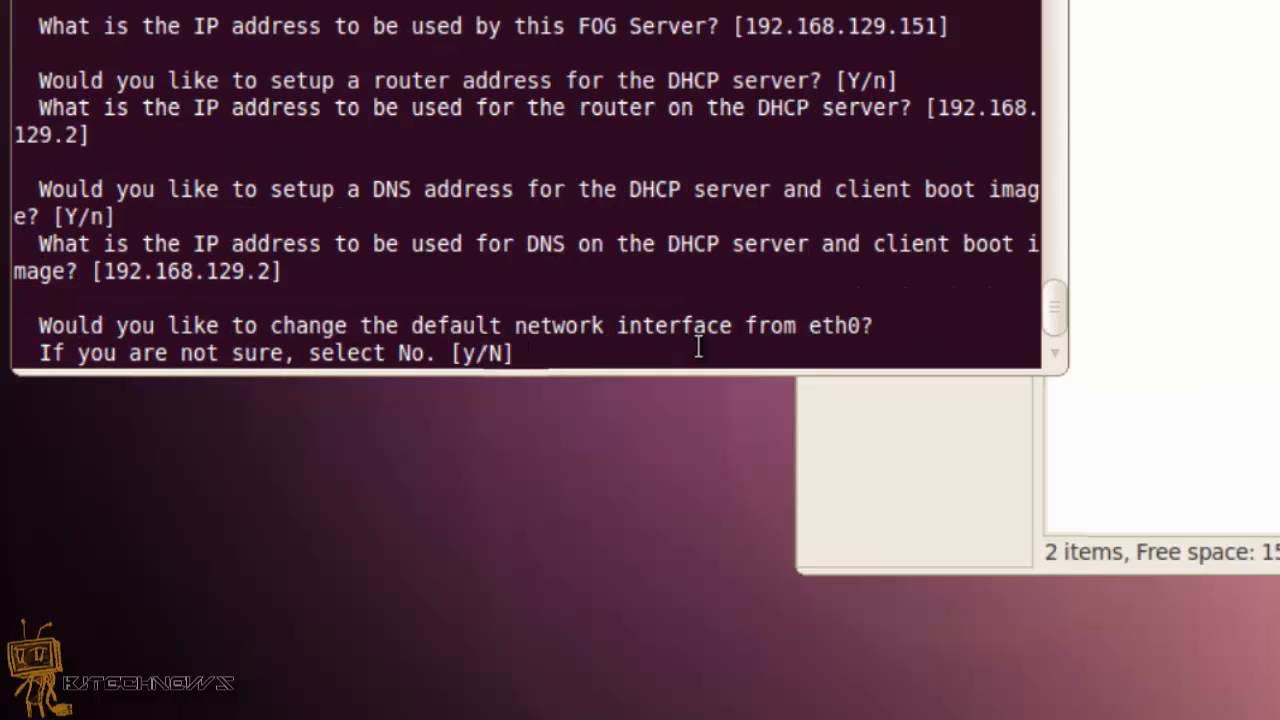
key(Return)
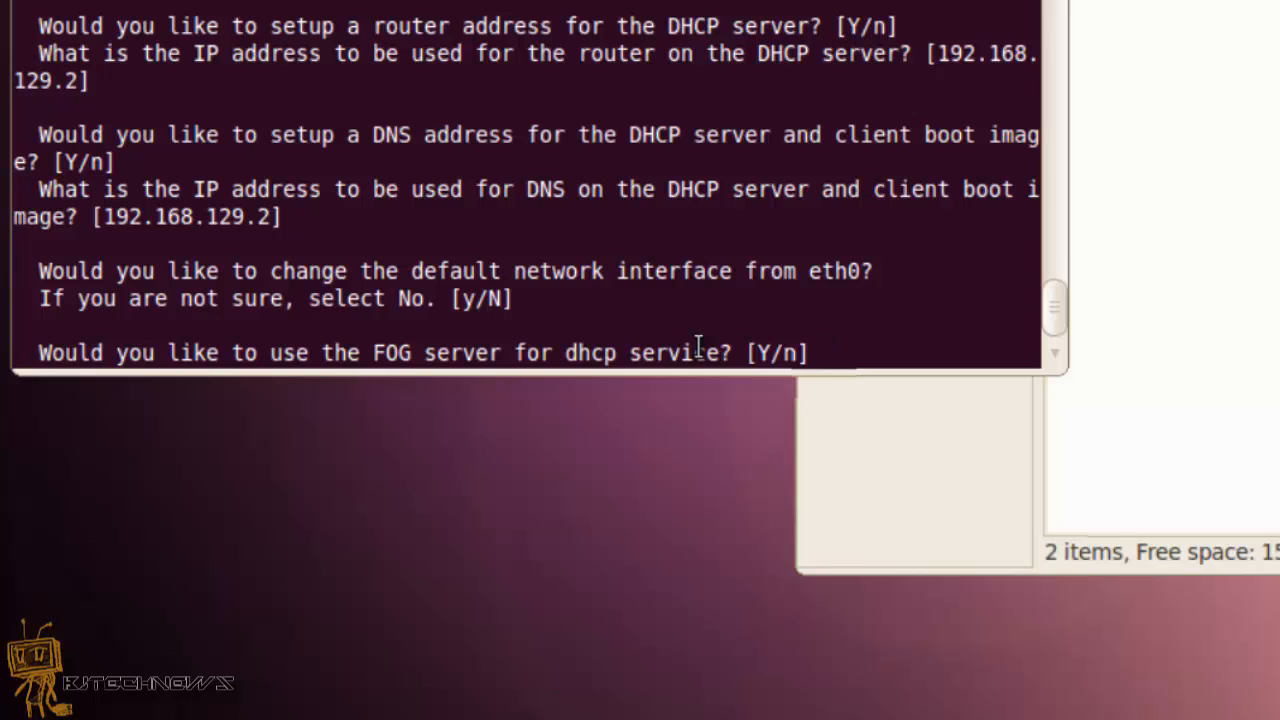
key(Return)
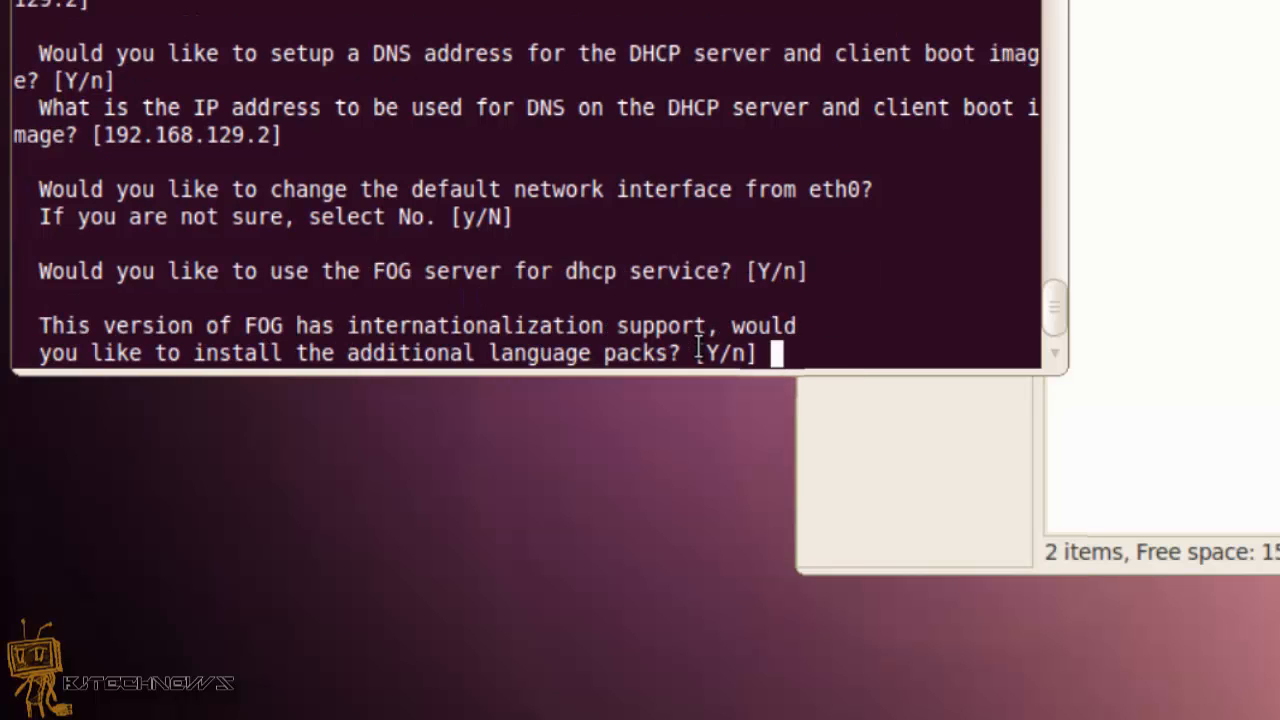
mouse_move(584, 412)
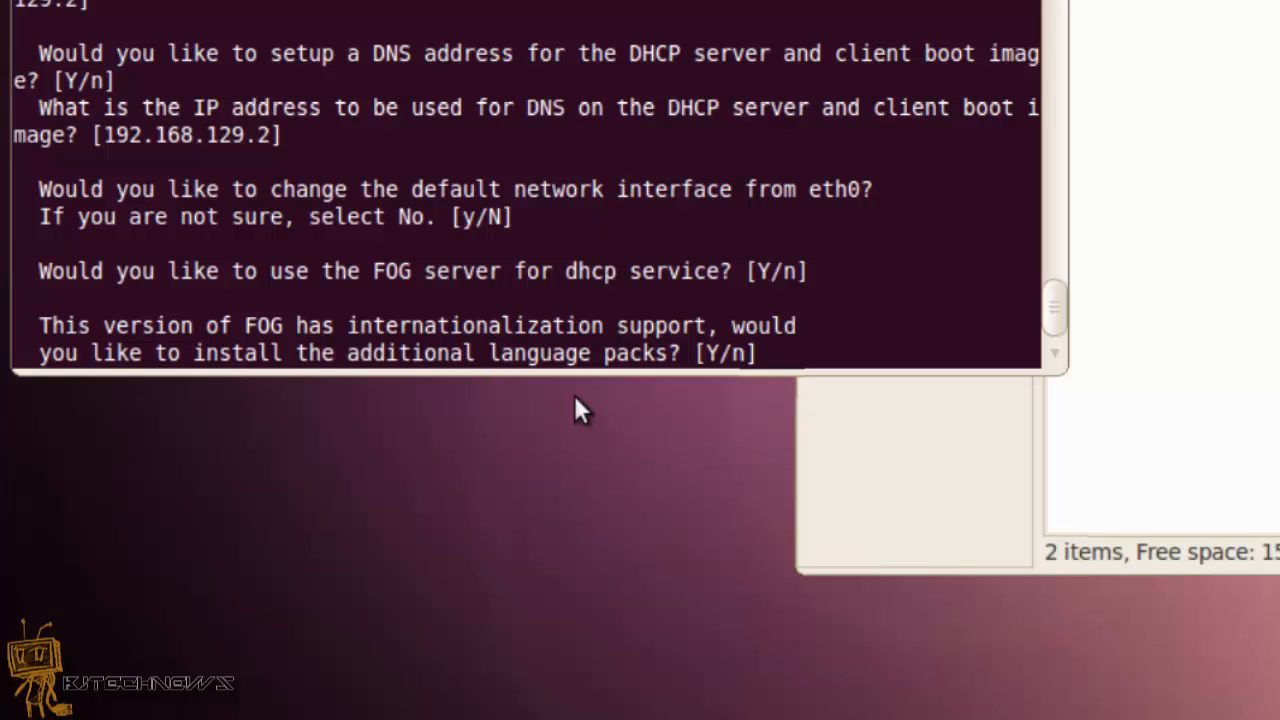
mouse_move(720, 360)
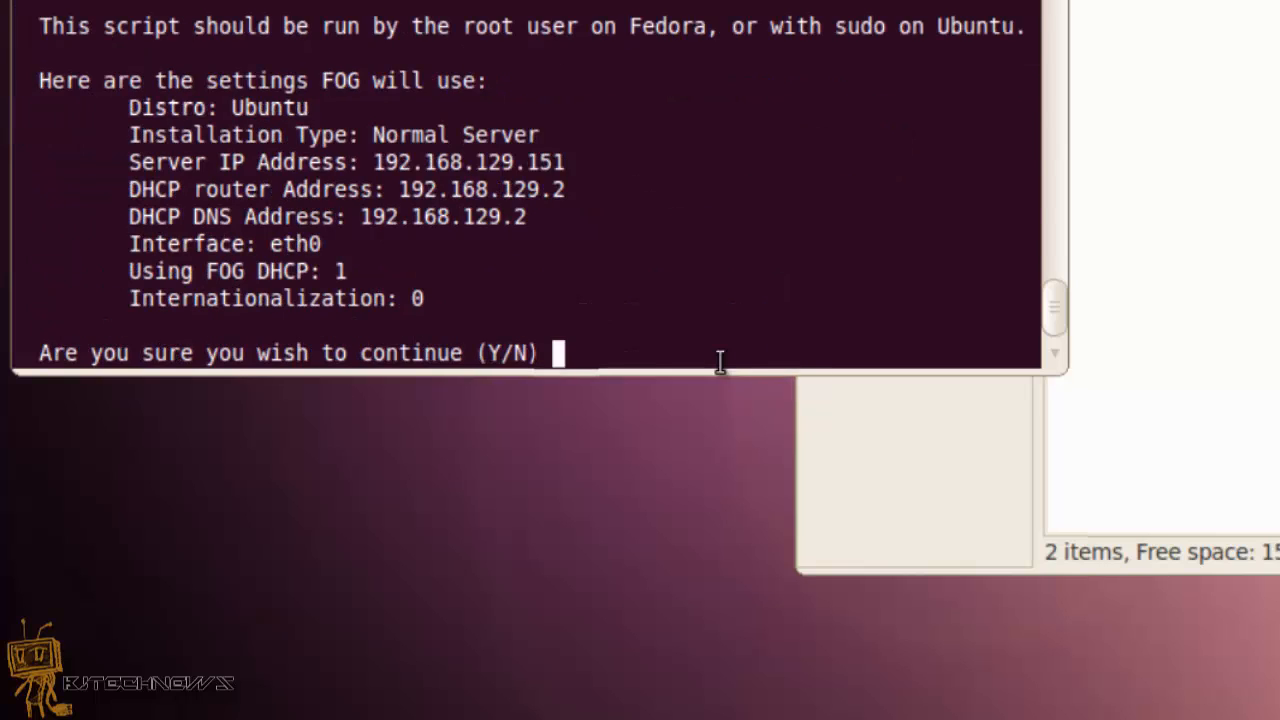
- Answer Y to confirm the settings summary and begin installing packages
text(Y)
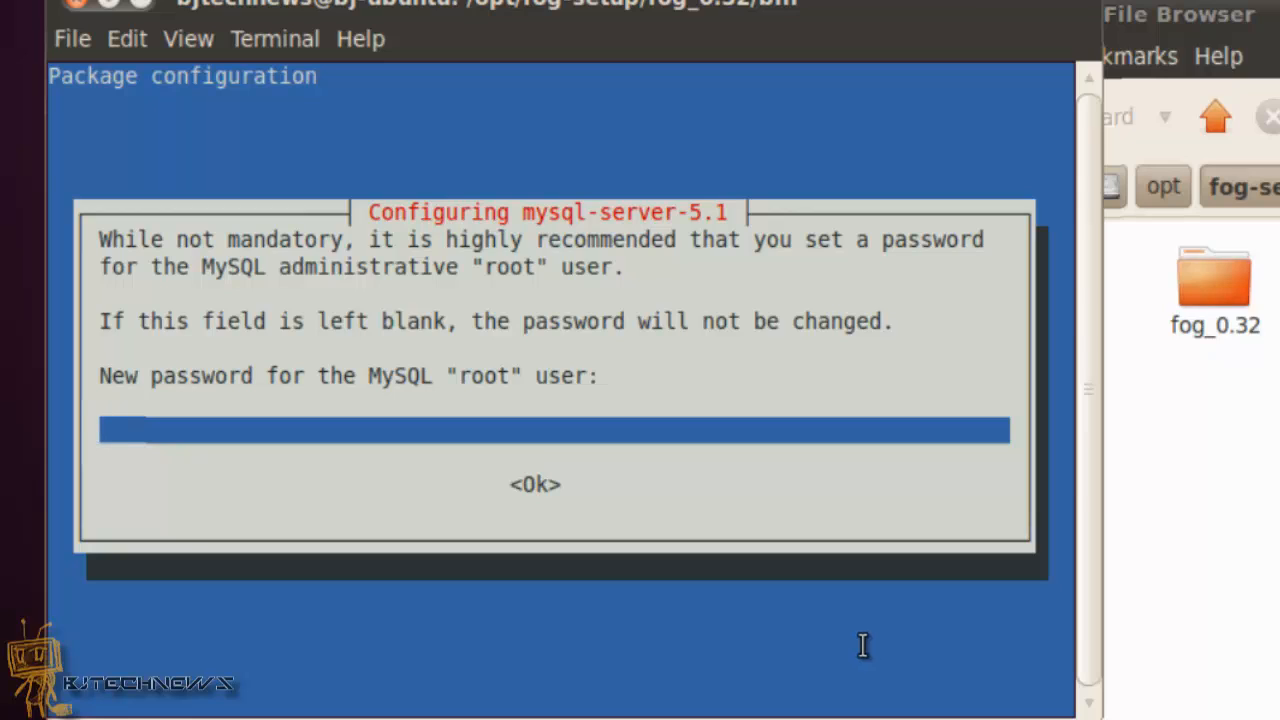
mouse_move(710, 464)
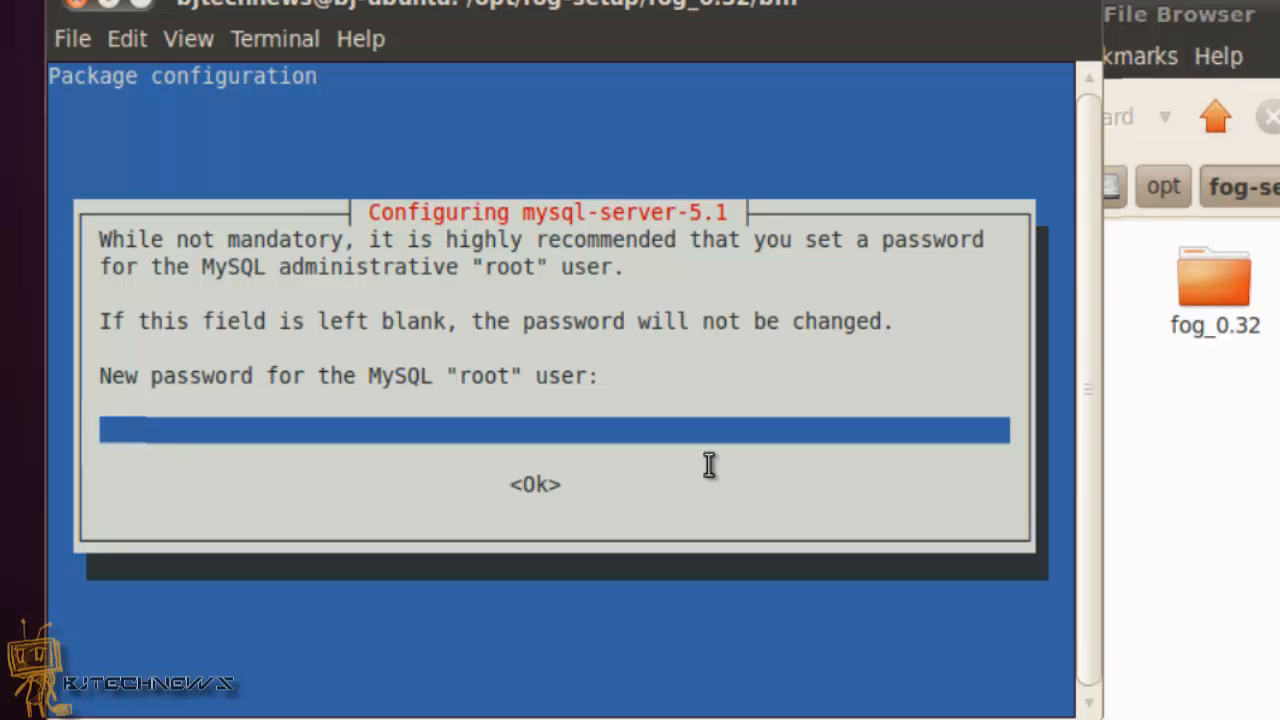
- Leave the MySQL root password blank and confirm so the FOG install continues
click(534, 484)
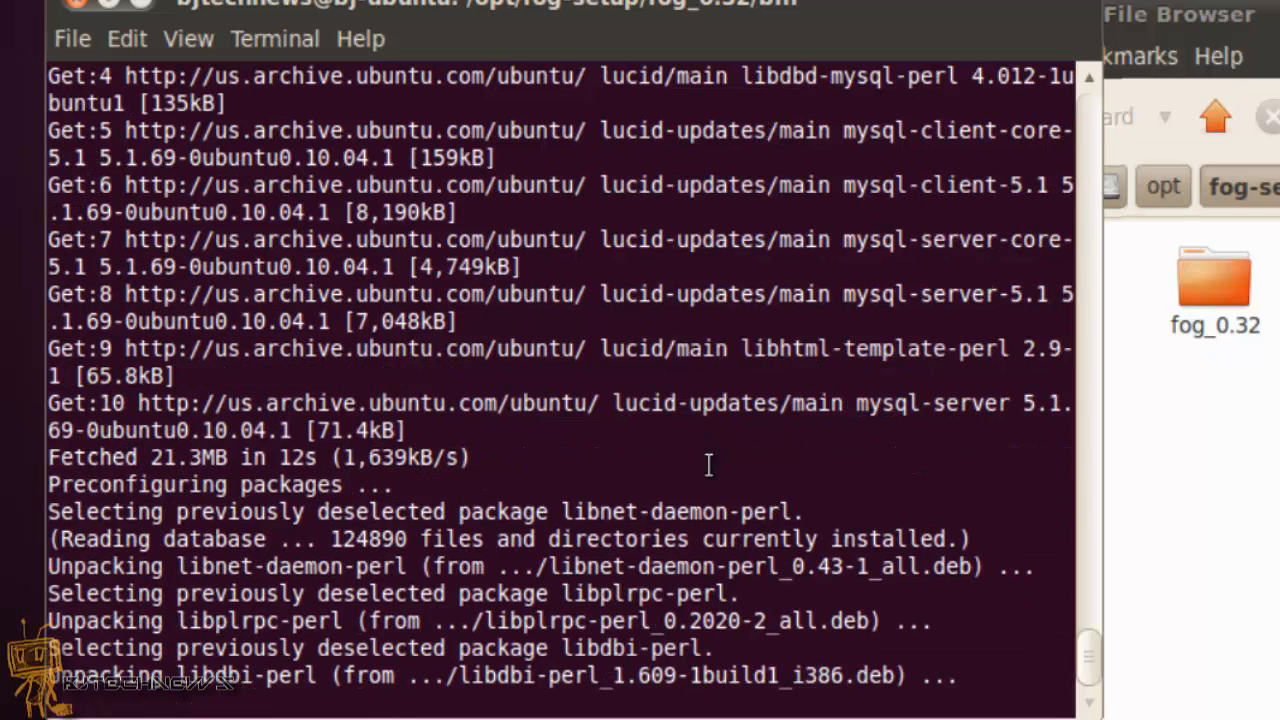
scroll(down, 3)
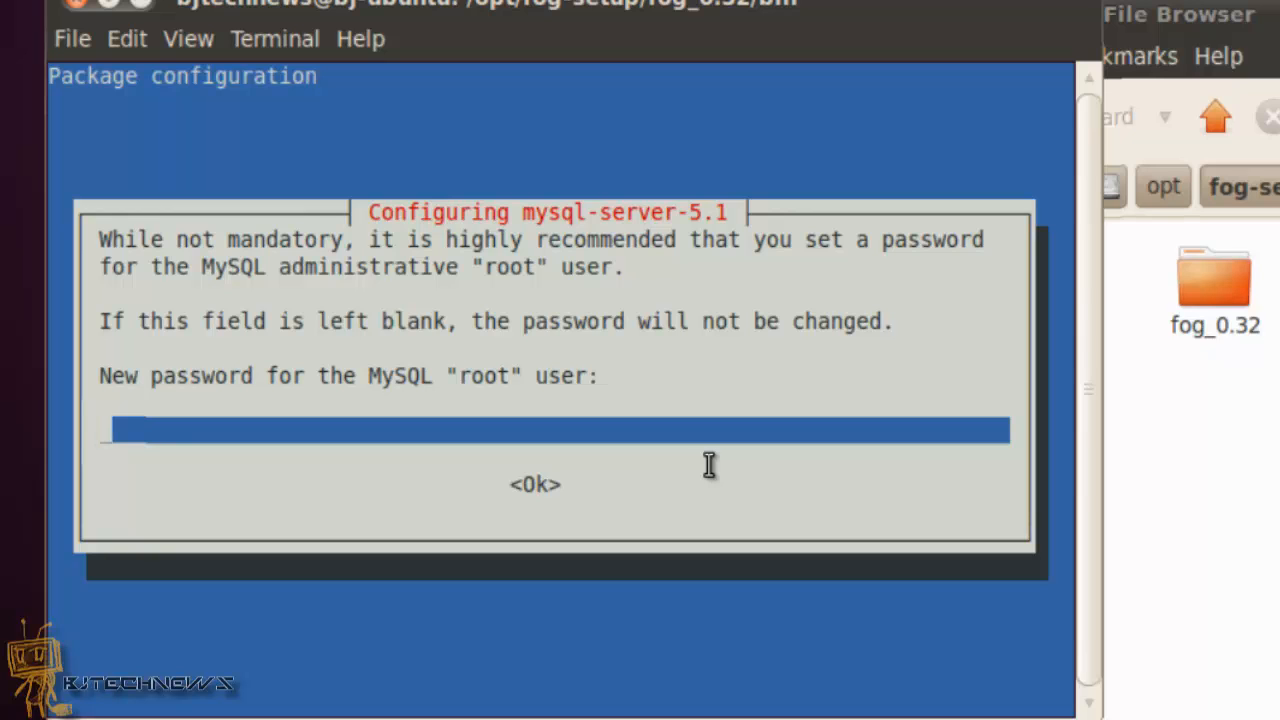
click(534, 484)
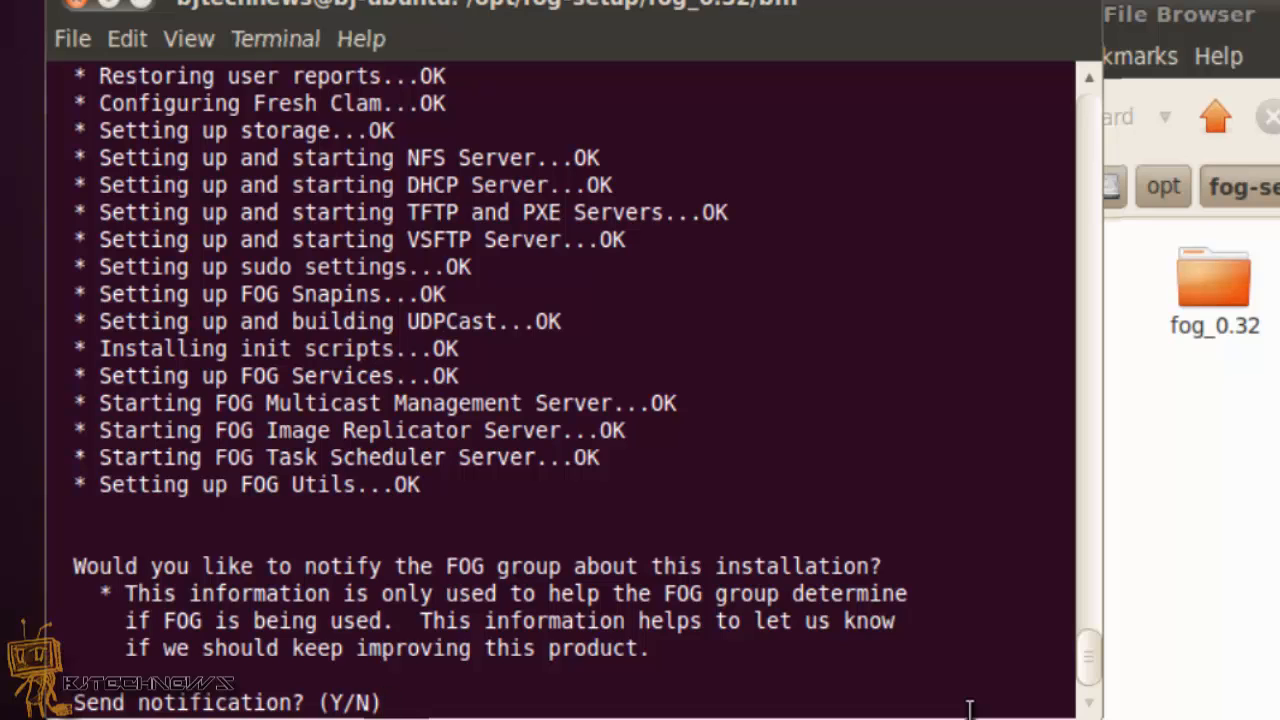
- Answer N to decline sending an installation notification, completing FOG setup
text(N)
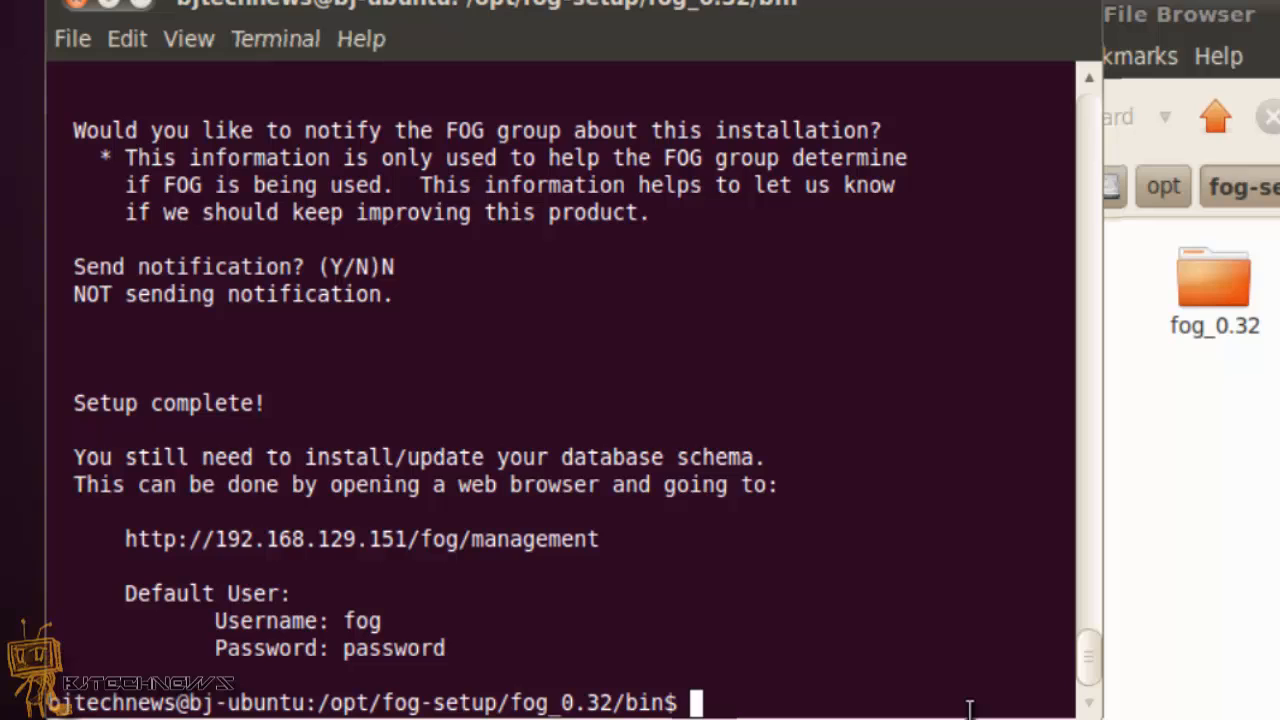
mouse_move(392, 562)
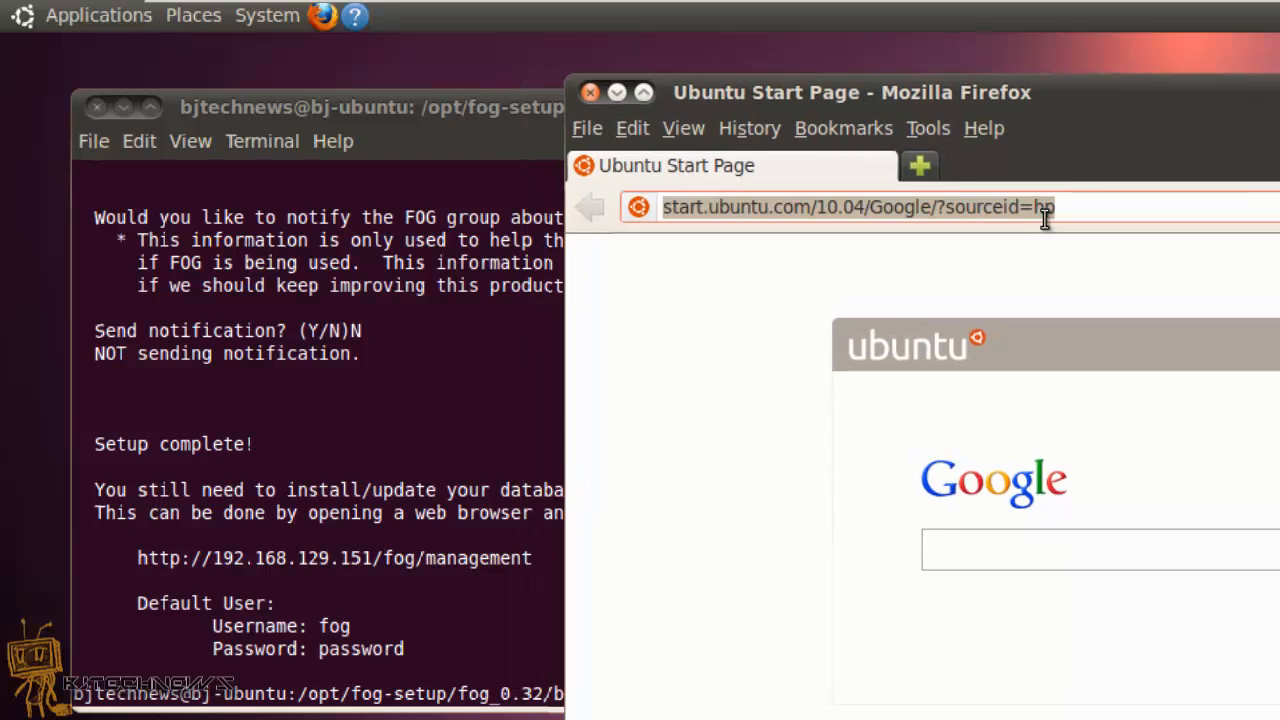
- Load localhost/fog in Firefox to reach the FOG management page
text(local)
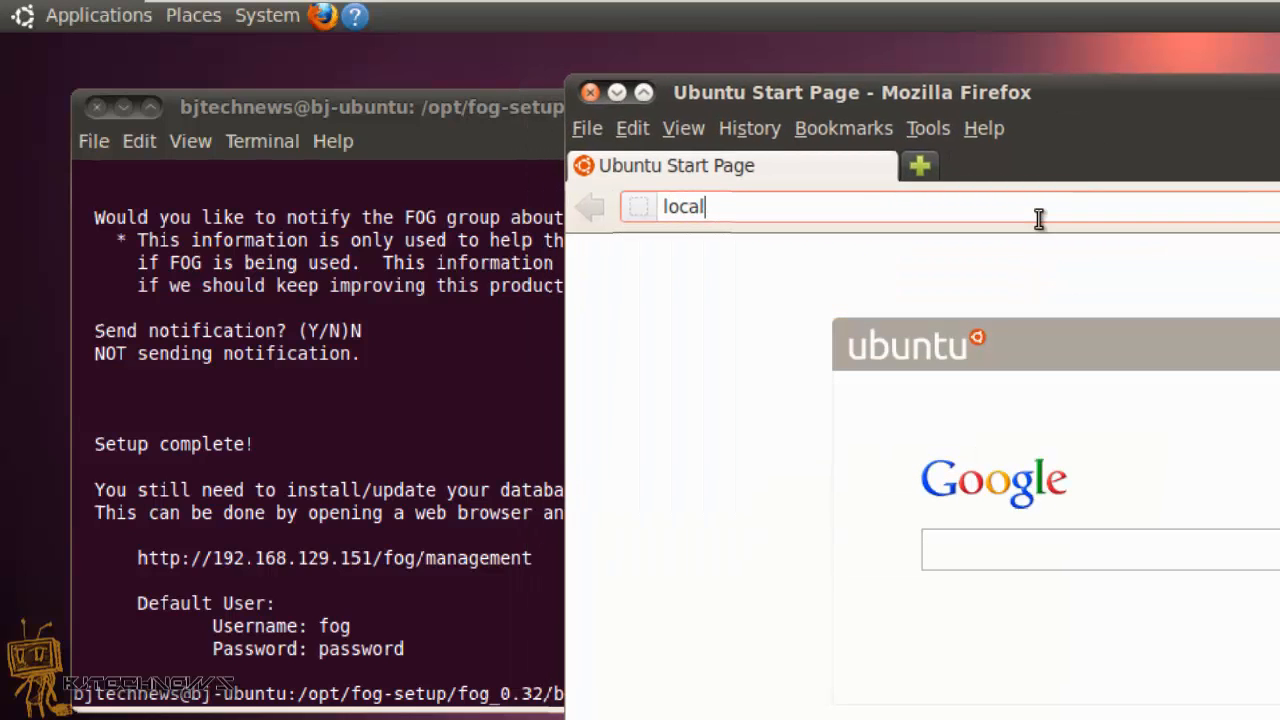
text(host)
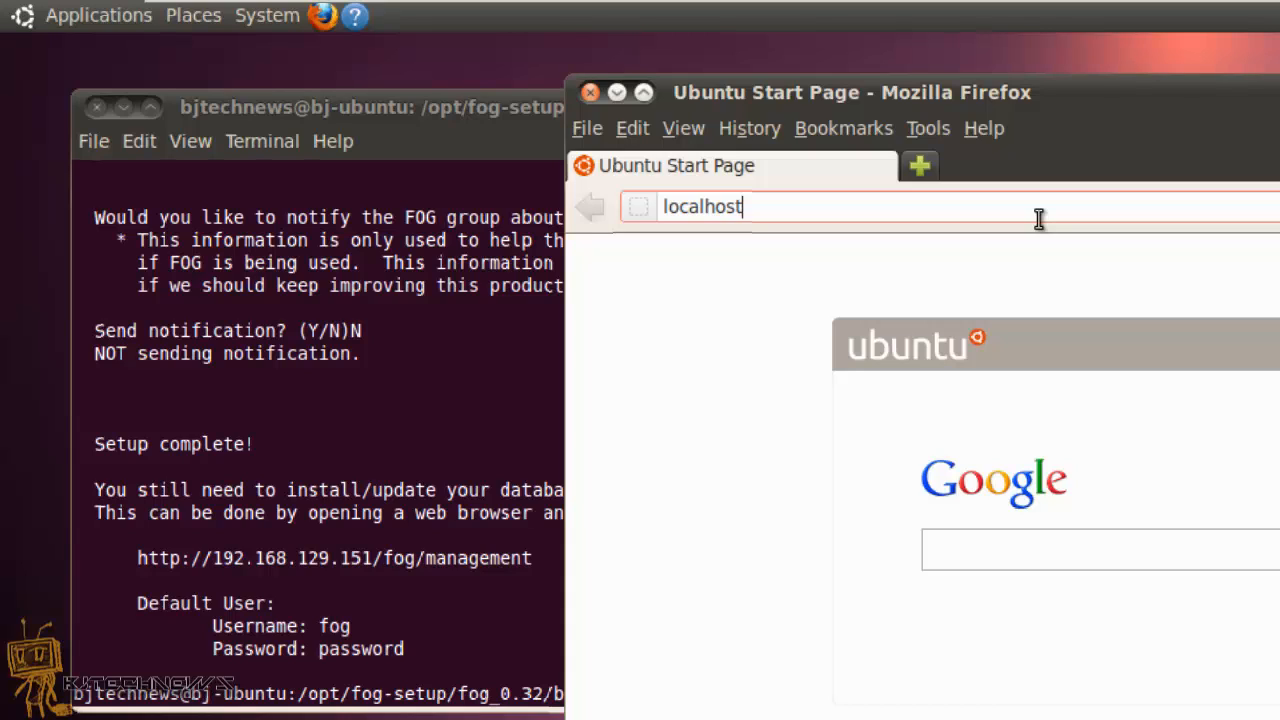
text(/fog/manag)
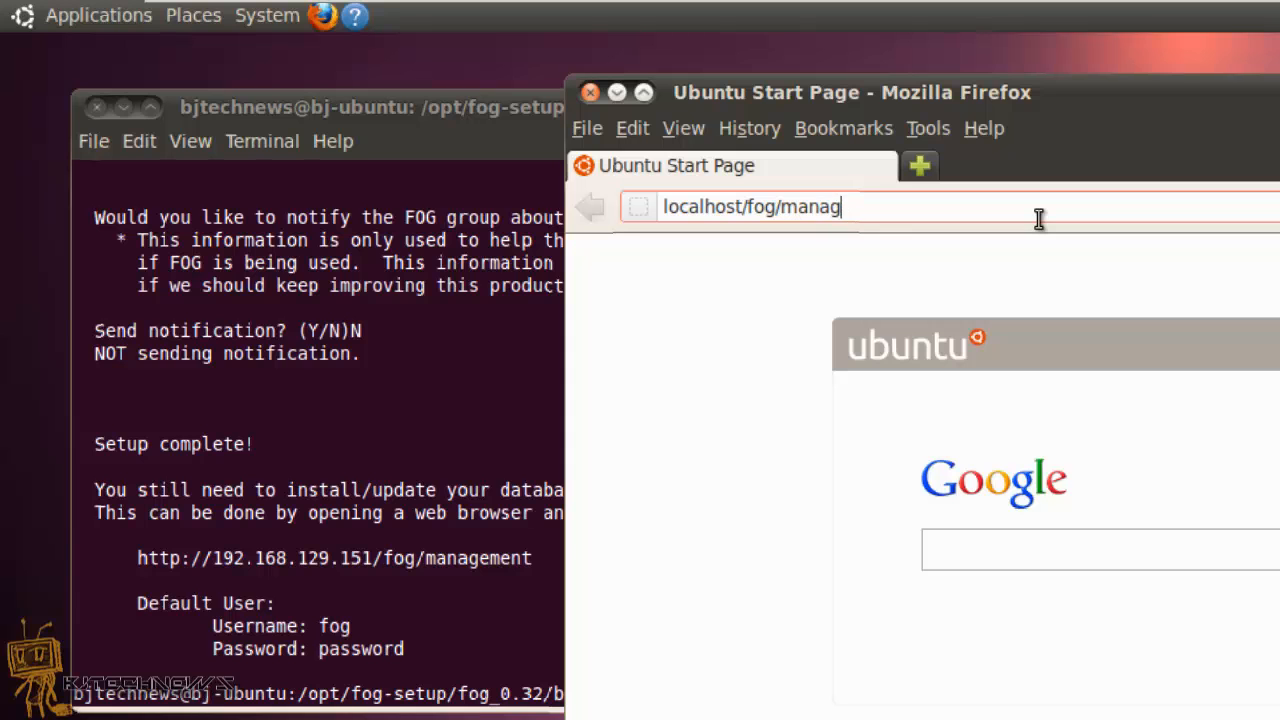
key(Return)
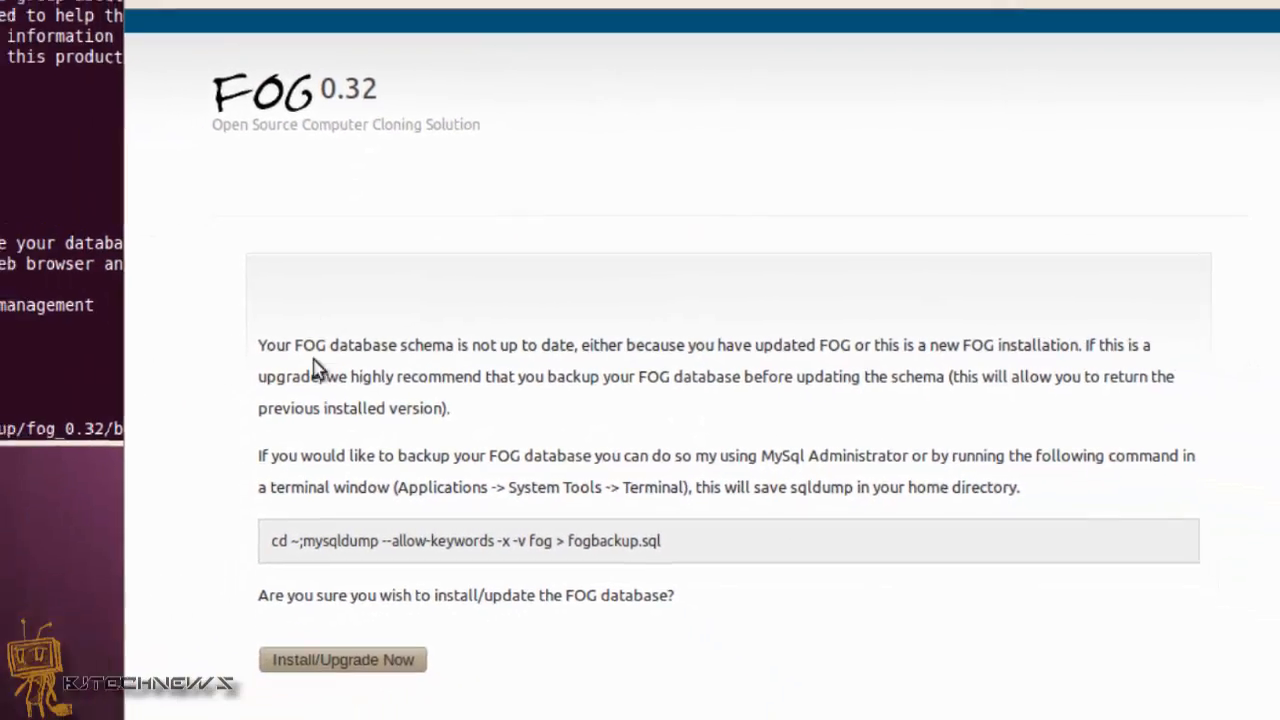
- Install the FOG database schema, log in as fog, and choose Not Now for remembering the password
click(342, 660)
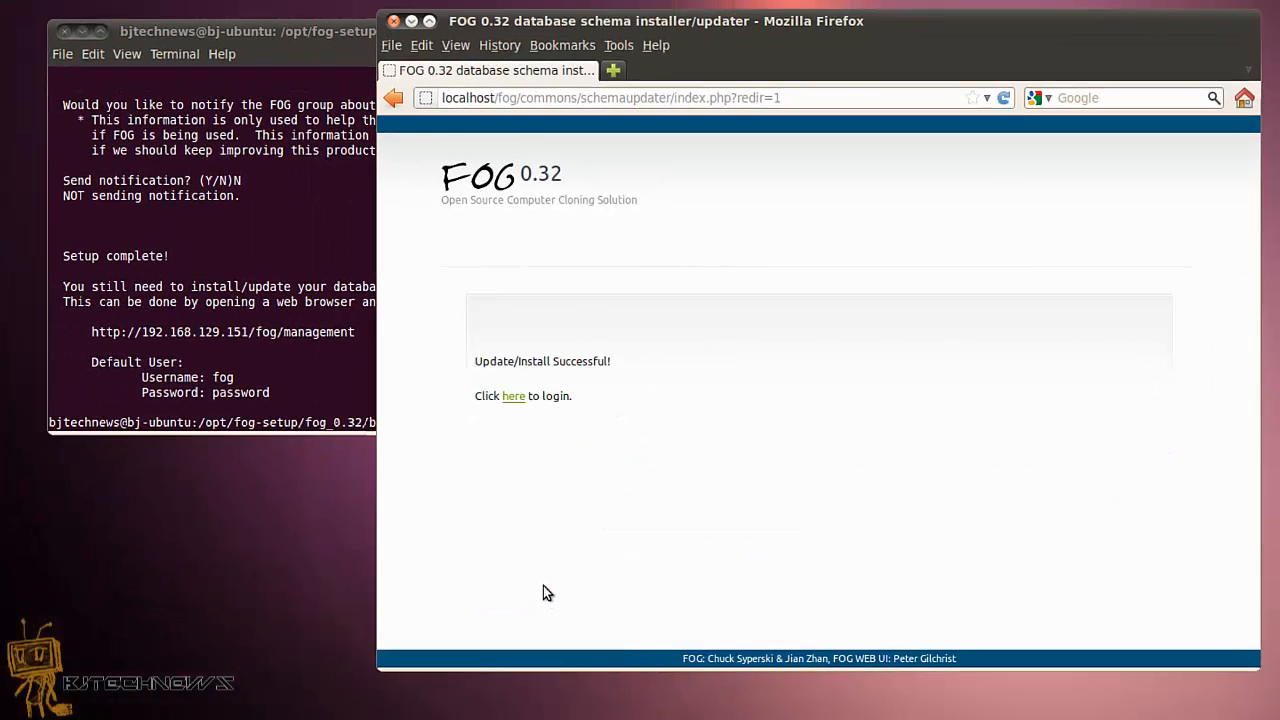
click(512, 396)
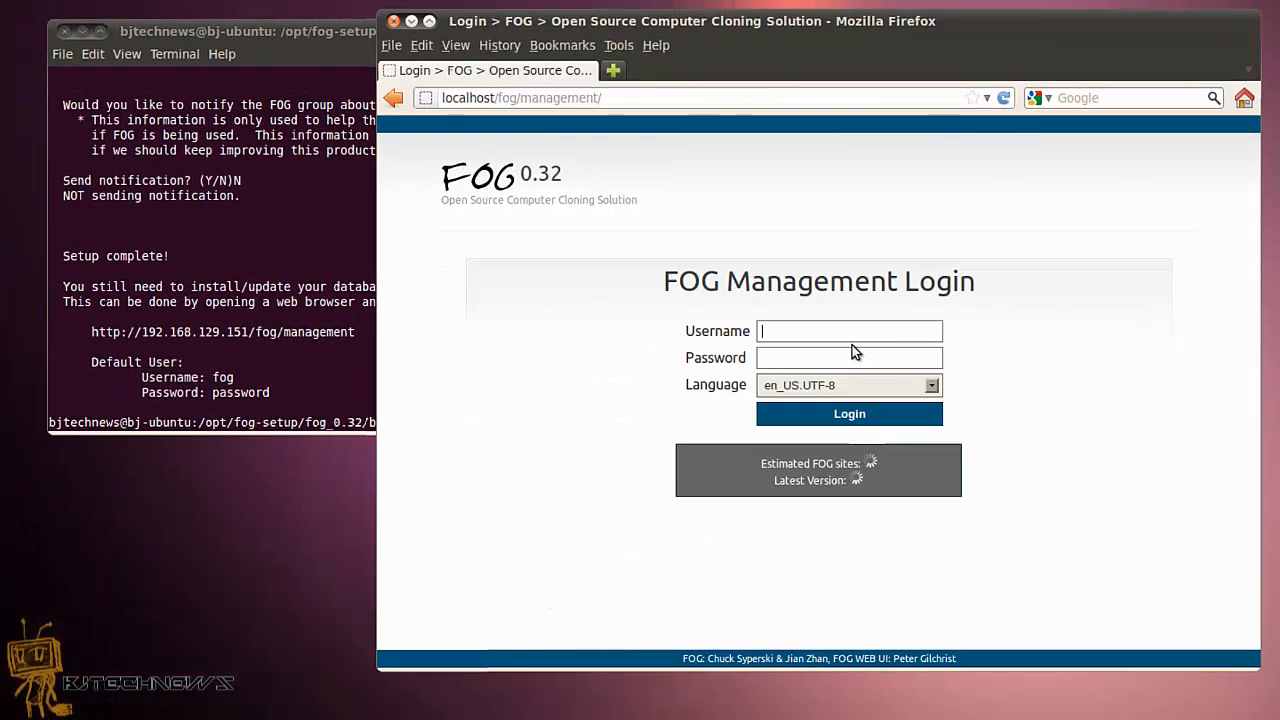
text(fog)
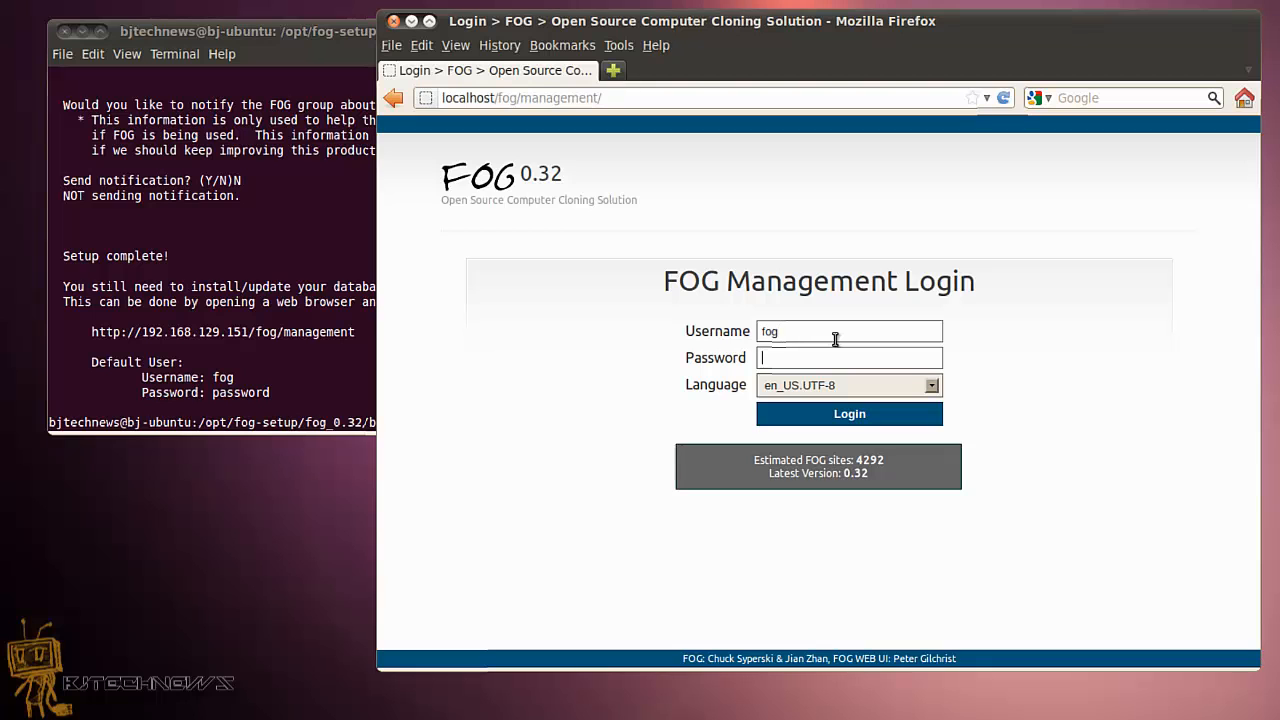
click(848, 412)
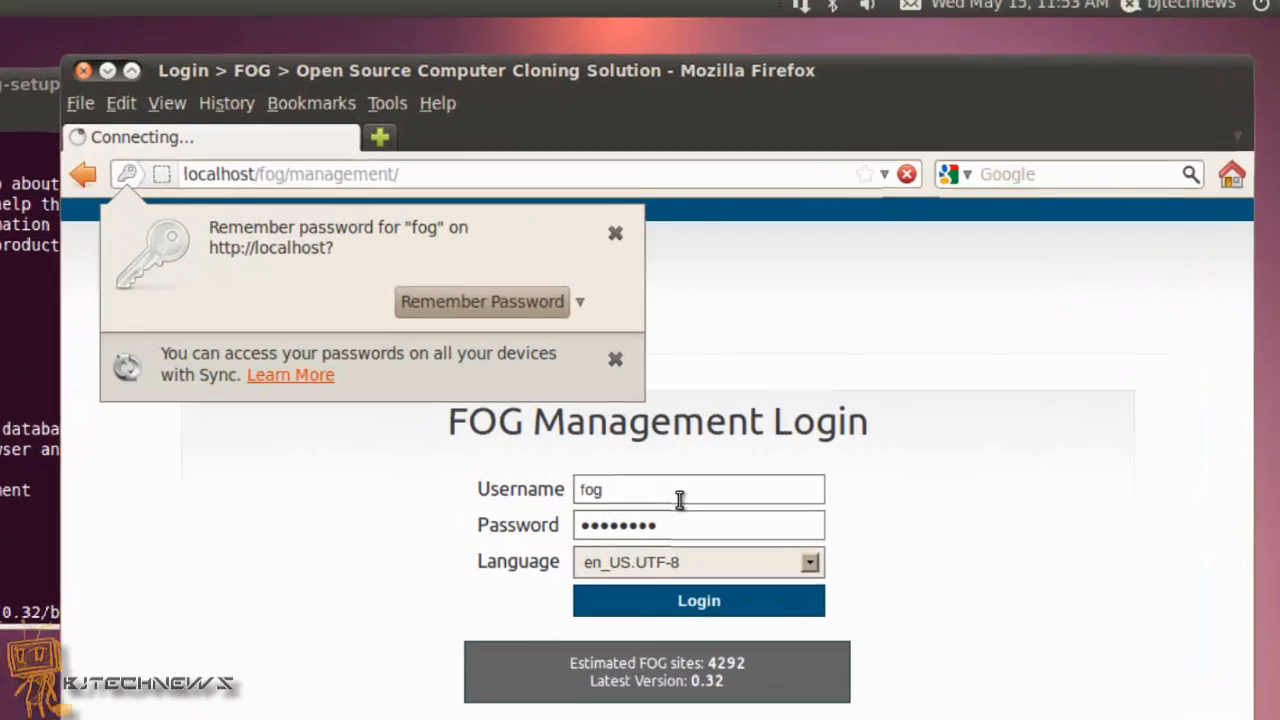
click(698, 600)
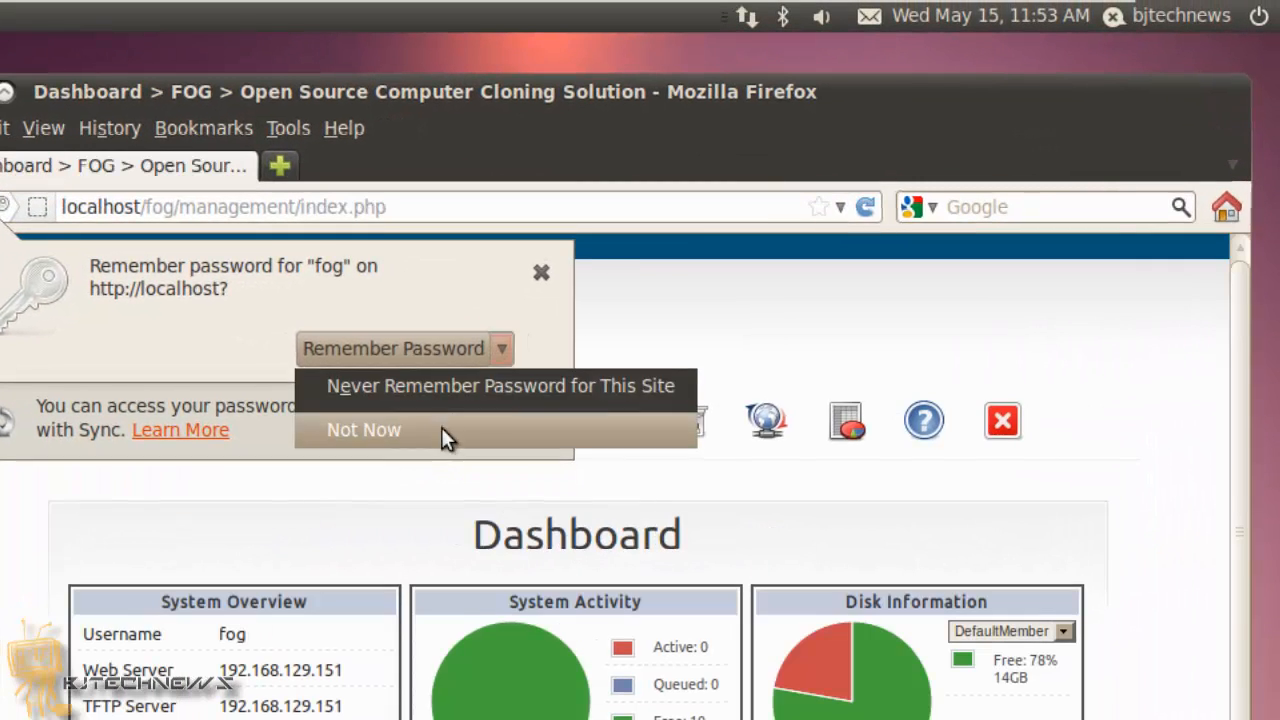
click(364, 428)
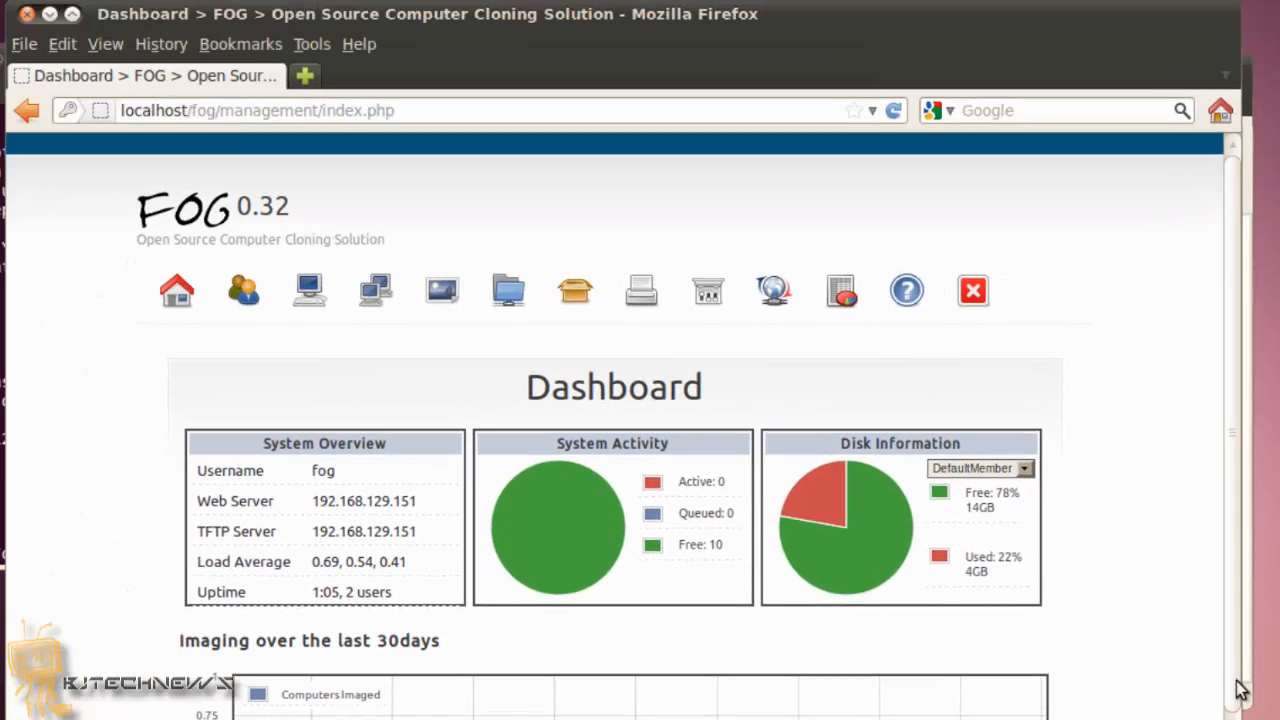
scroll(down, 3)
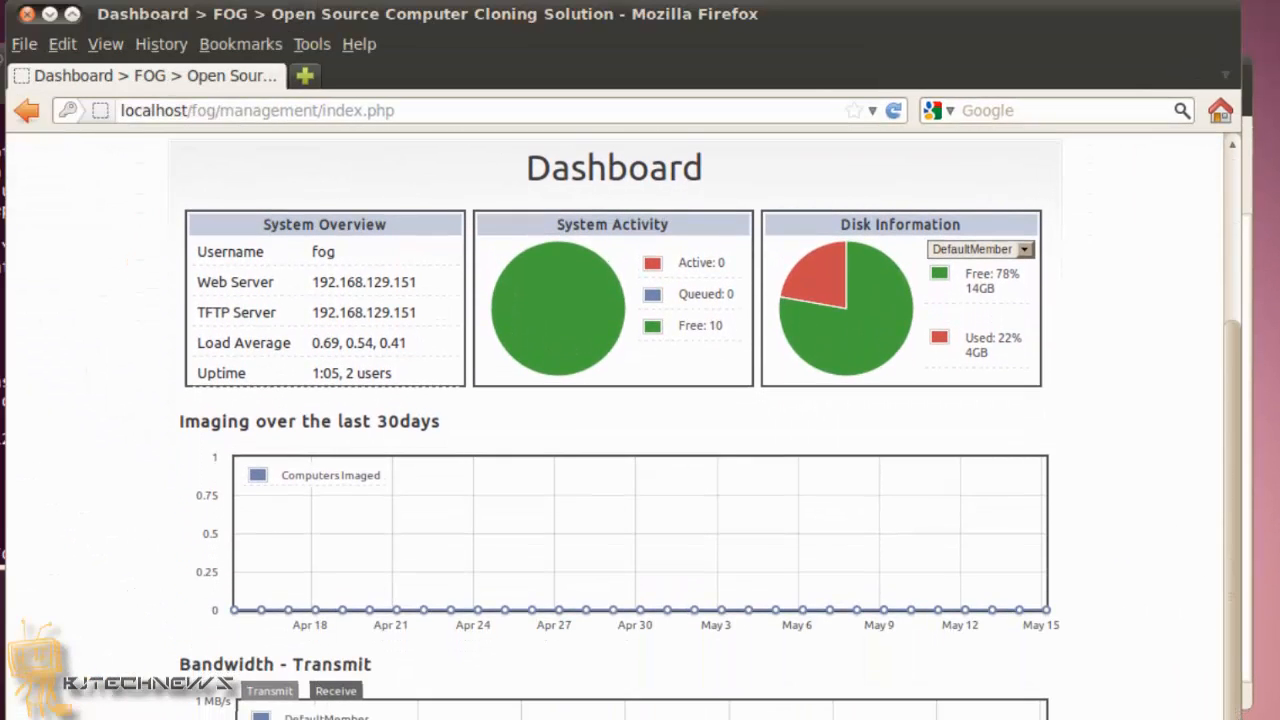
scroll(up, 3)
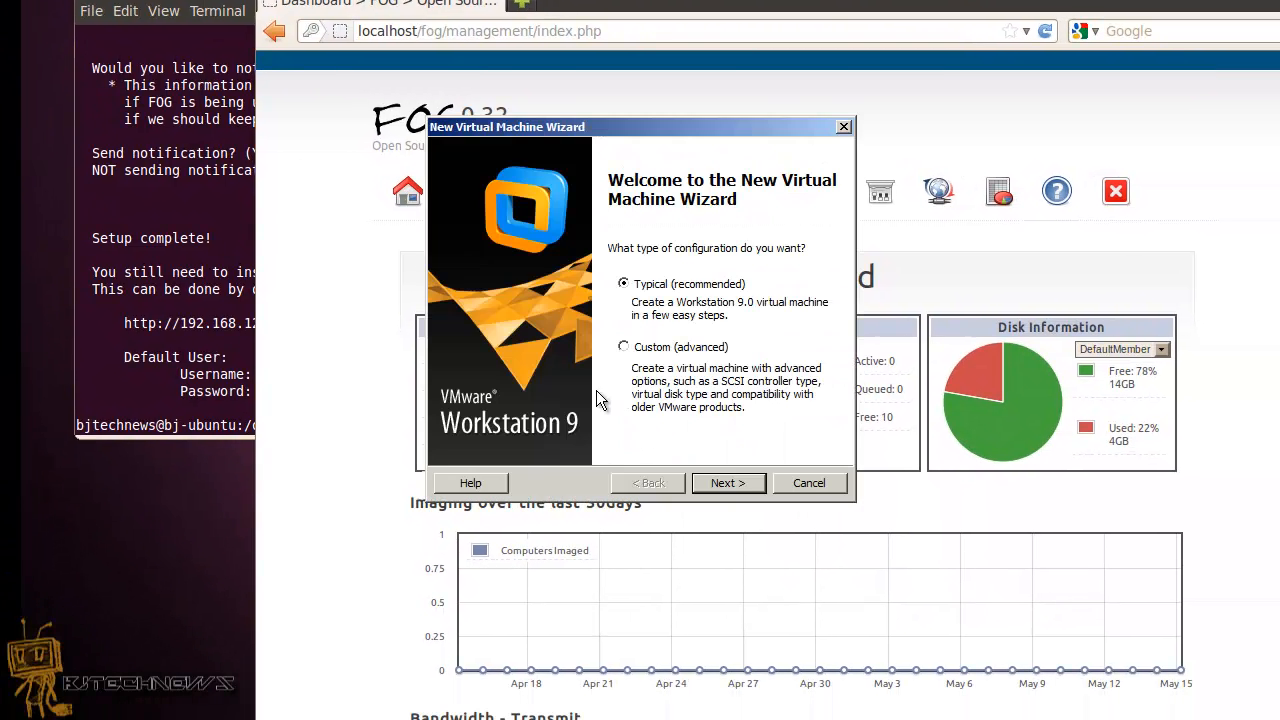
- Choose the Typical setup with Other as the guest operating system and version
click(728, 482)
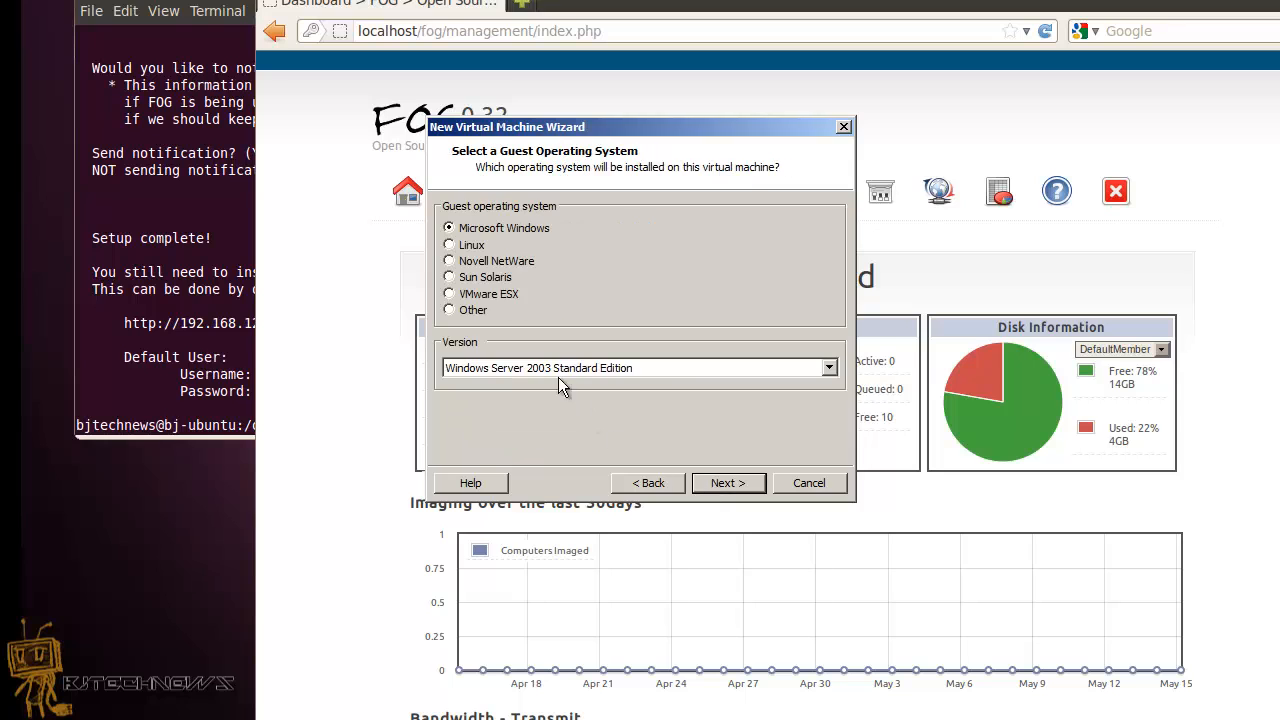
click(828, 368)
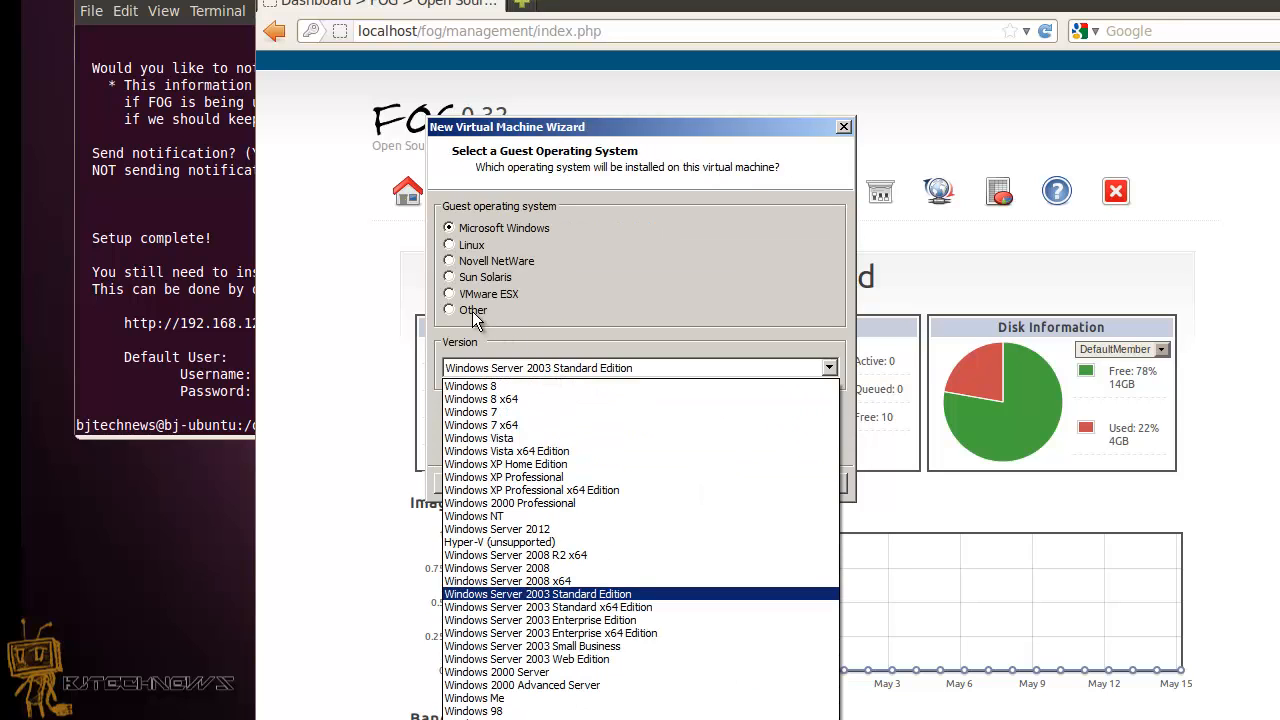
click(448, 308)
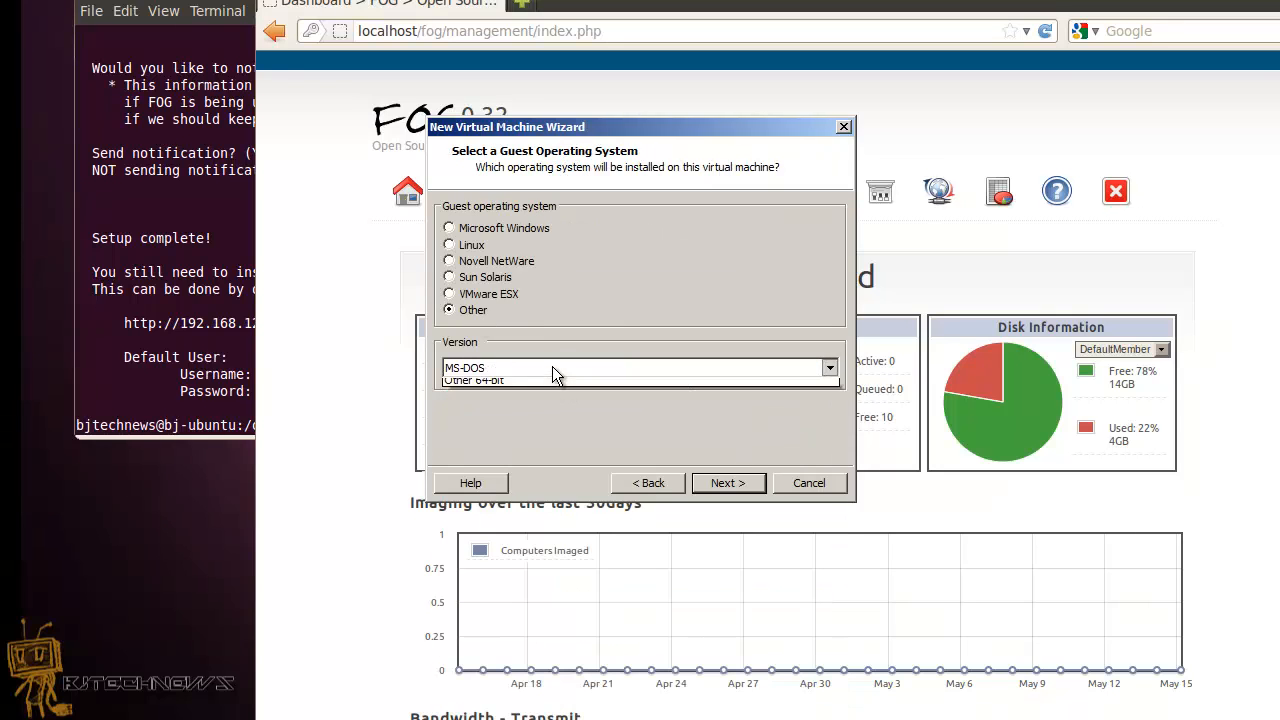
click(828, 368)
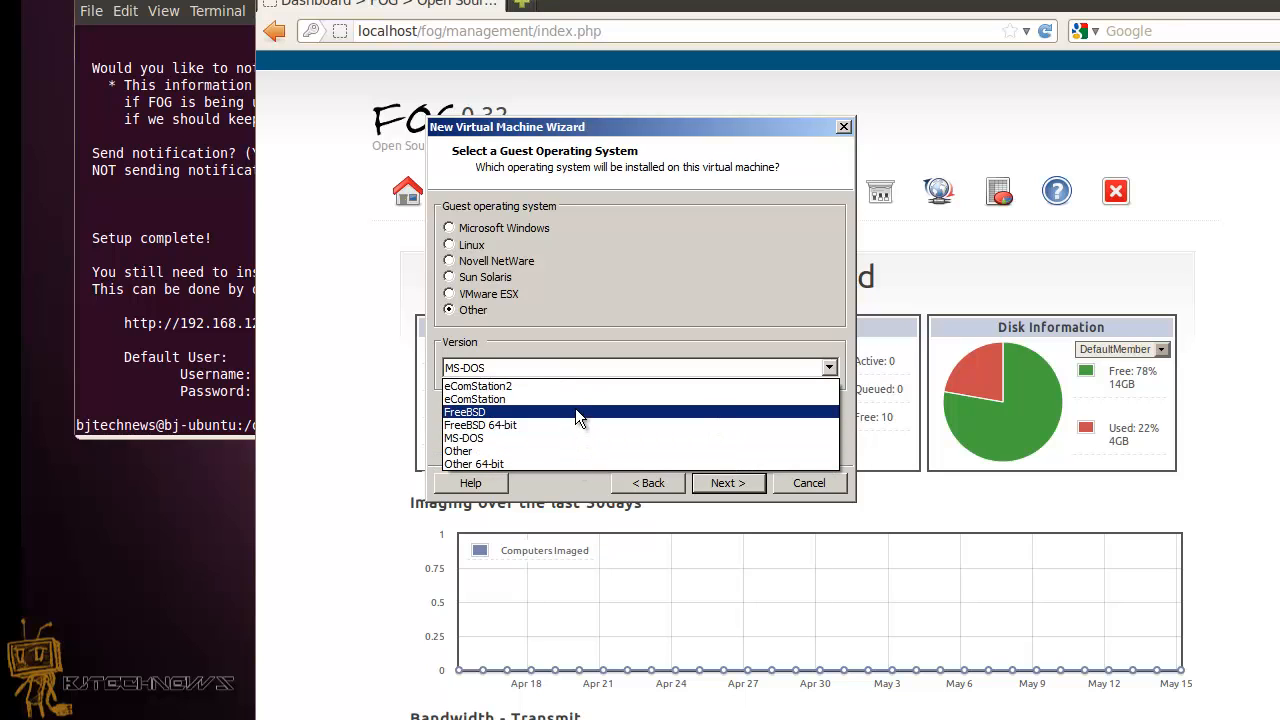
click(728, 482)
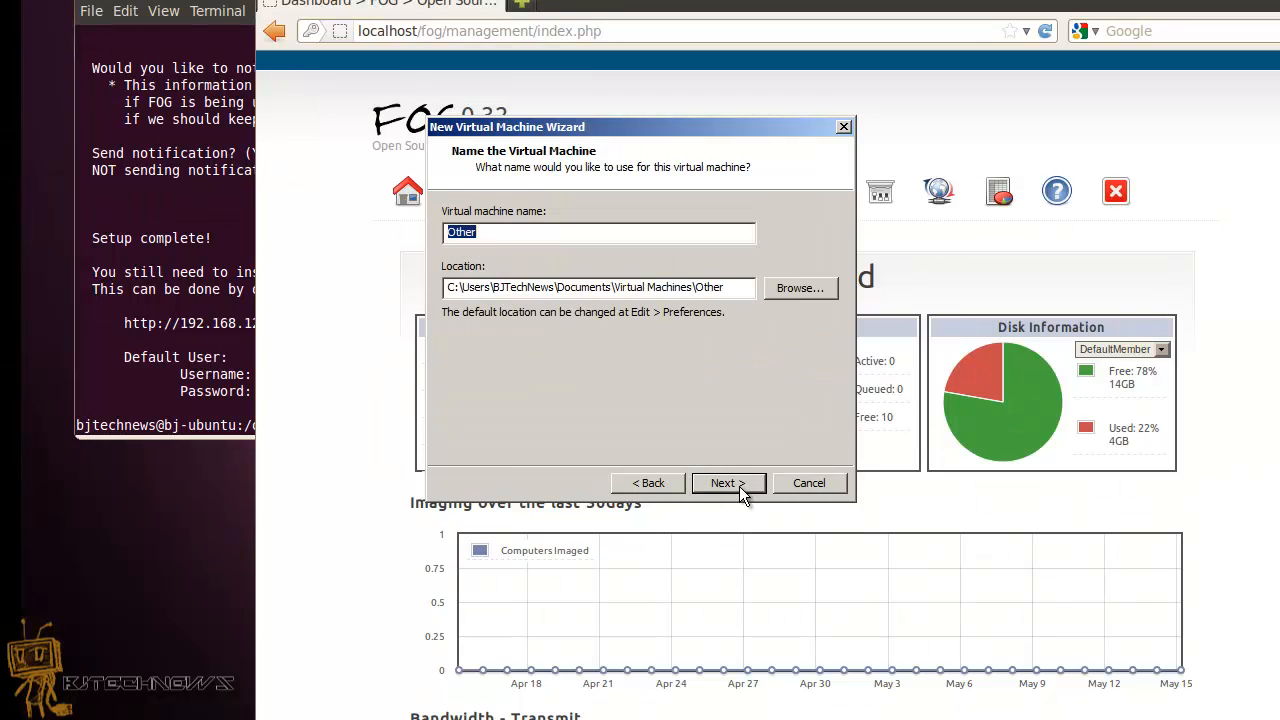
- Name the VM bj-test, store it in D:\VMs\bj-test, and keep the 8 GB disk
text(bj-t)
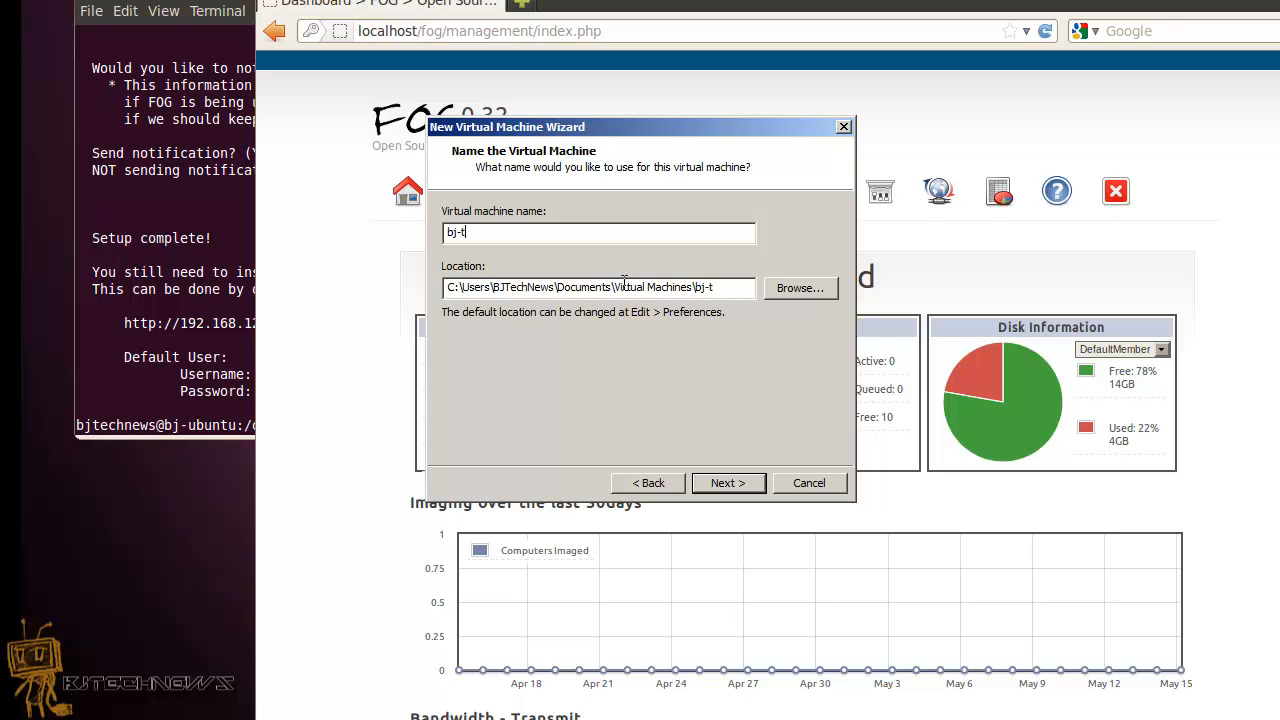
click(800, 288)
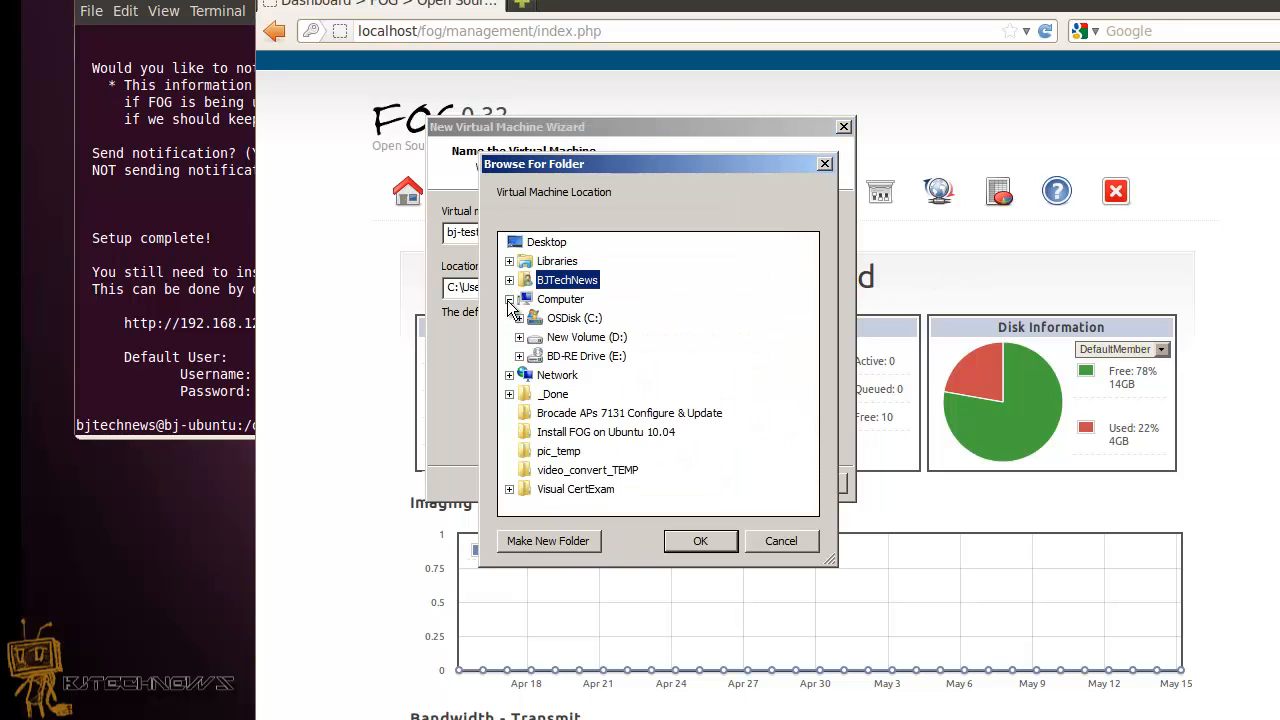
click(520, 336)
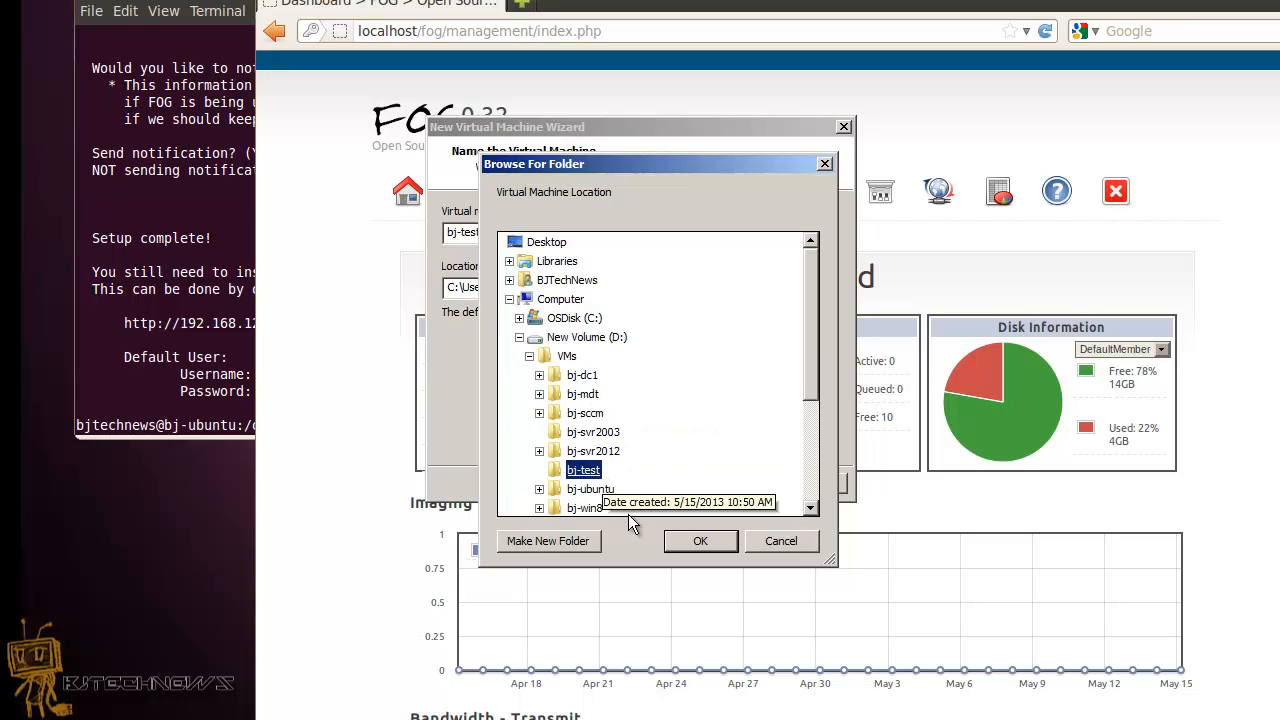
click(700, 540)
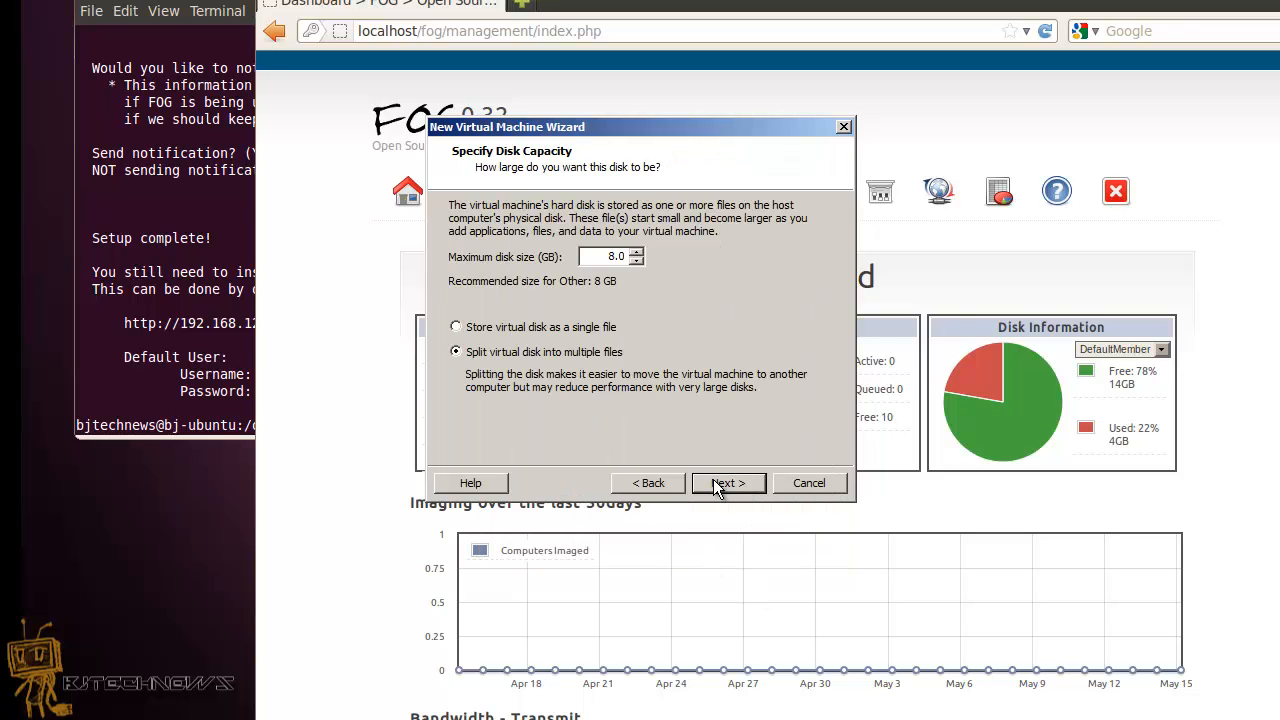
click(728, 482)
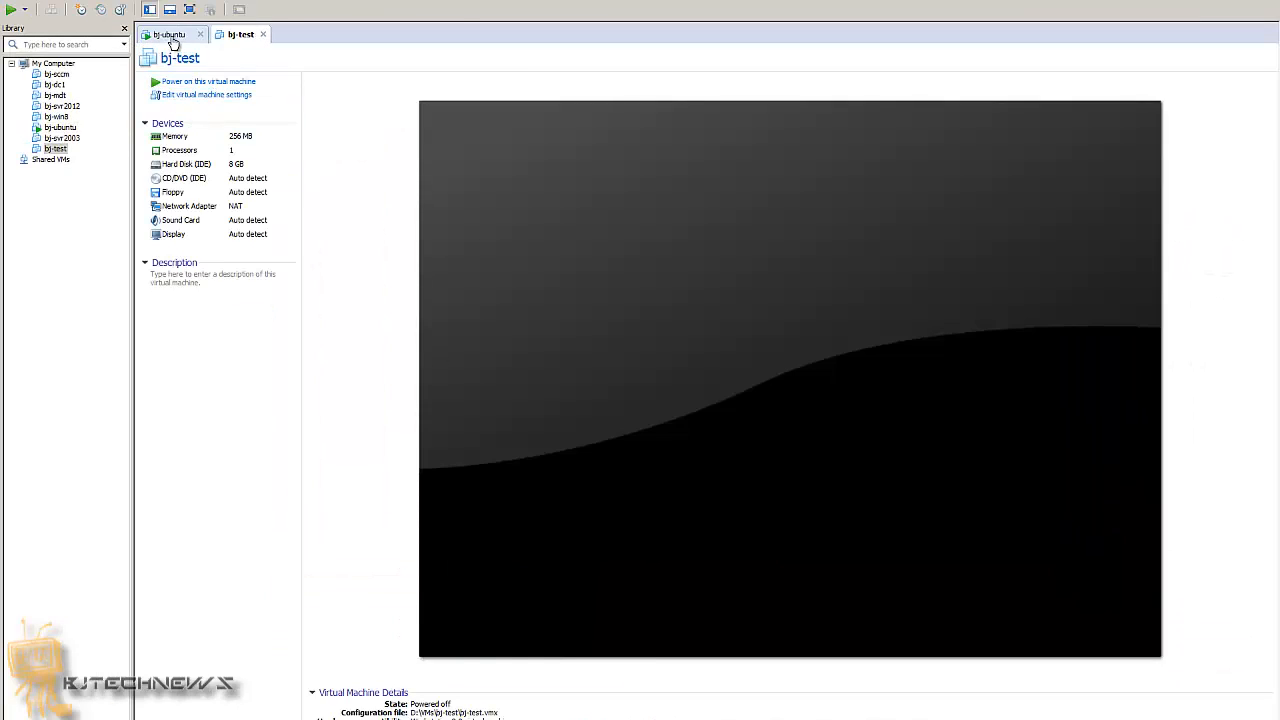
mouse_move(176, 38)
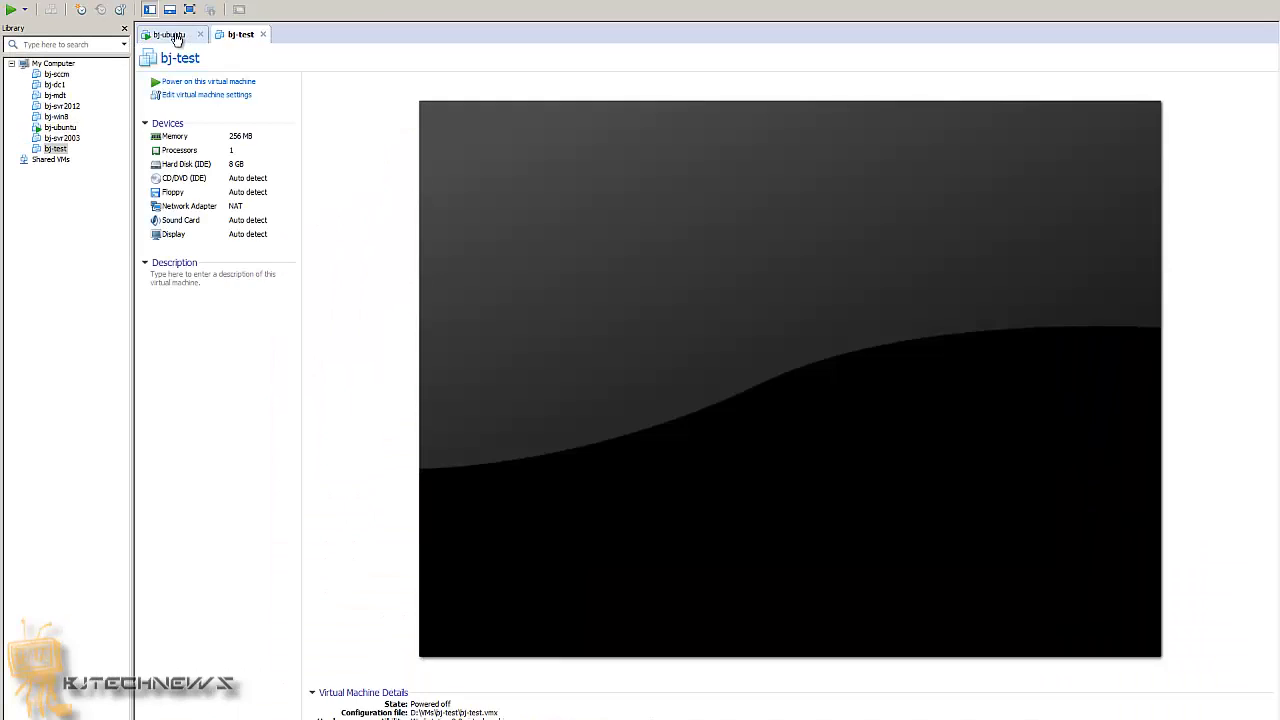
- Check the bj-ubuntu server's terminal, then power on the bj-test virtual machine
click(170, 32)
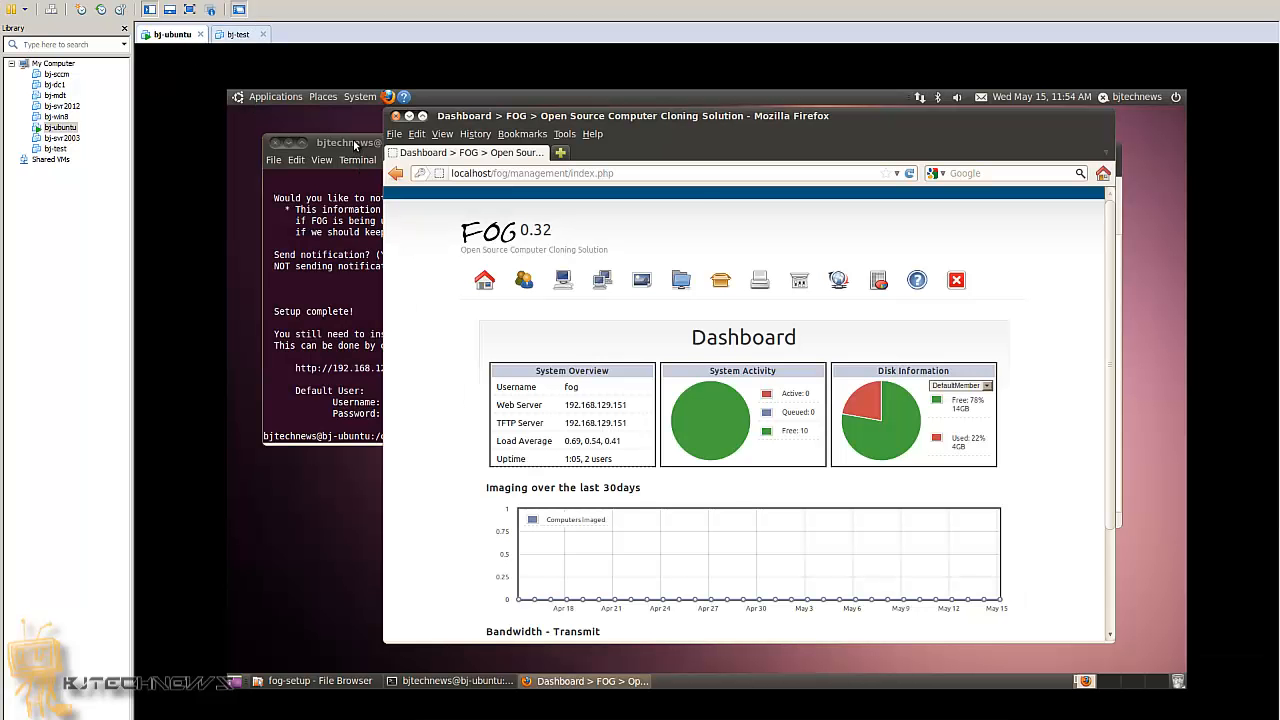
click(350, 142)
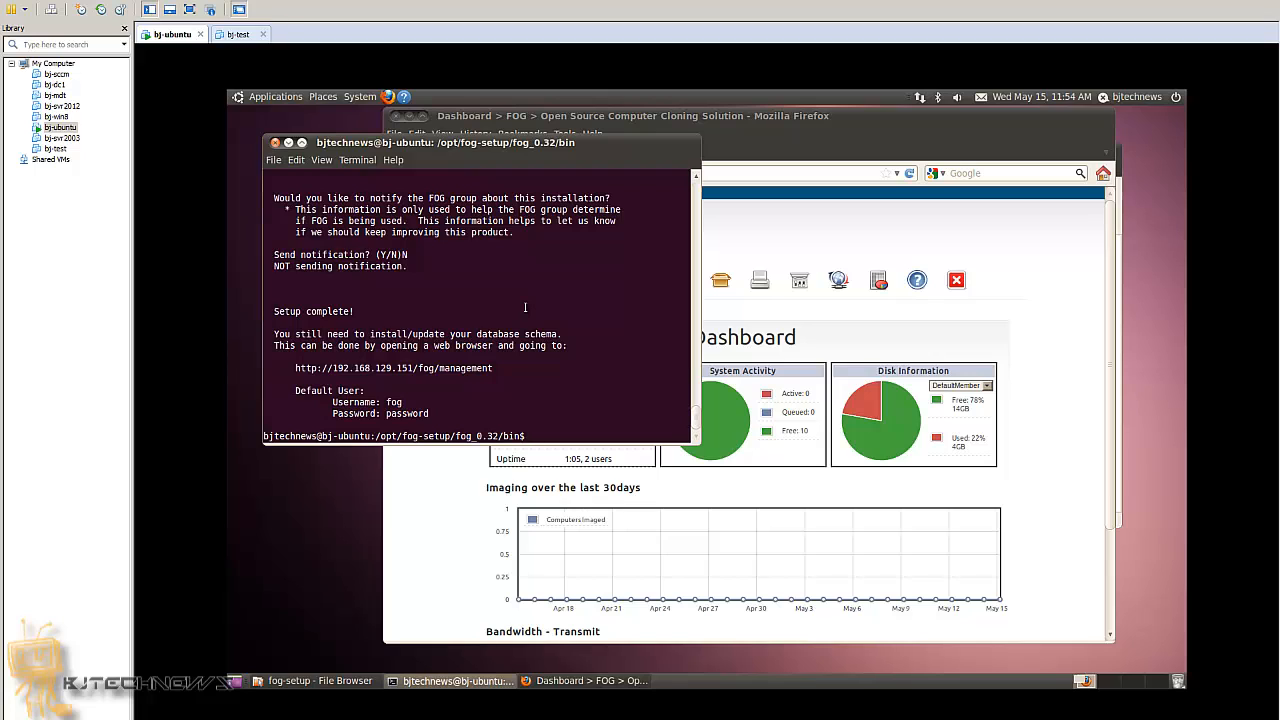
click(236, 34)
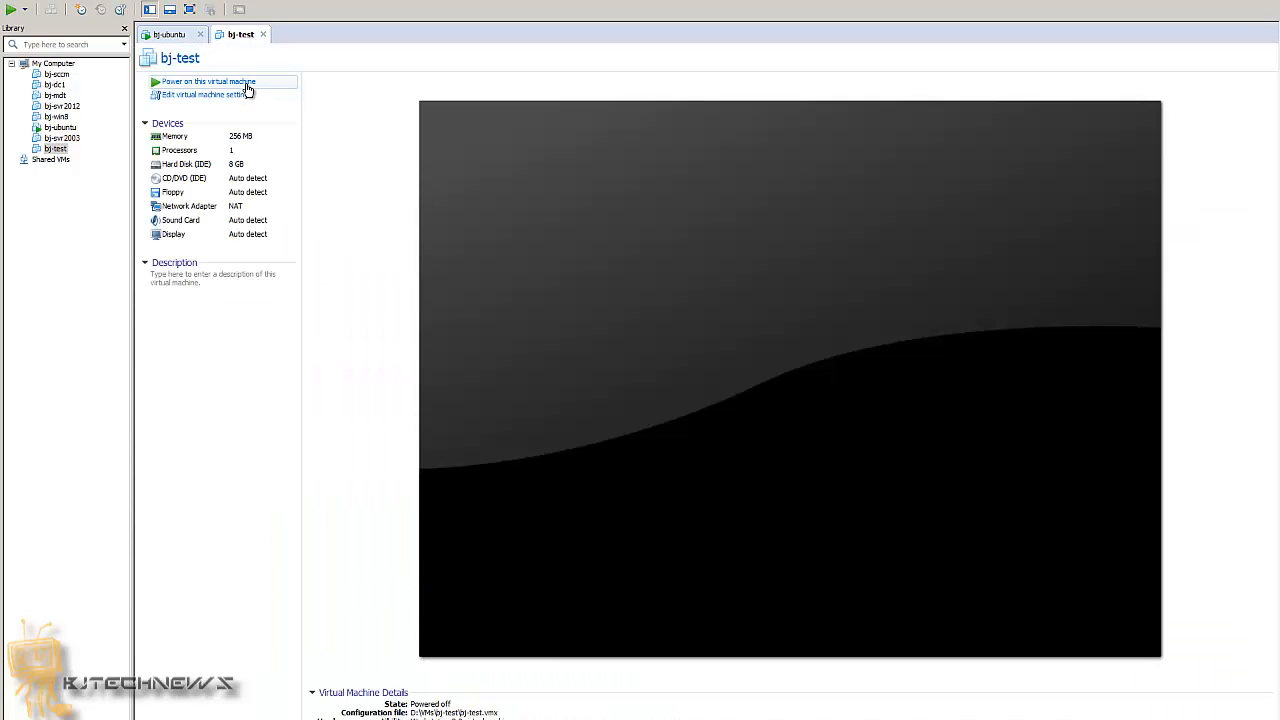
click(208, 80)
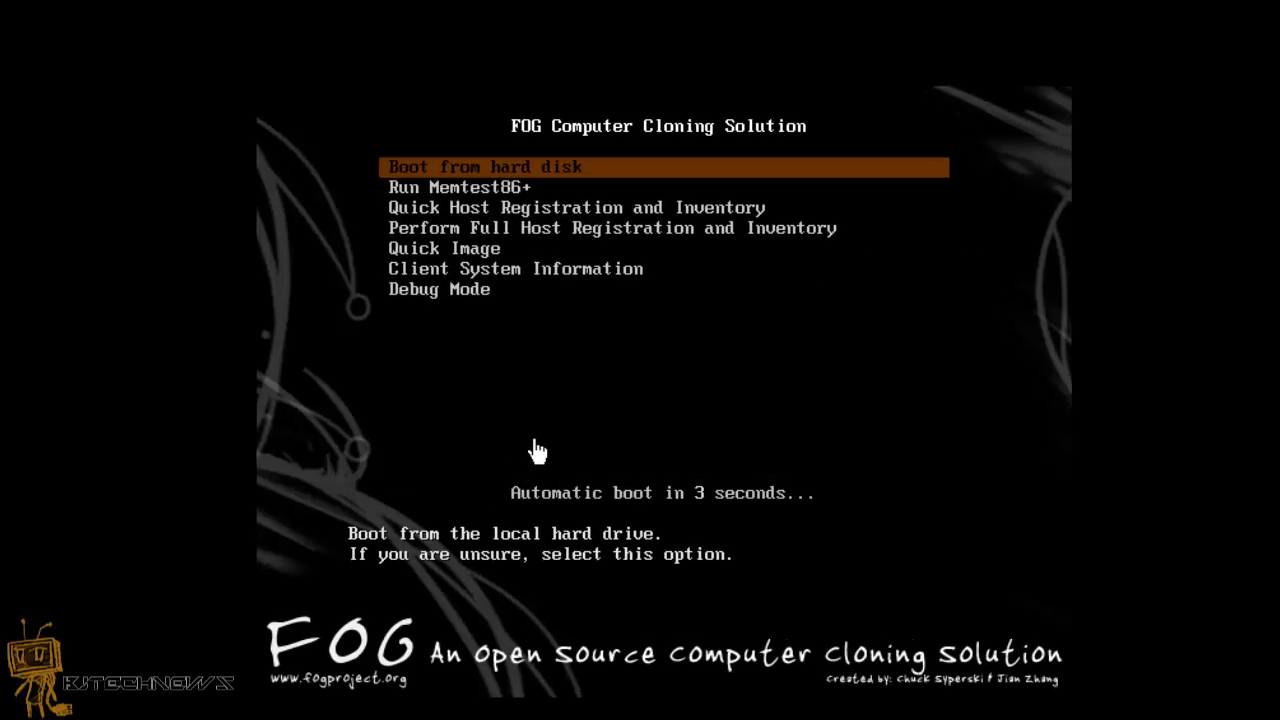
- Stop the FOG boot countdown and move between host registration, hard disk boot and Memtest86+ entries
key(Down)
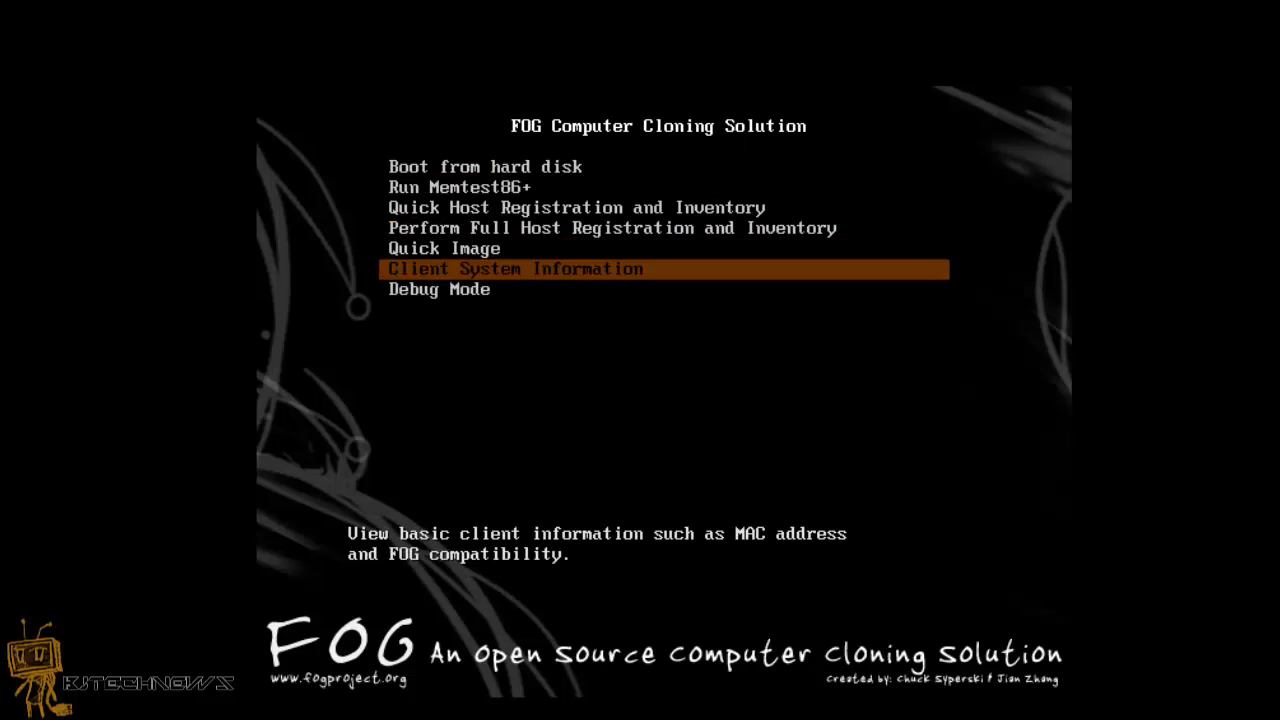
key(Up)
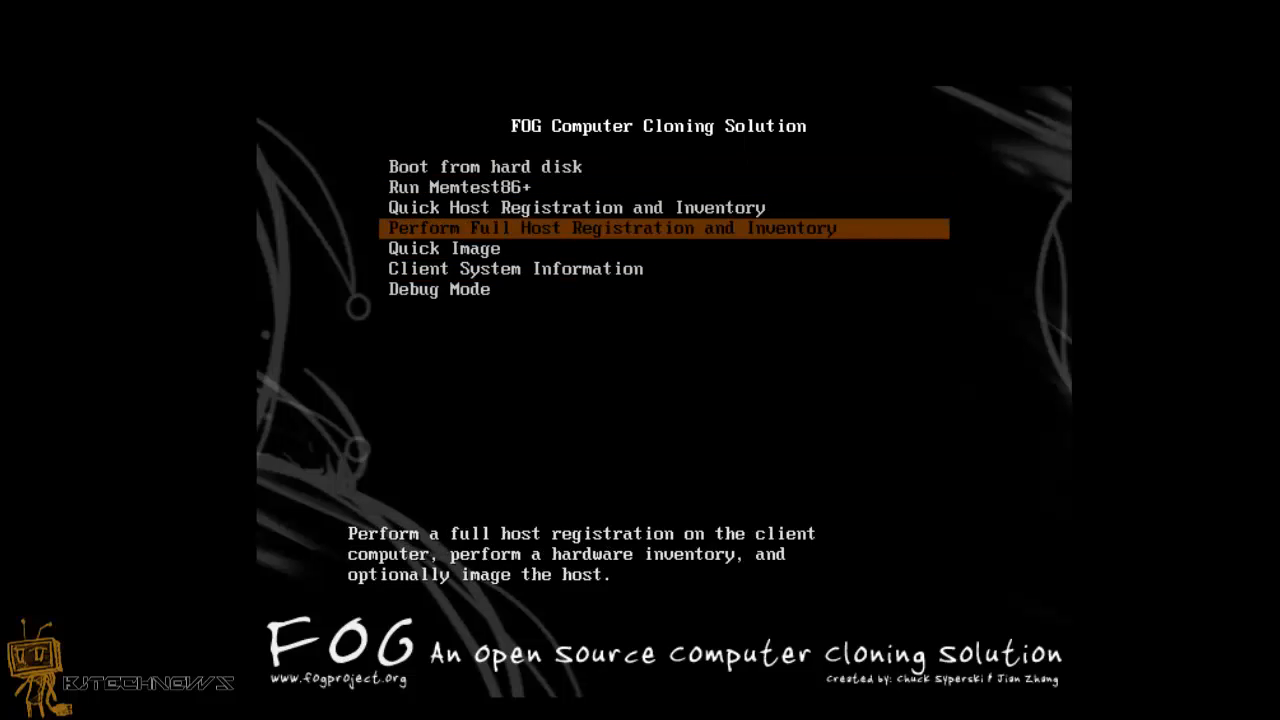
key(Up)
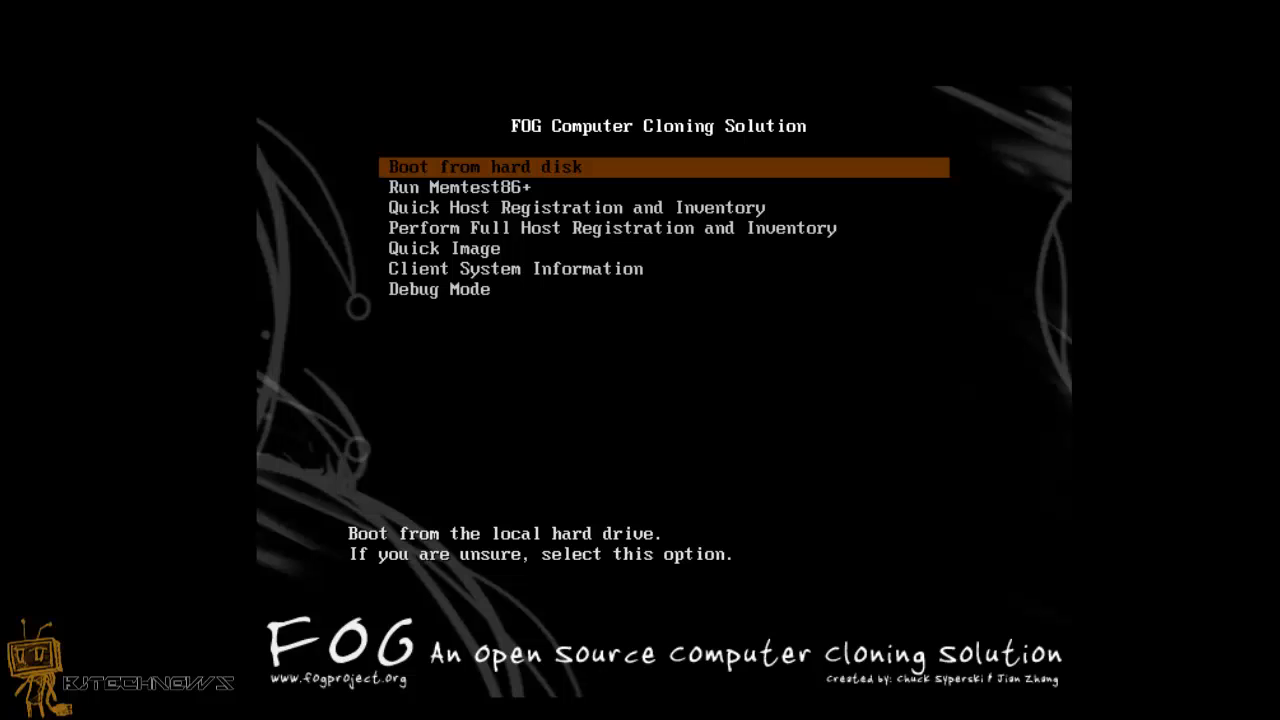
key(Down)
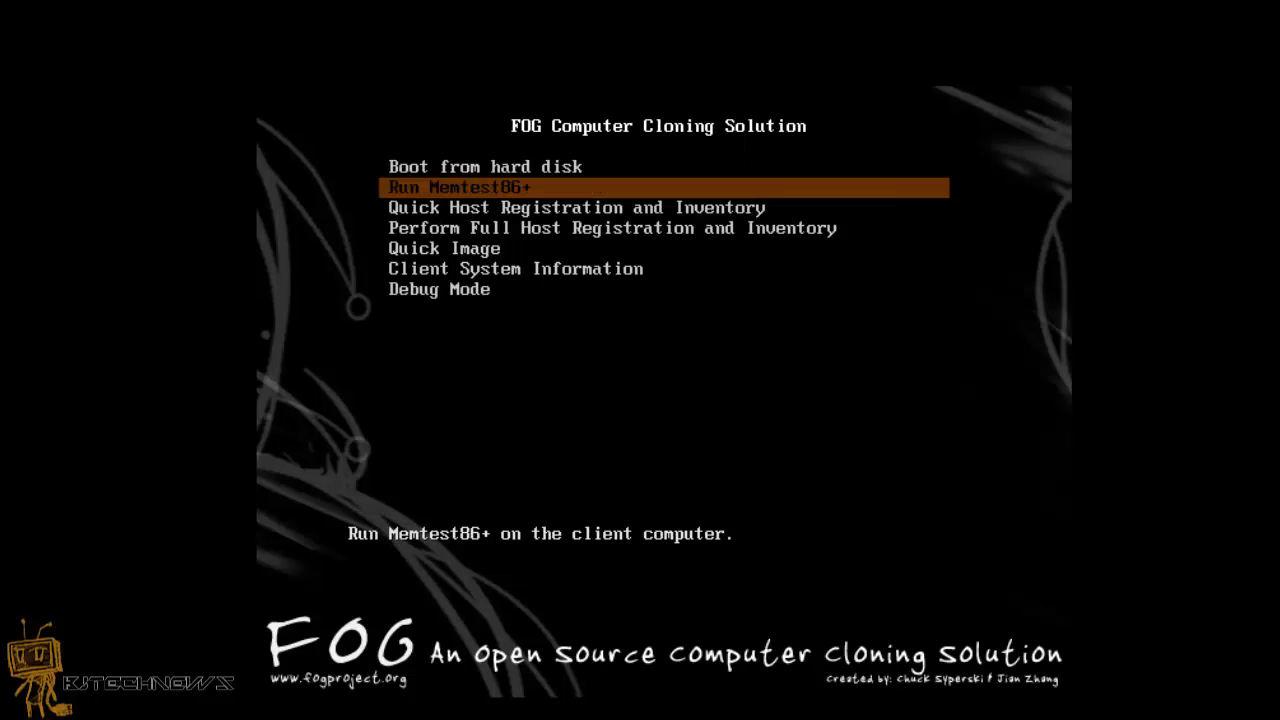
key(Up)
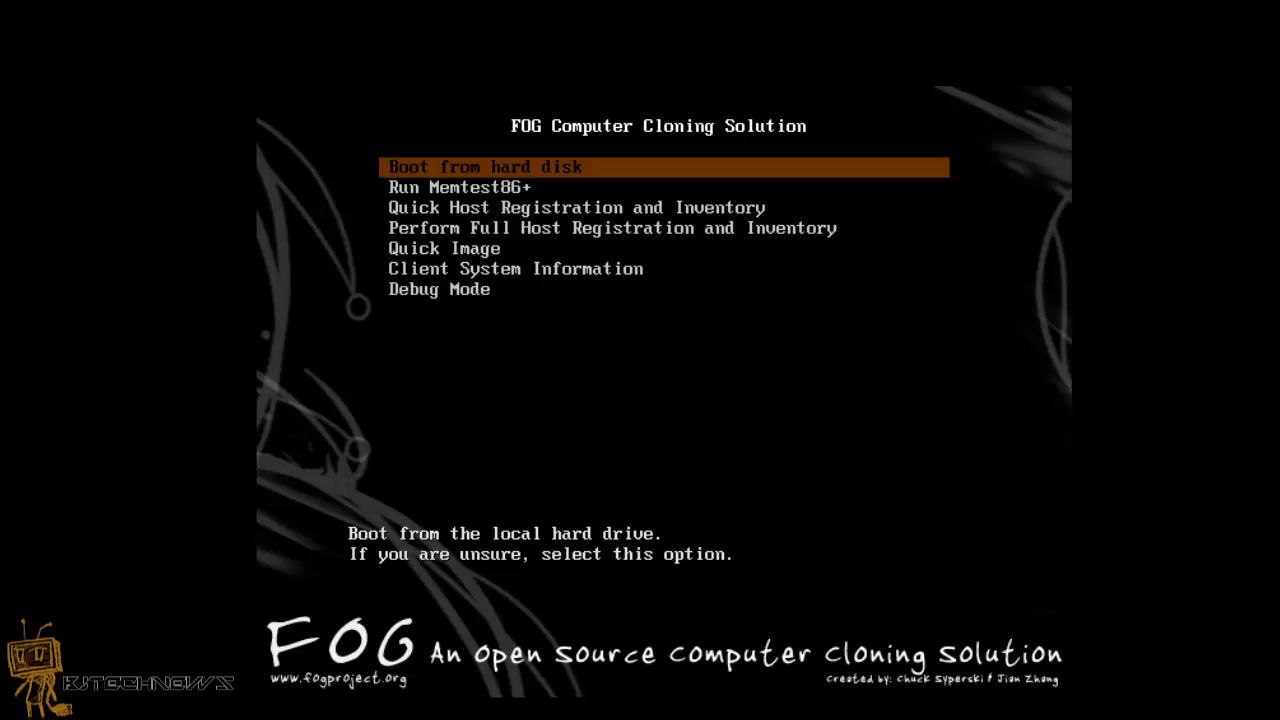
key(Down)
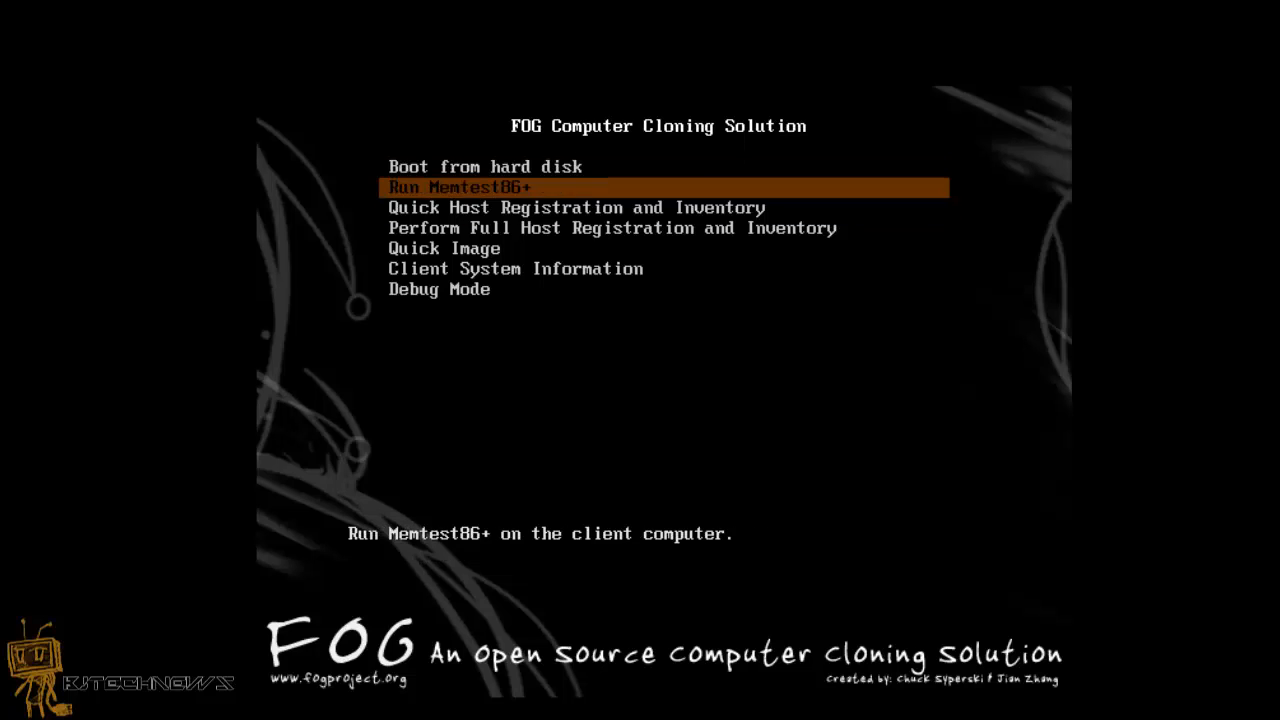